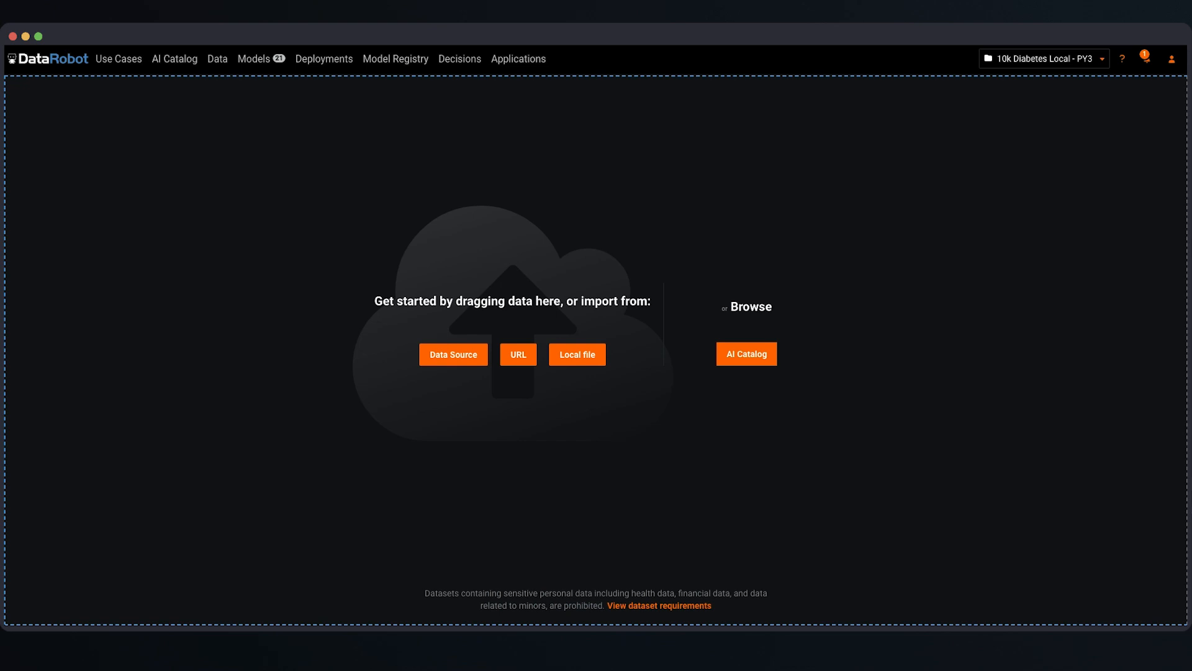
# - Choose 10K_Lending_Club_Loans.csv from the cfds-public-demo-datasets data connection for import
pyautogui.click(452, 354)
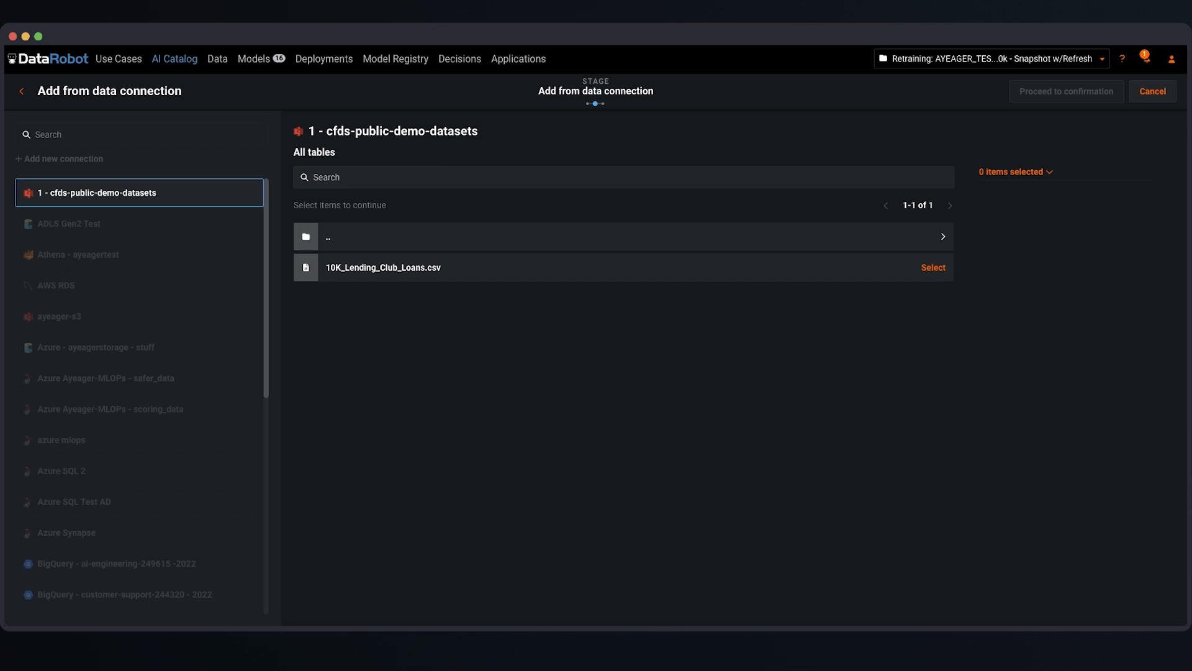
pyautogui.moveTo(167, 467)
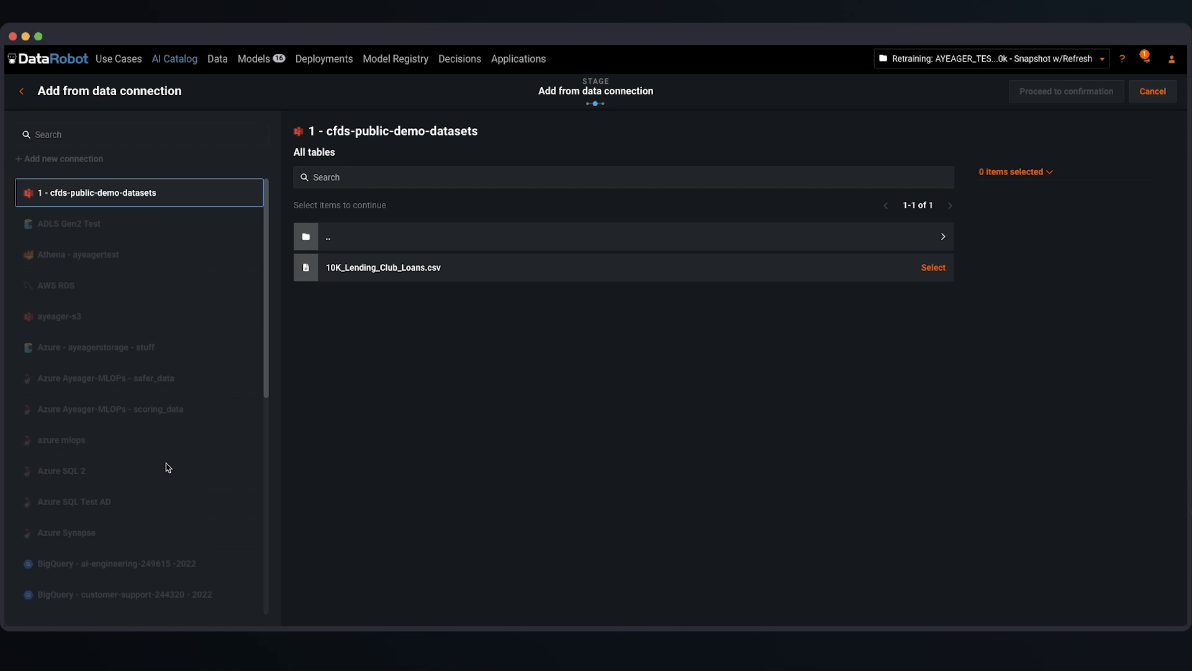
pyautogui.moveTo(585, 399)
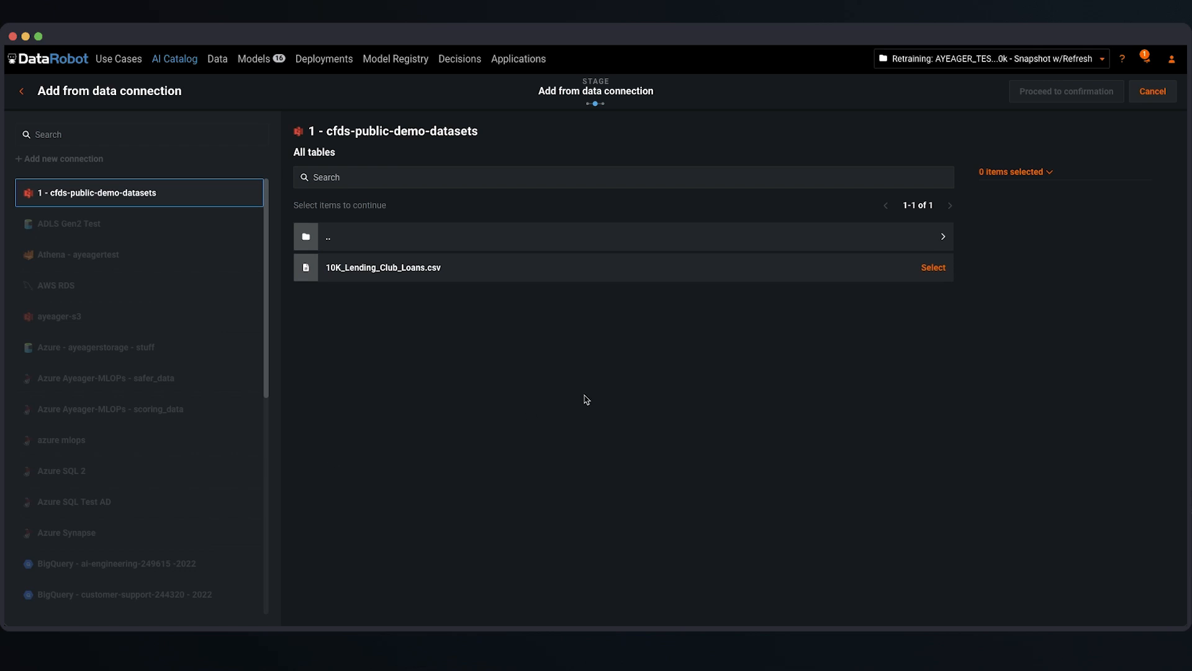
pyautogui.moveTo(753, 319)
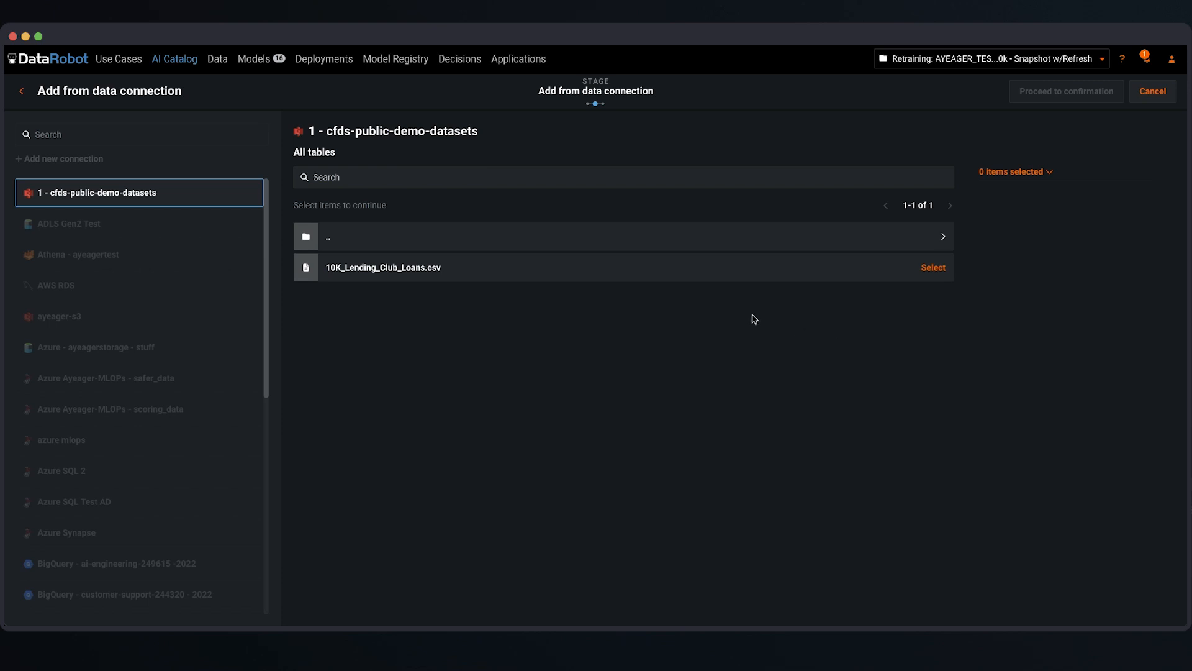
pyautogui.click(932, 267)
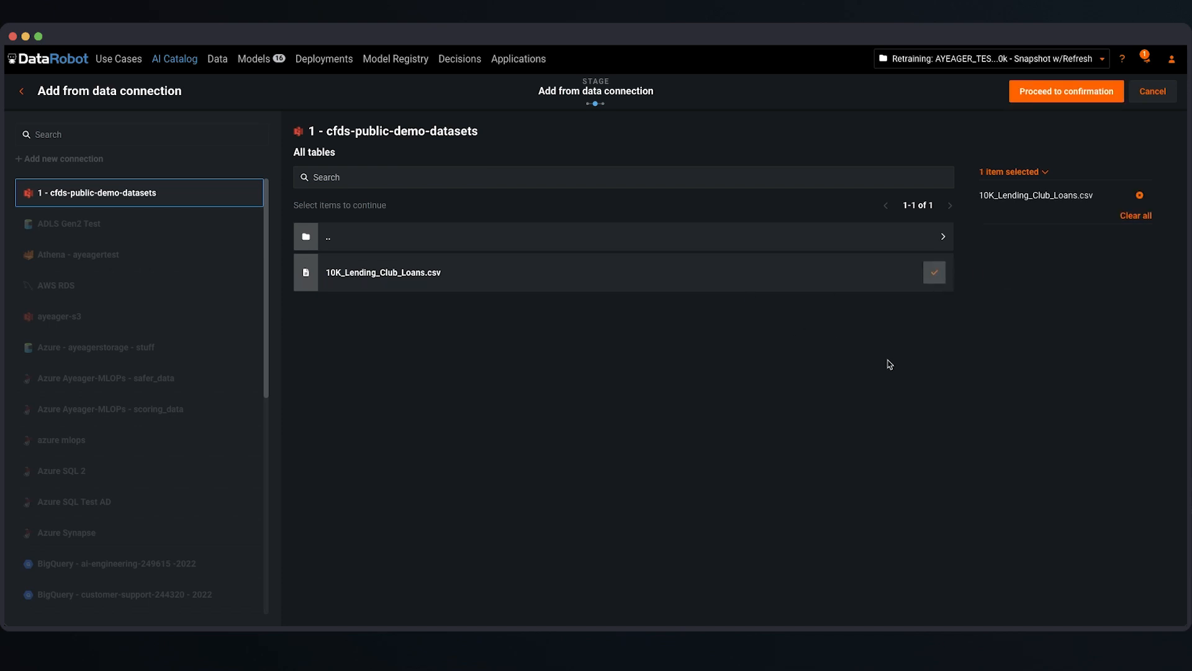
pyautogui.moveTo(928, 343)
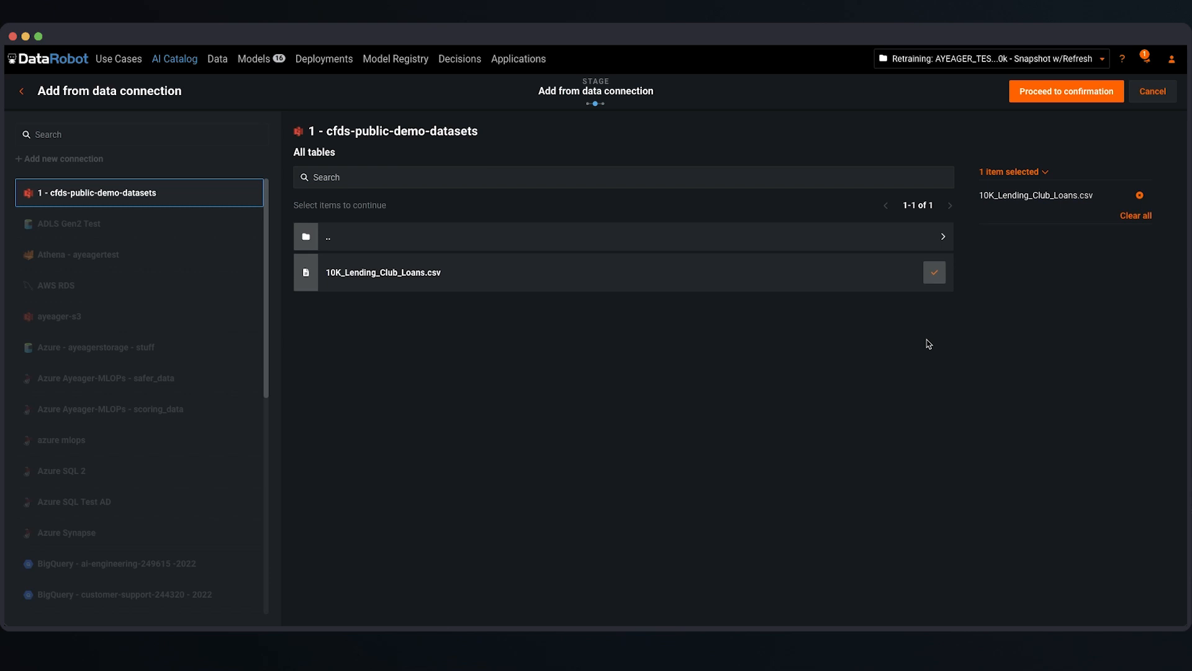
pyautogui.moveTo(1033, 319)
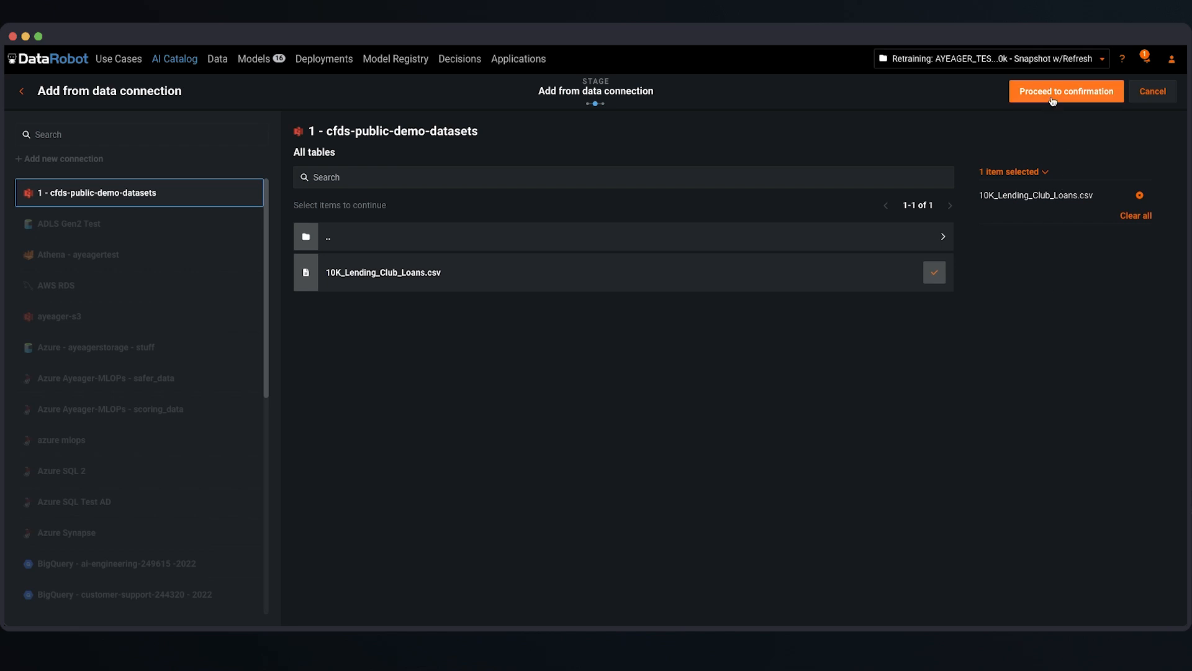
# - Confirm the Lending Club file and register it in the AI Catalog as a full-data snapshot
pyautogui.click(1066, 91)
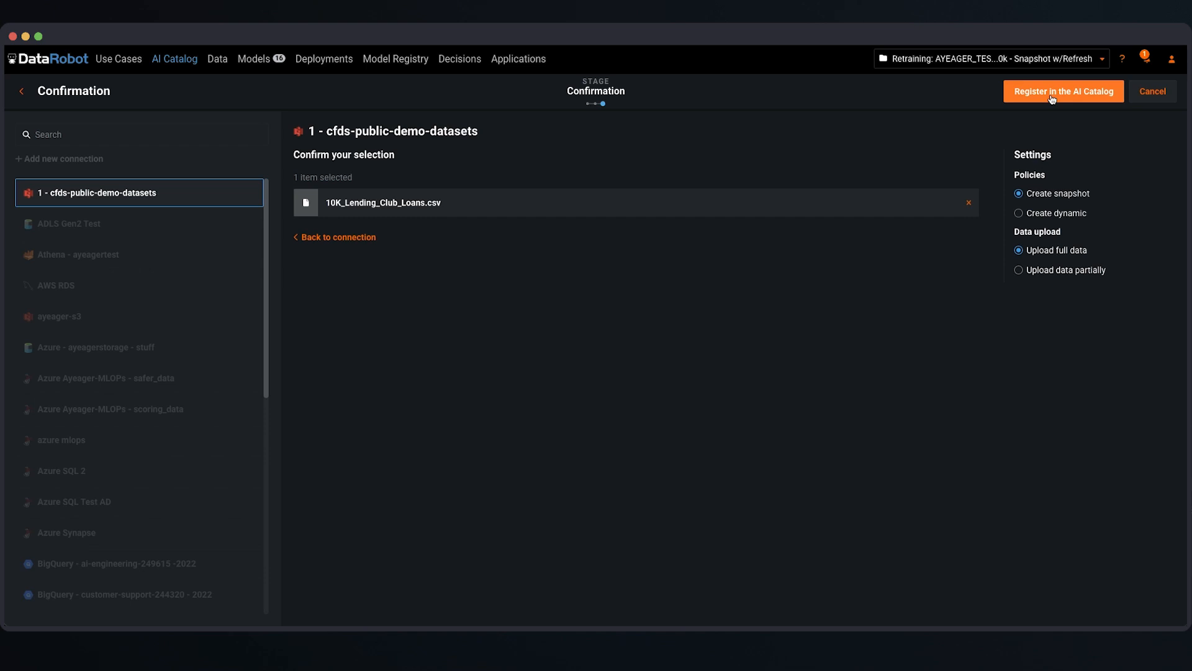
pyautogui.moveTo(1107, 109)
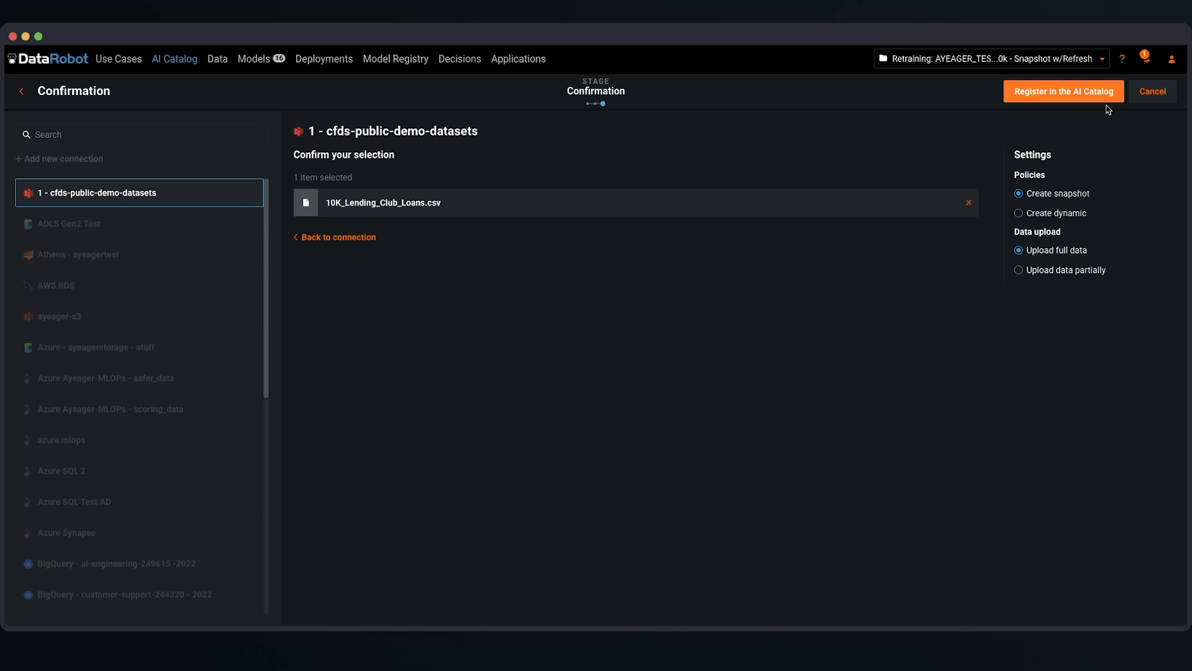
pyautogui.click(1063, 91)
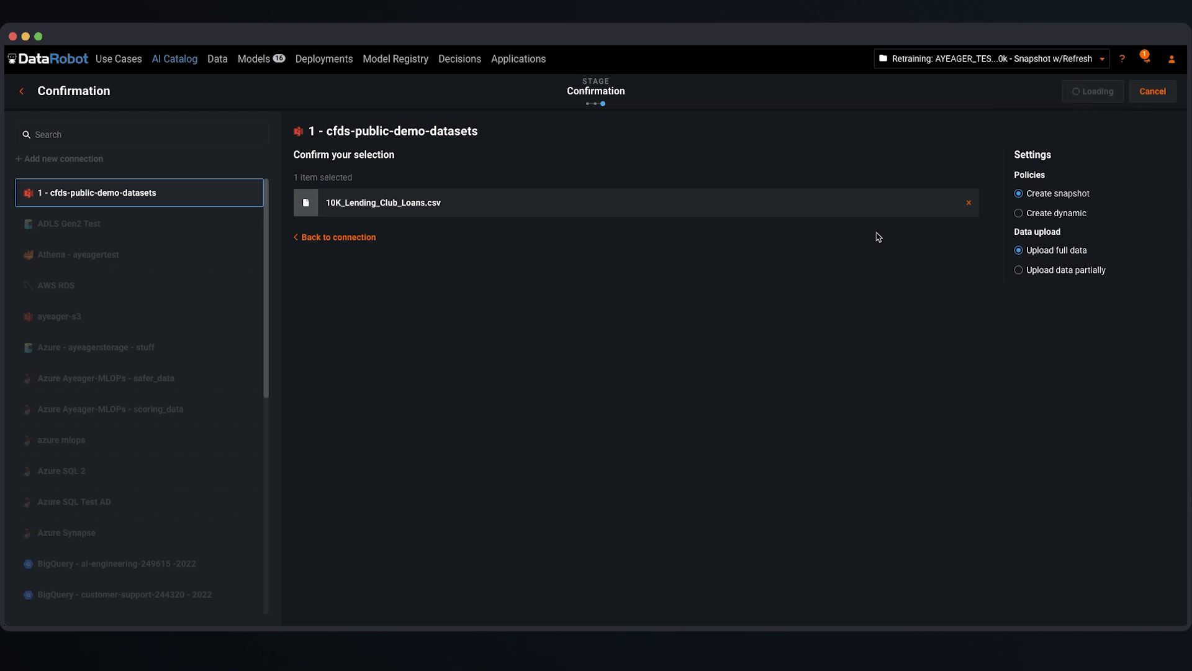
pyautogui.moveTo(716, 302)
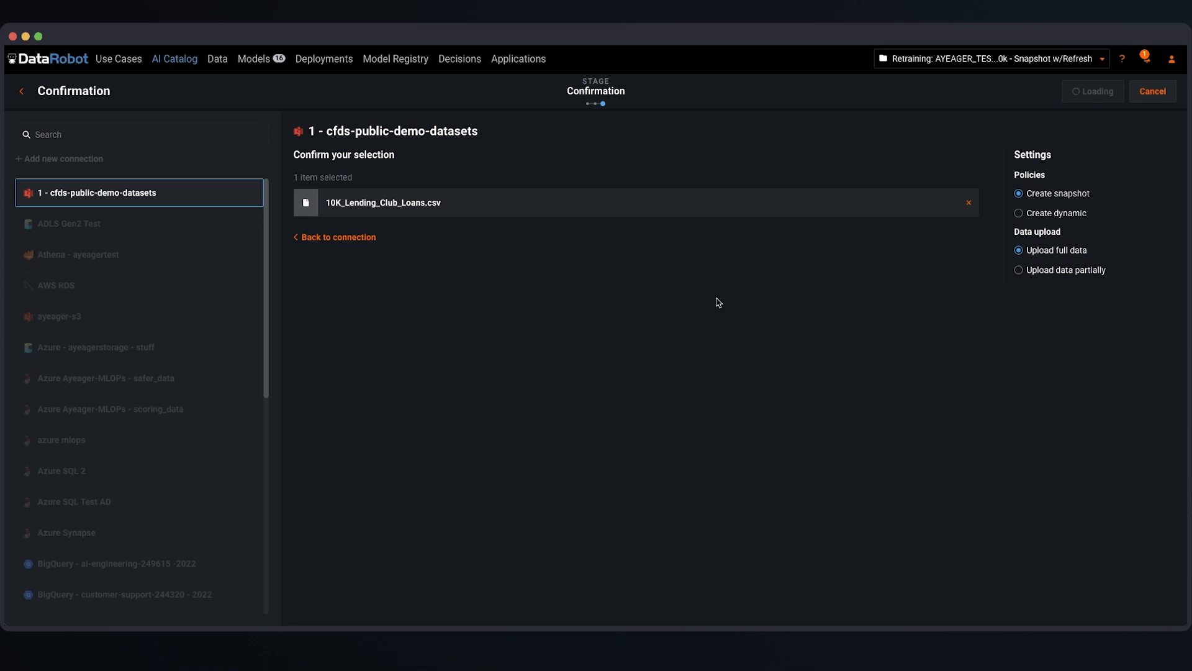
pyautogui.moveTo(729, 327)
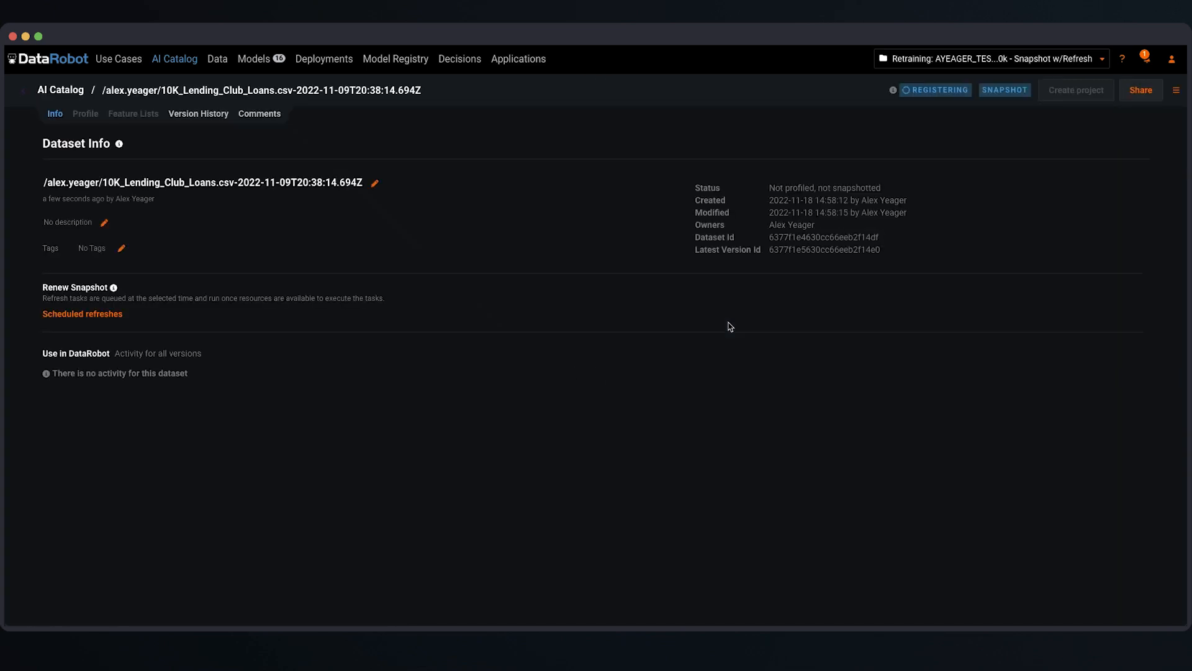
pyautogui.moveTo(111, 176)
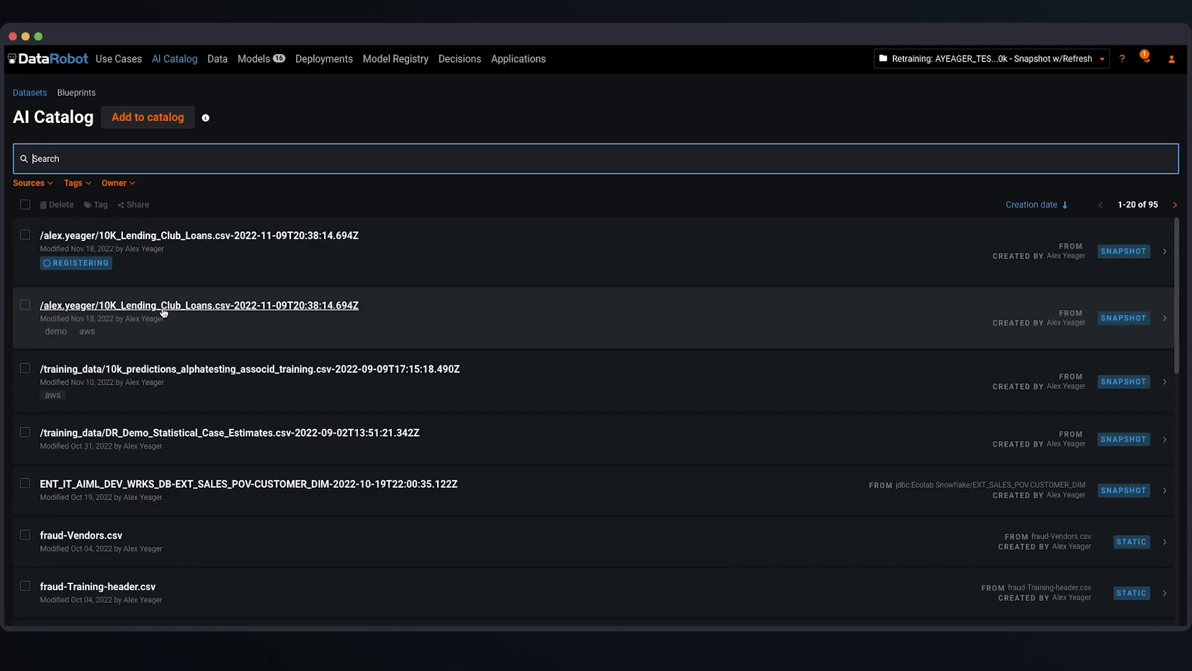
# - Create a new project from the registered 10K_Lending_Club_Loans.csv catalog dataset
pyautogui.click(200, 304)
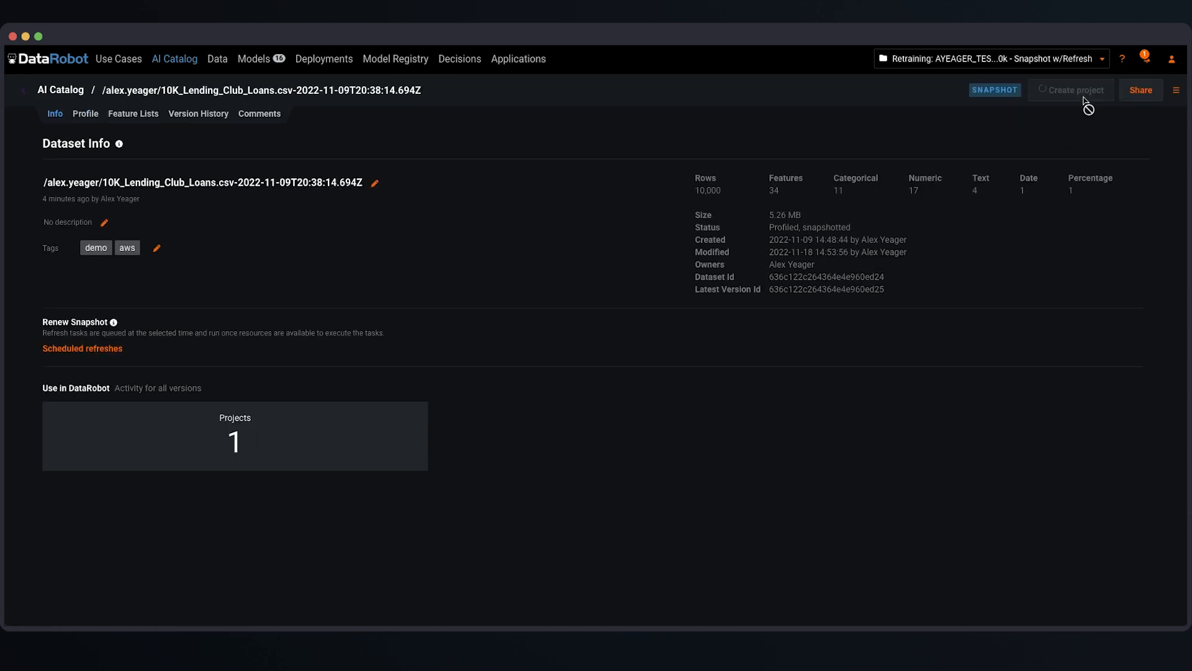
pyautogui.click(1071, 89)
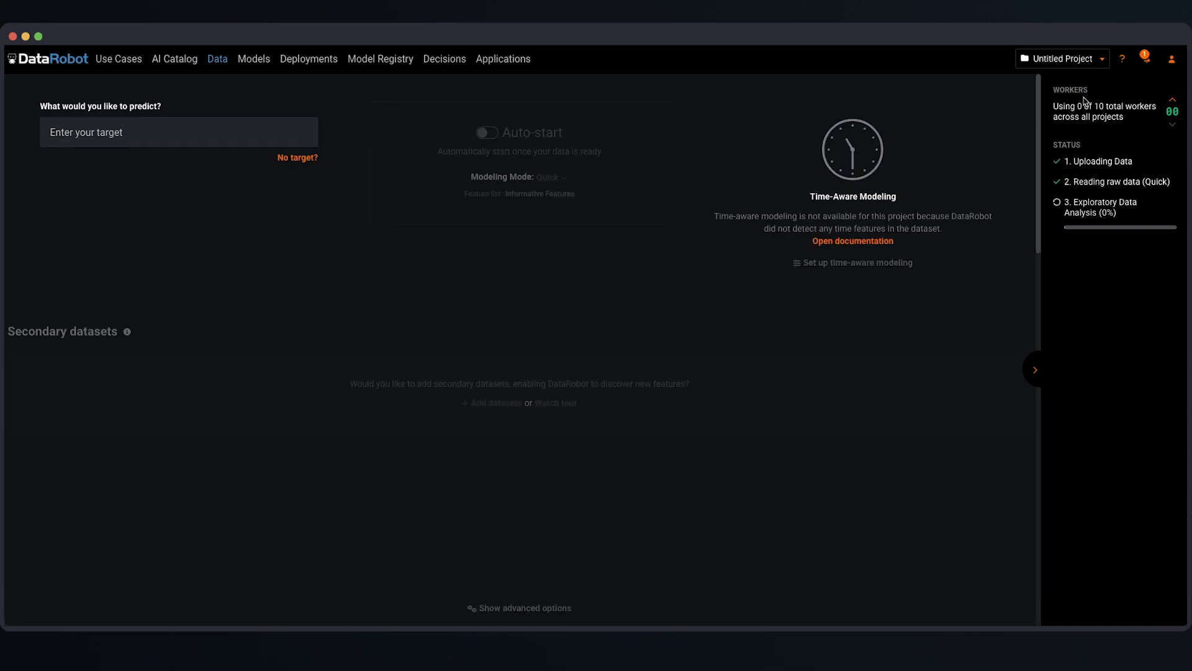
pyautogui.moveTo(392, 279)
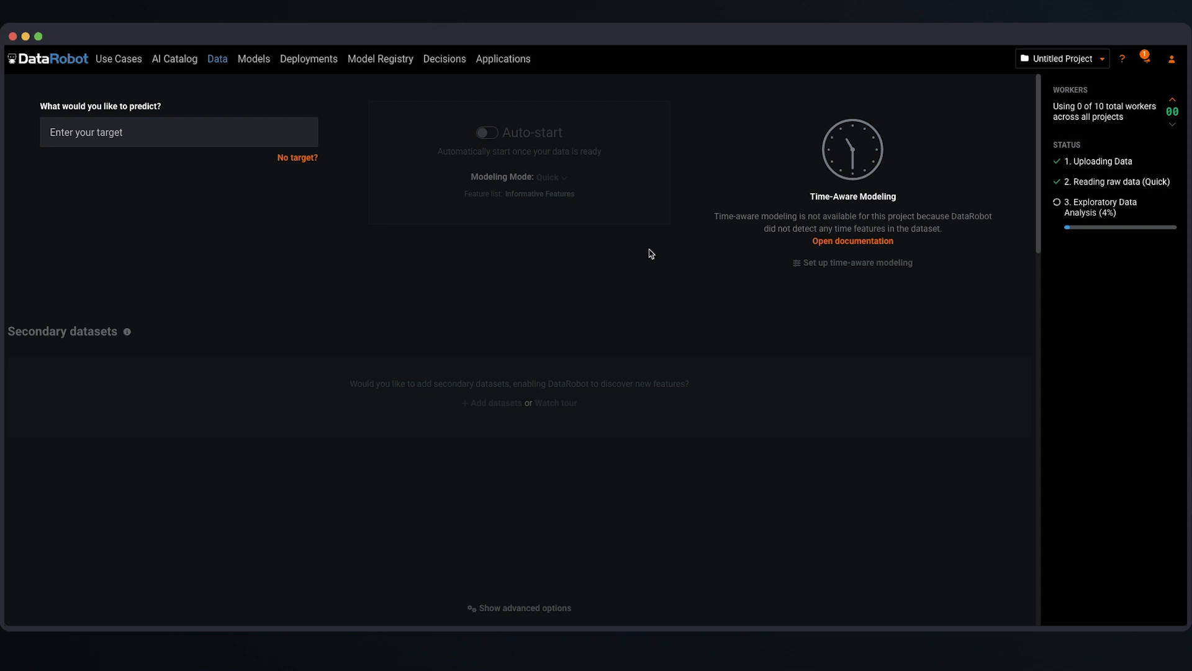
pyautogui.moveTo(637, 244)
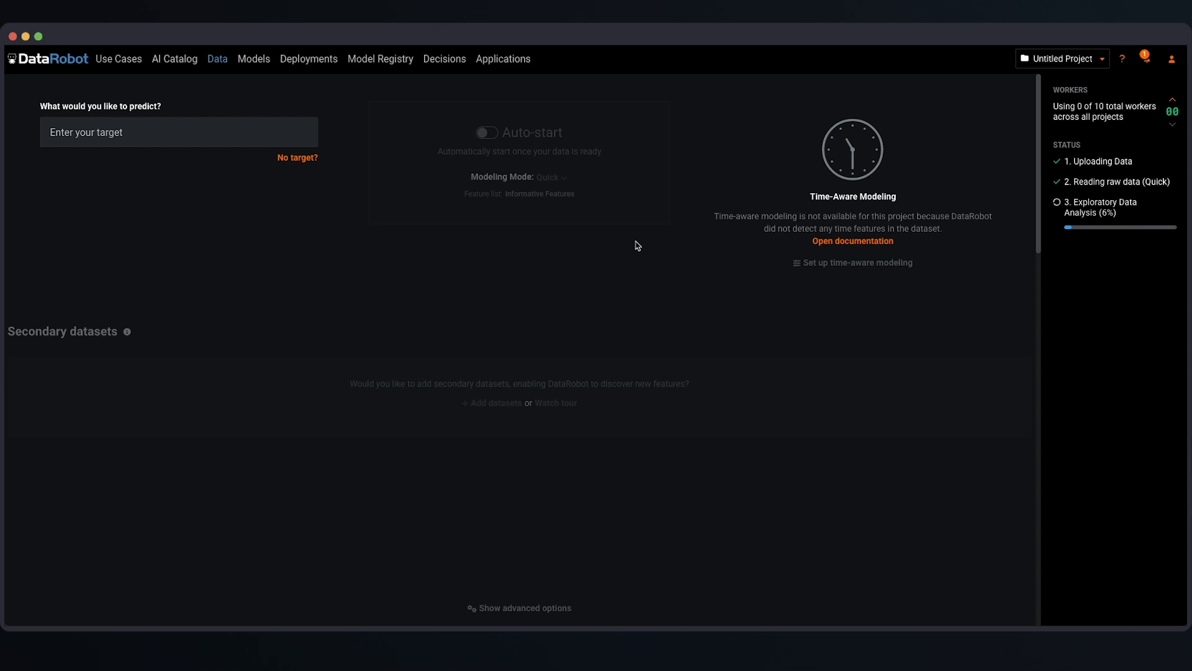
pyautogui.moveTo(641, 224)
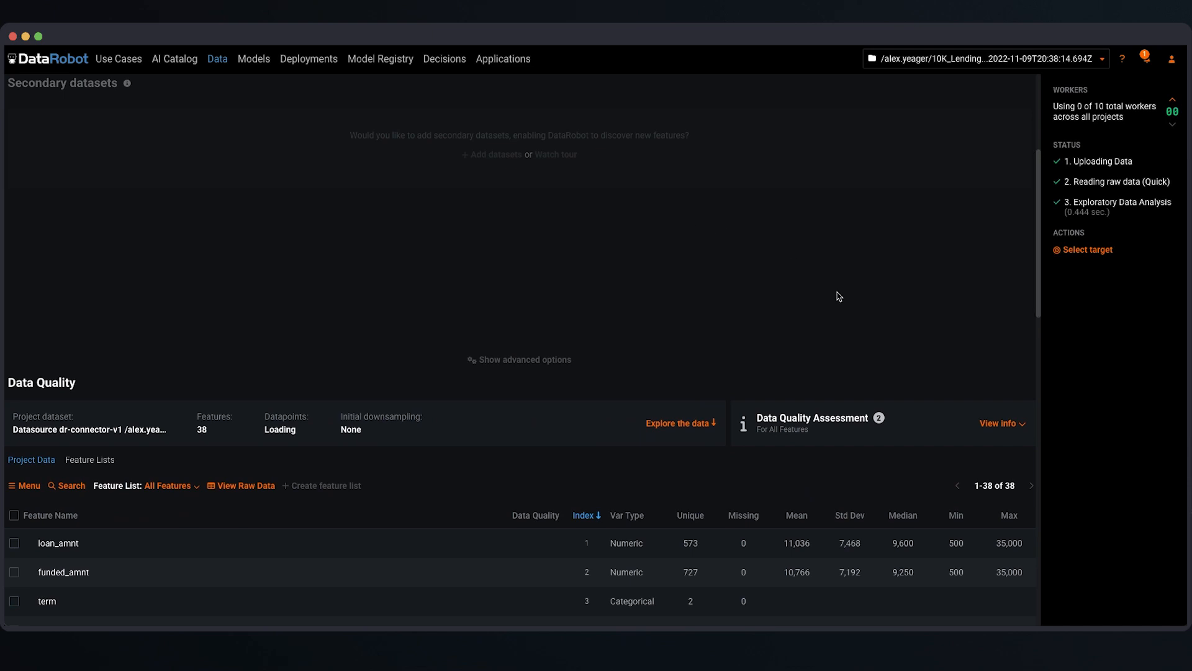
pyautogui.click(998, 423)
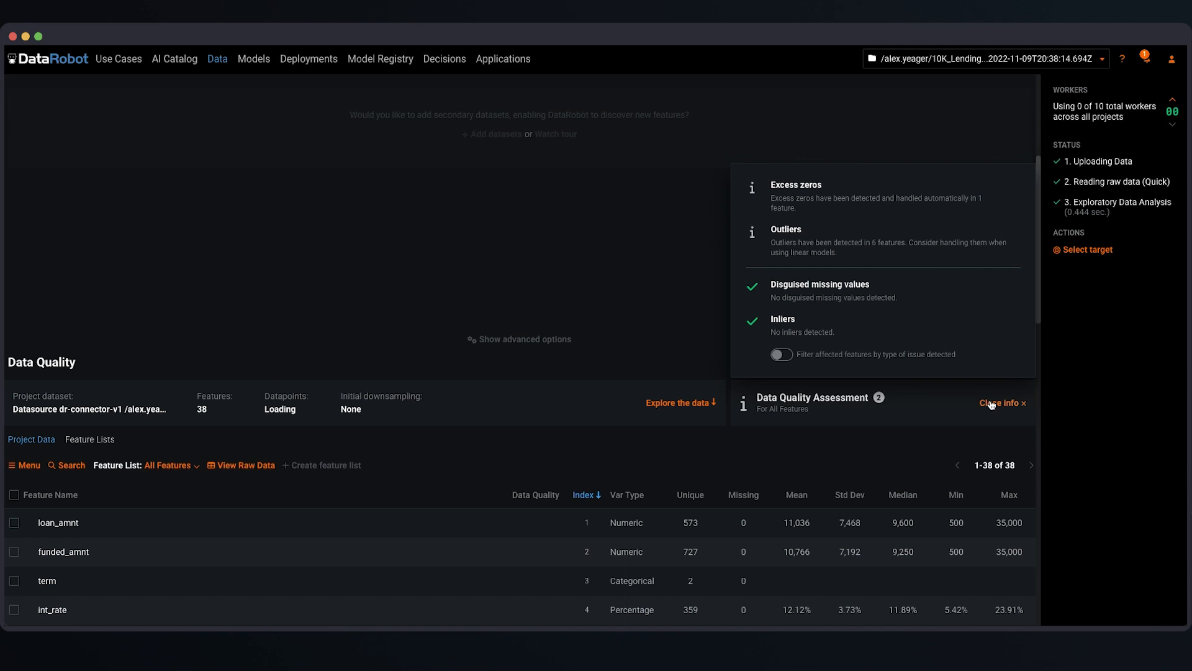
pyautogui.click(999, 403)
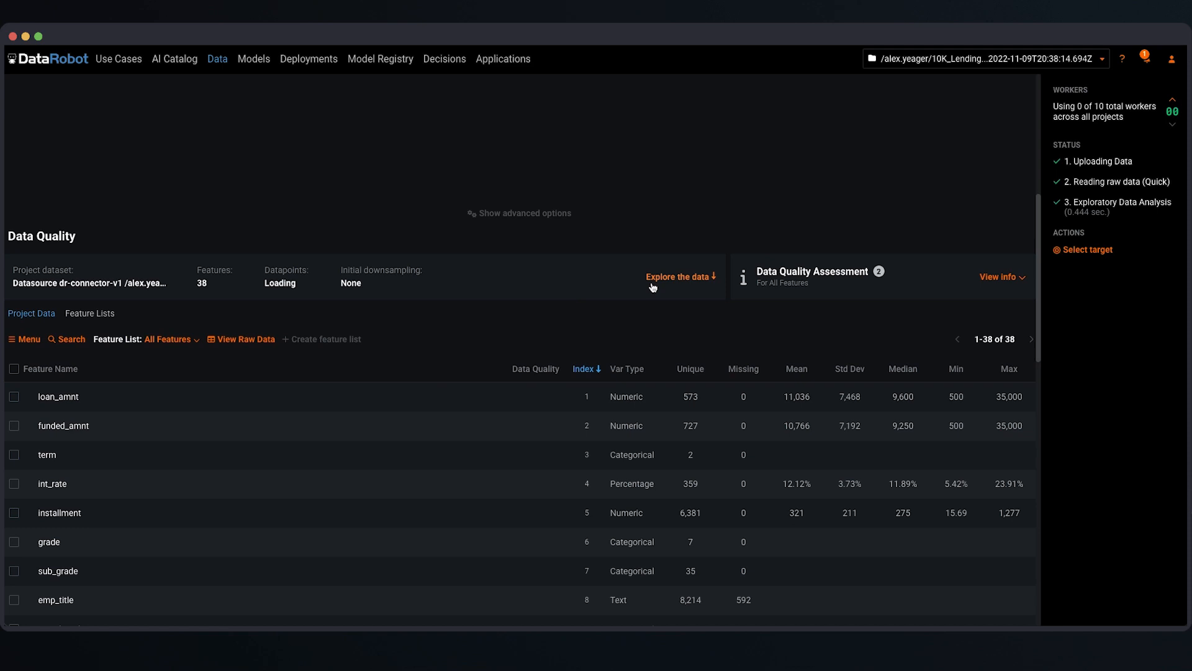
pyautogui.scroll(-3)
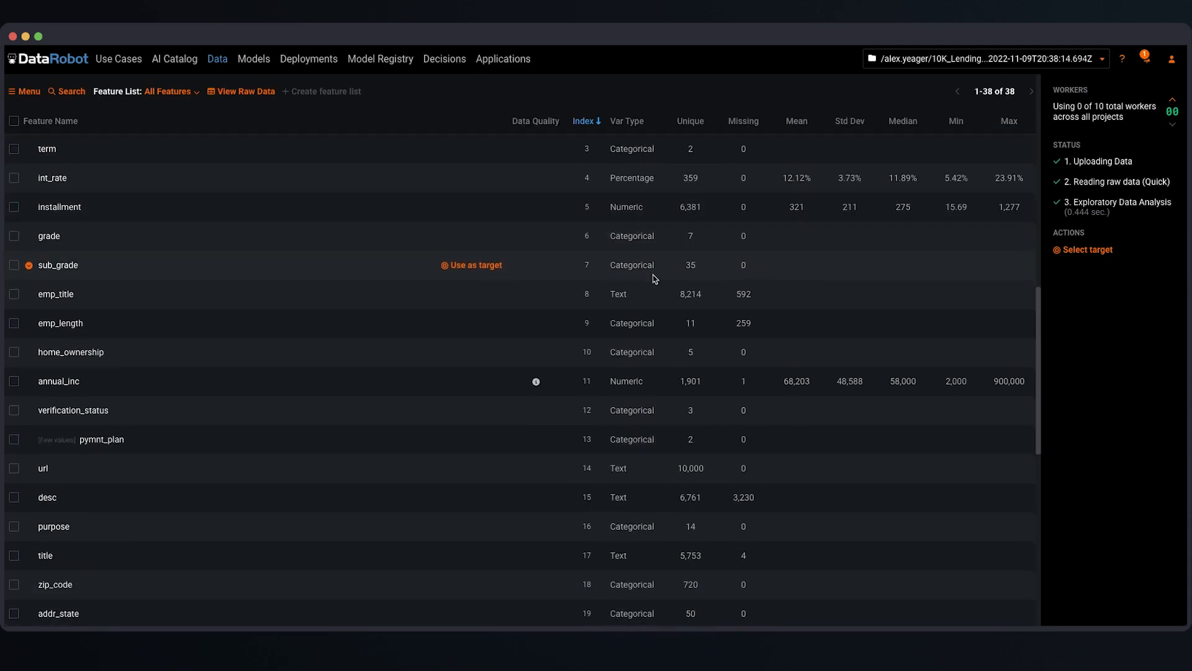
pyautogui.scroll(-3)
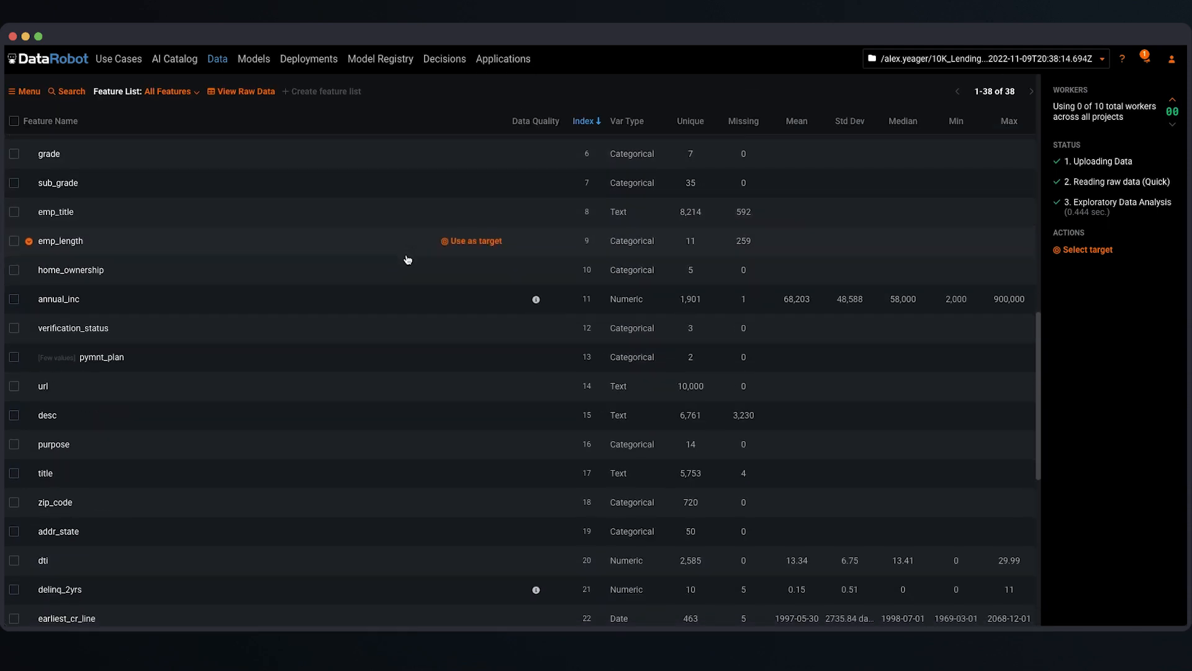
pyautogui.scroll(-3)
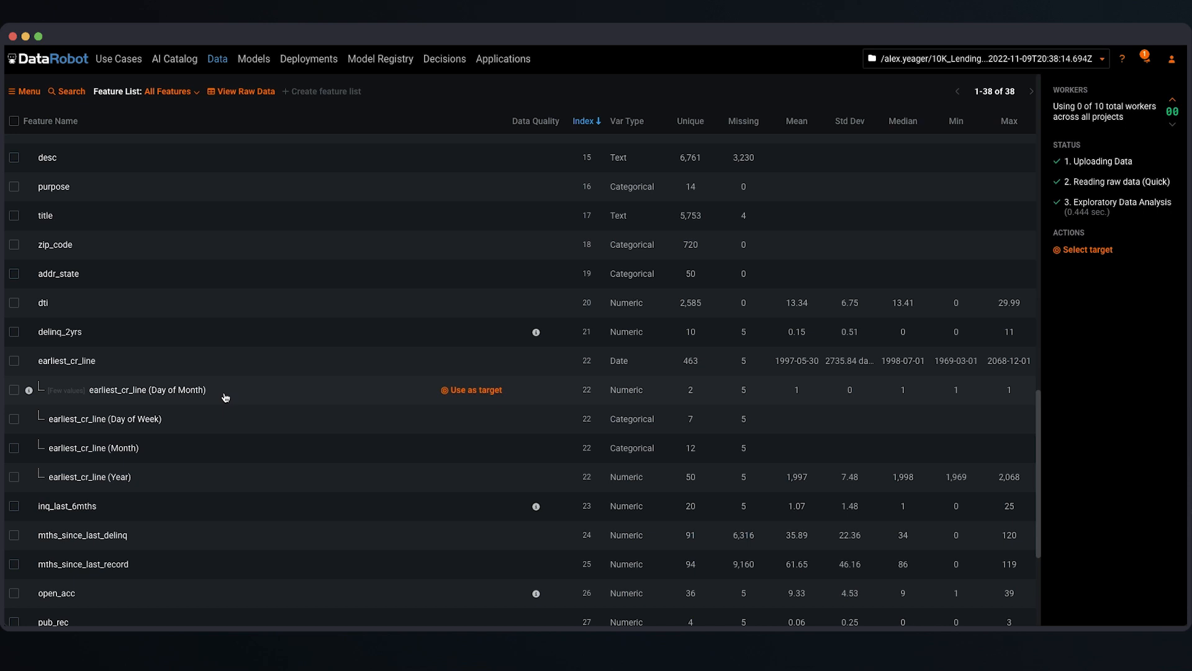
pyautogui.moveTo(231, 400)
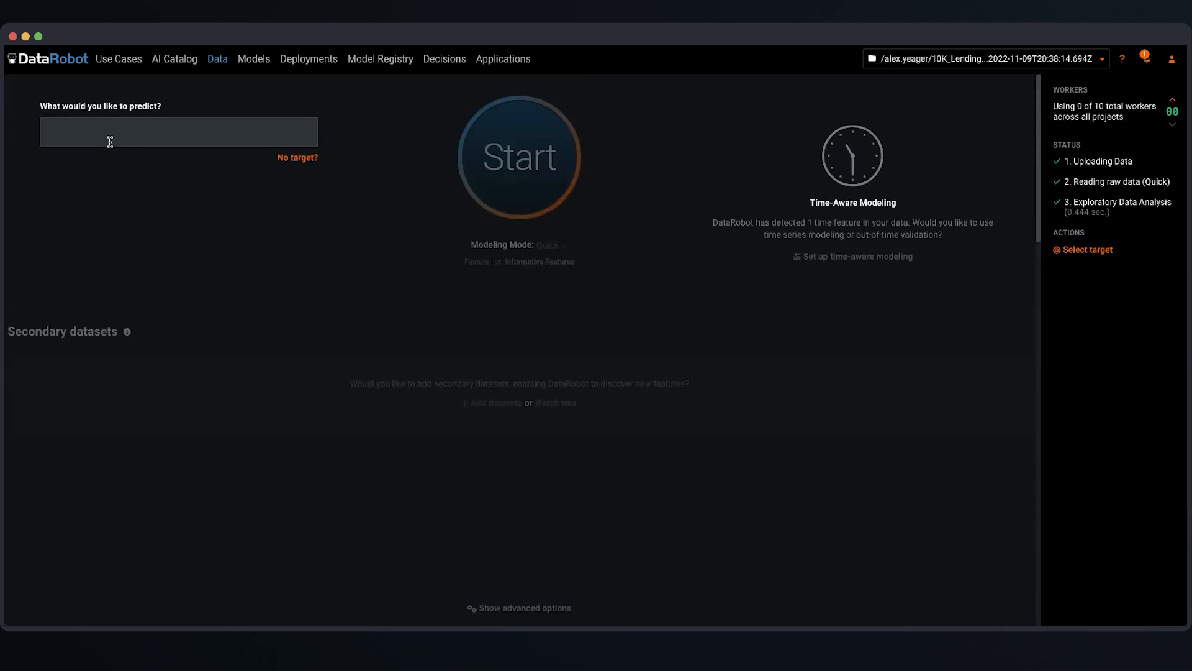
pyautogui.click(179, 131)
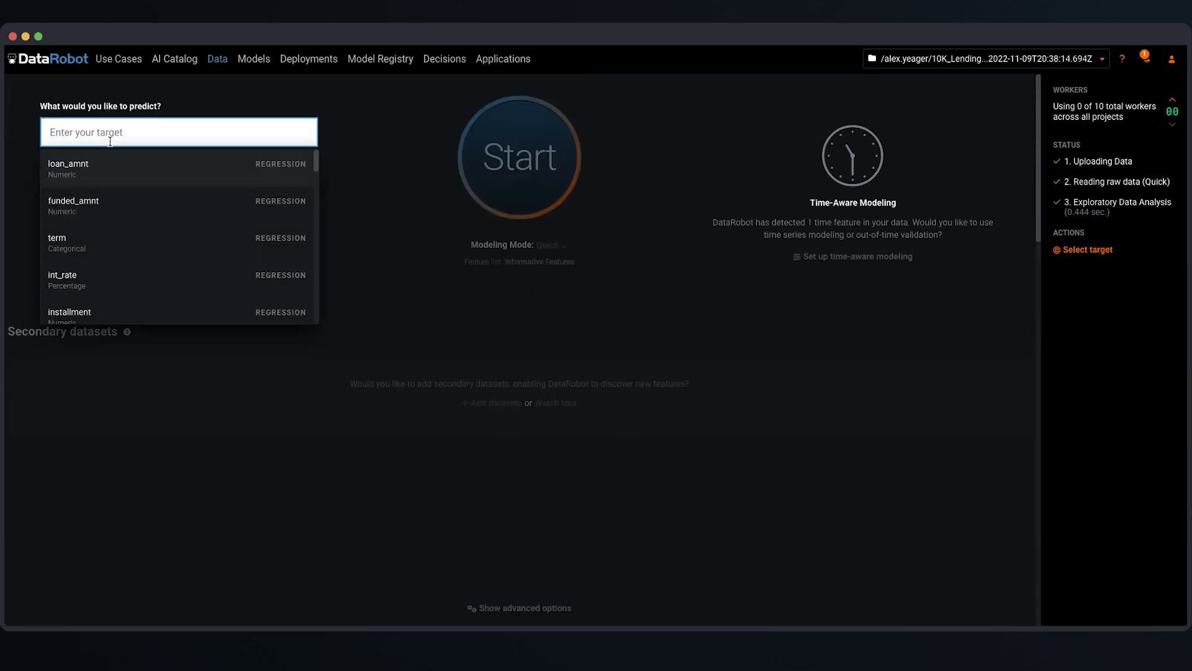
pyautogui.write('is_bad')
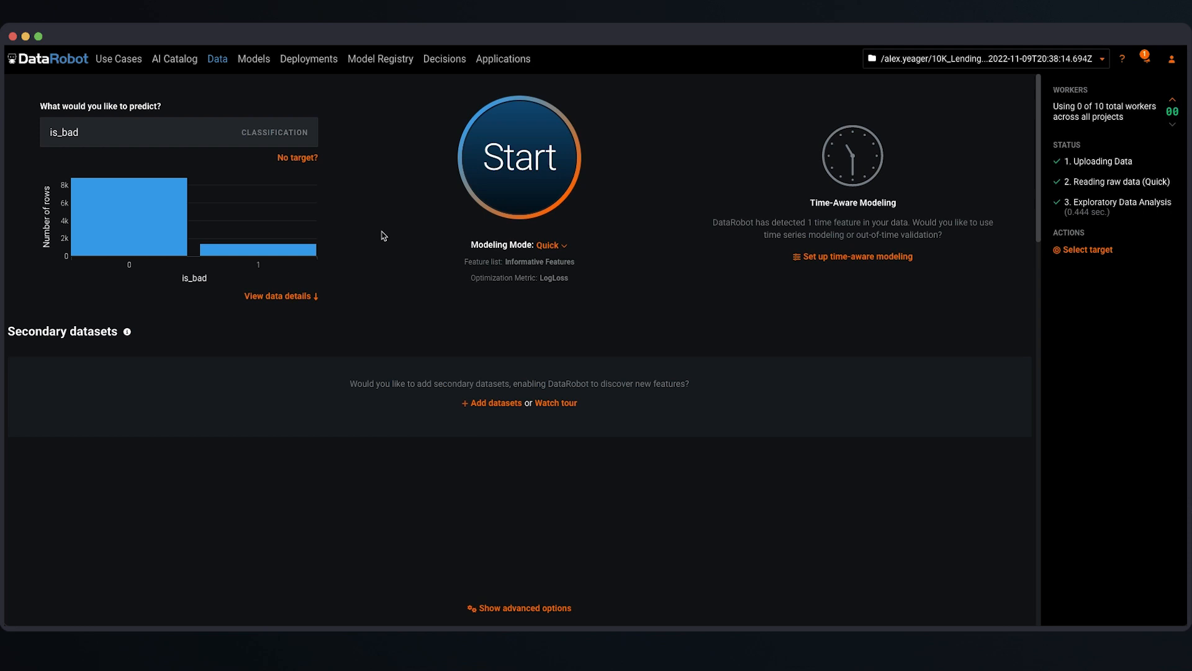
pyautogui.moveTo(352, 190)
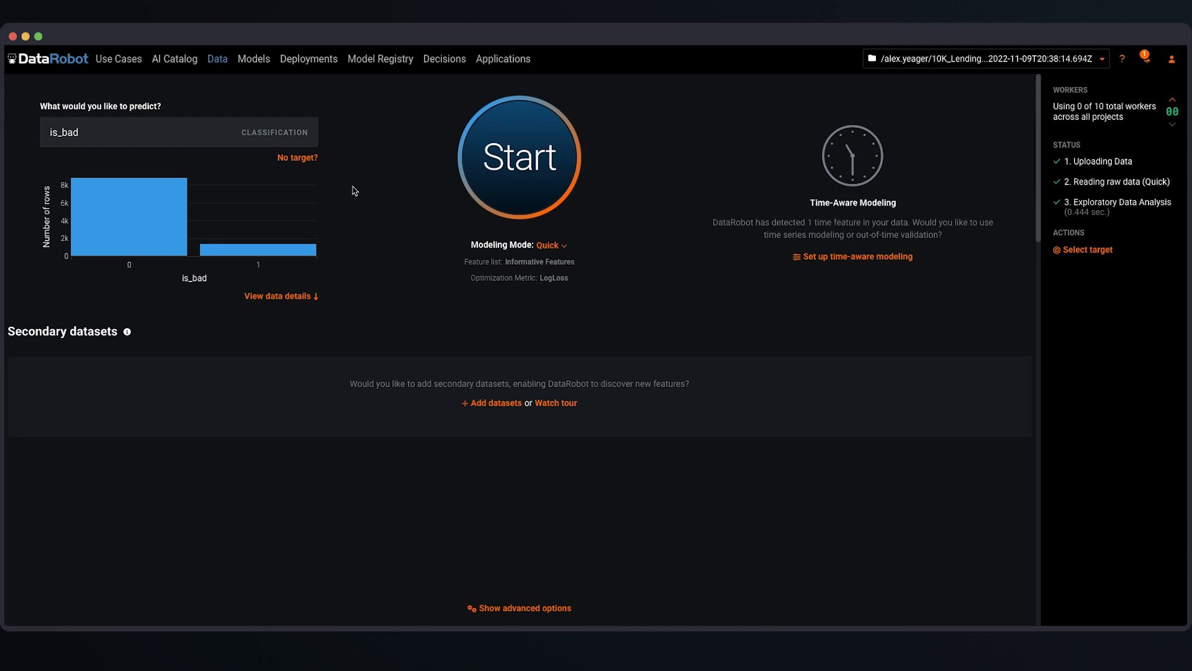
pyautogui.moveTo(392, 199)
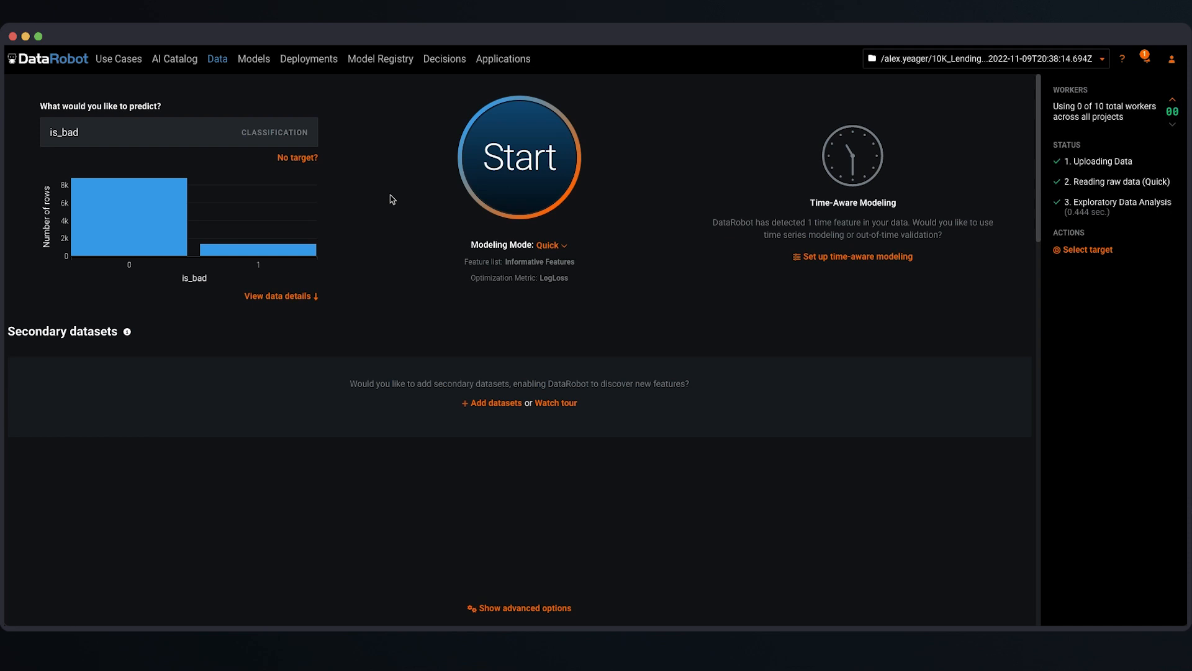
pyautogui.moveTo(438, 207)
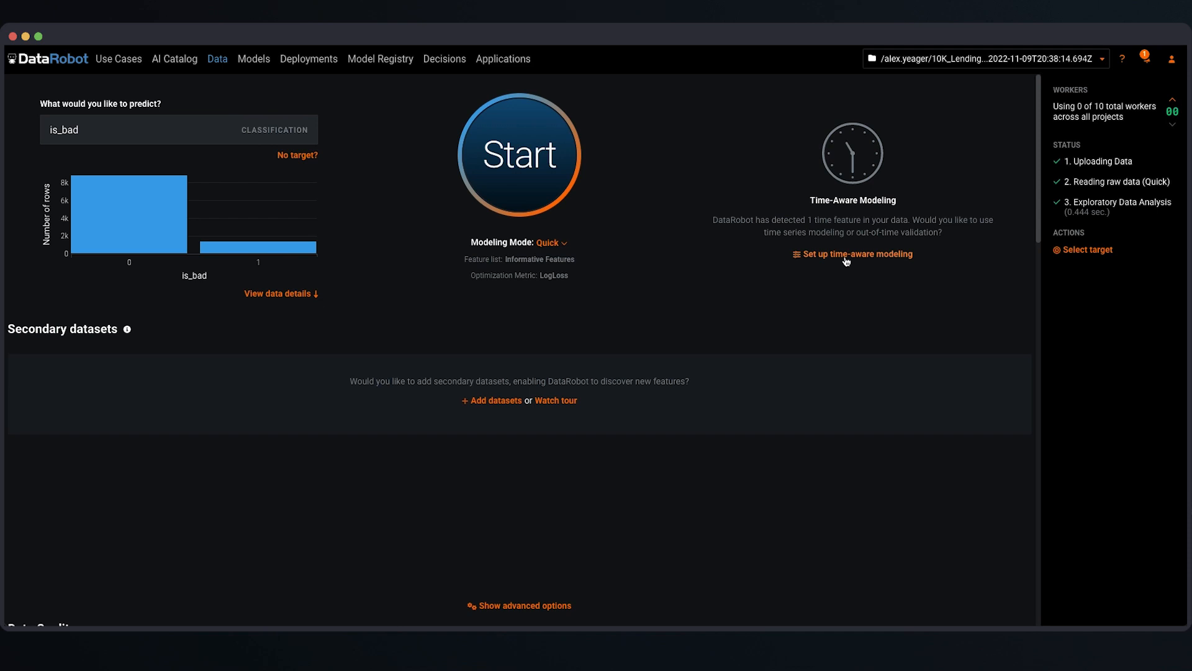
pyautogui.click(851, 253)
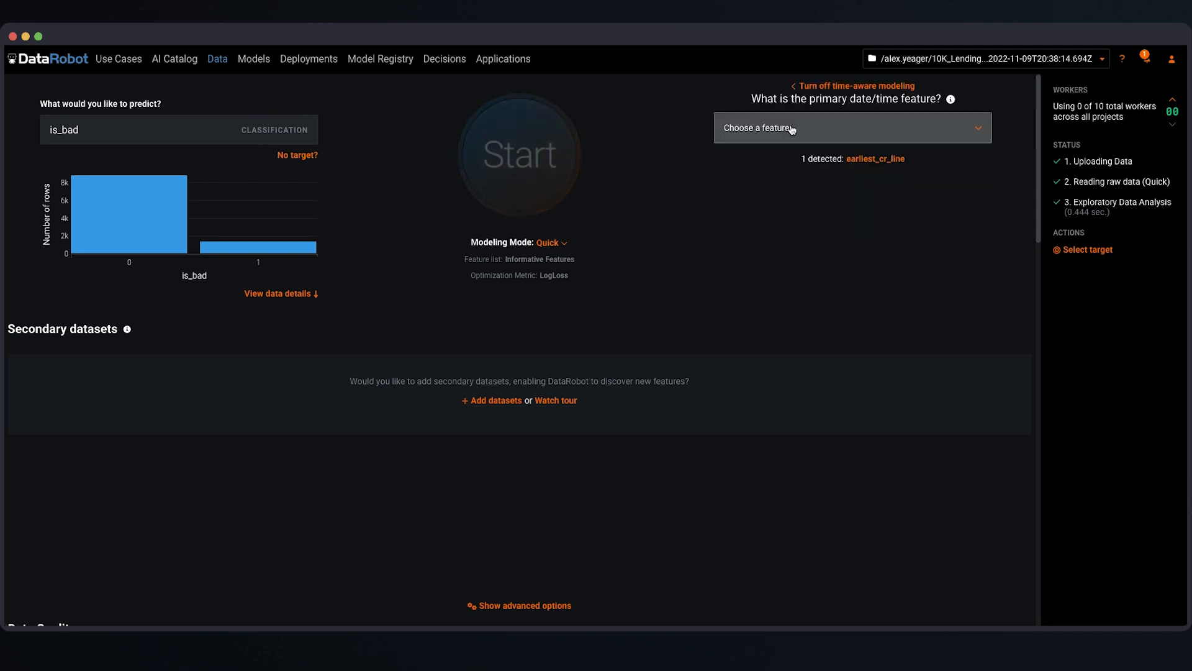
pyautogui.click(851, 127)
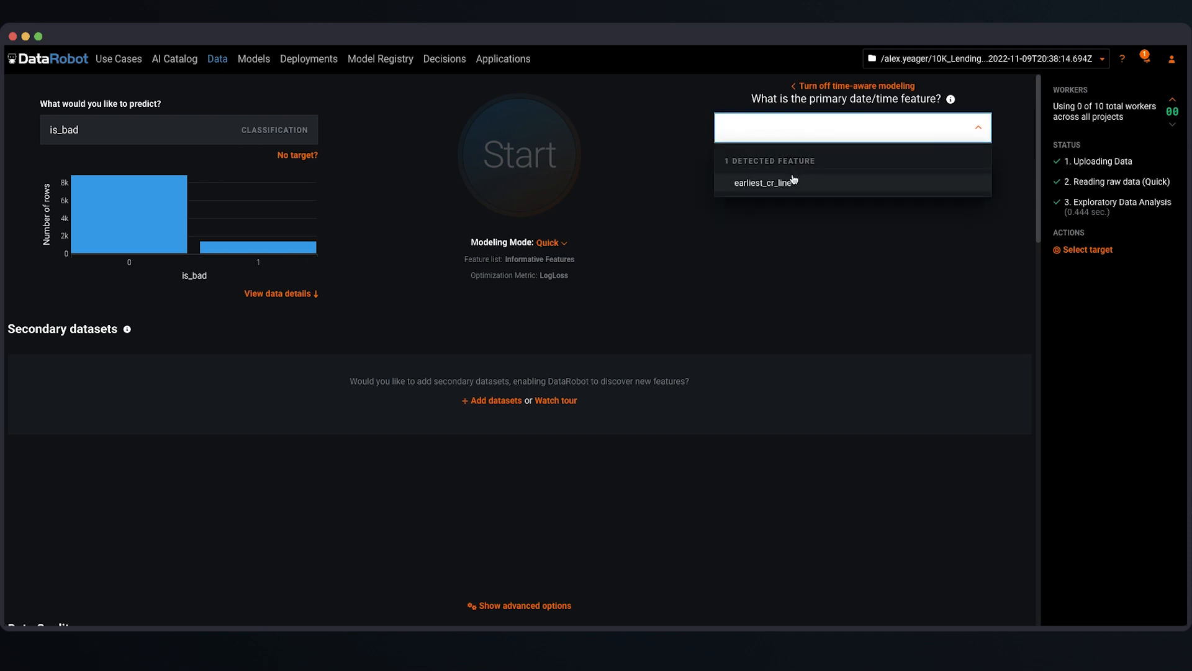
pyautogui.click(765, 182)
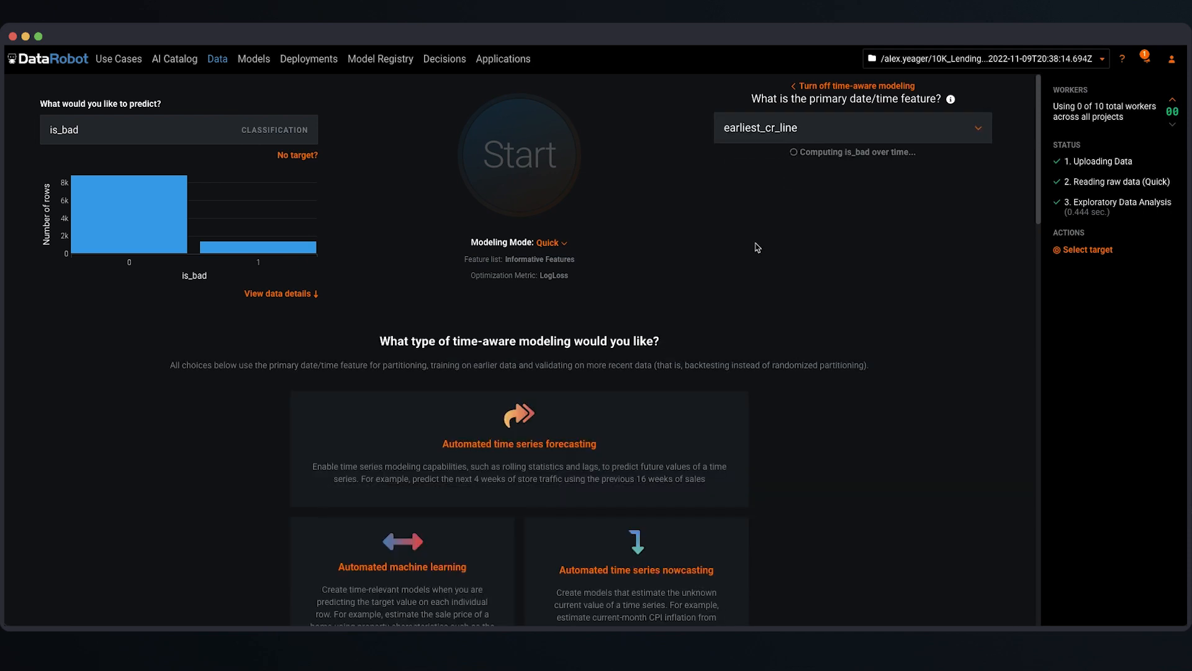
pyautogui.scroll(-3)
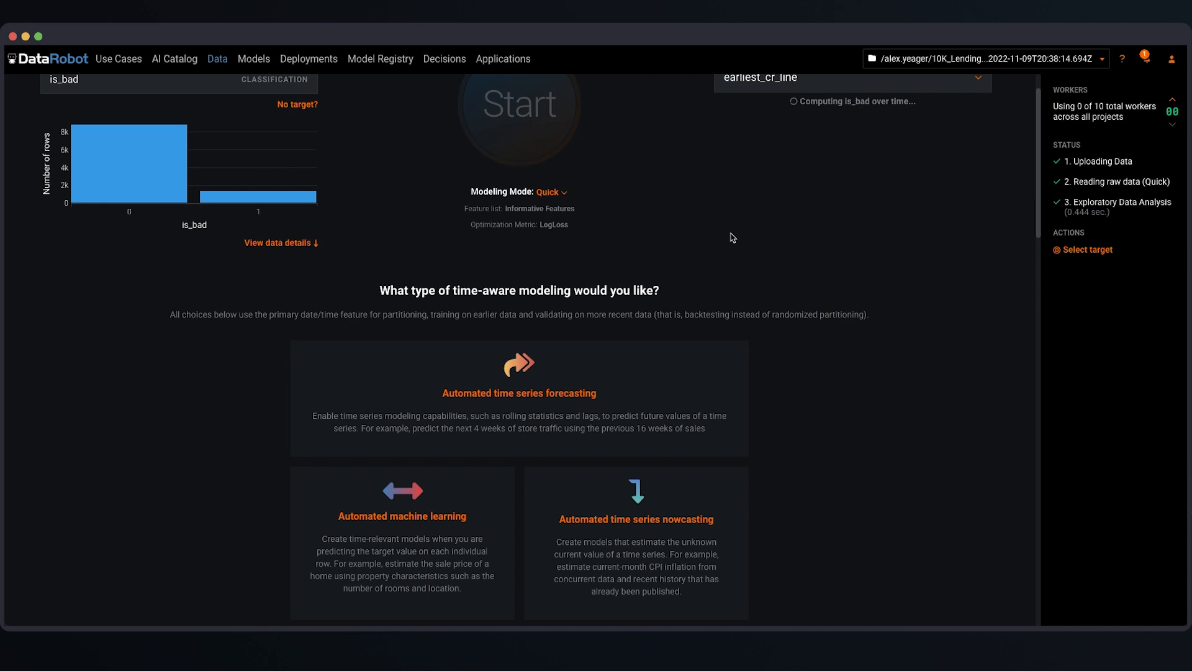
pyautogui.scroll(-3)
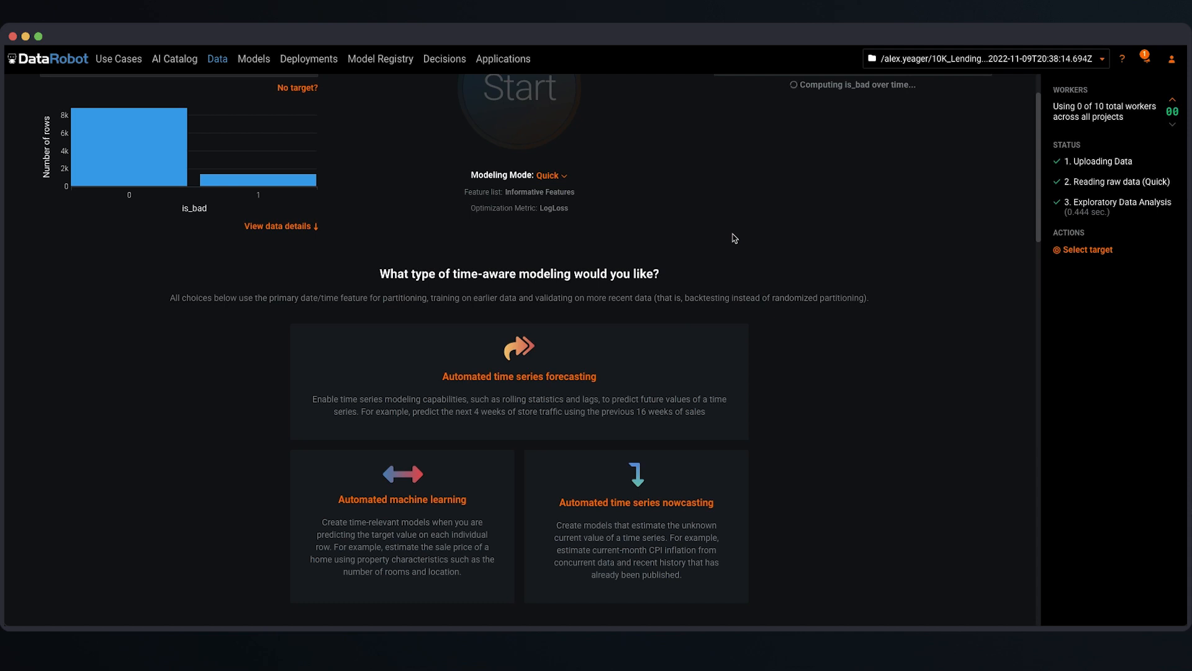
pyautogui.scroll(-3)
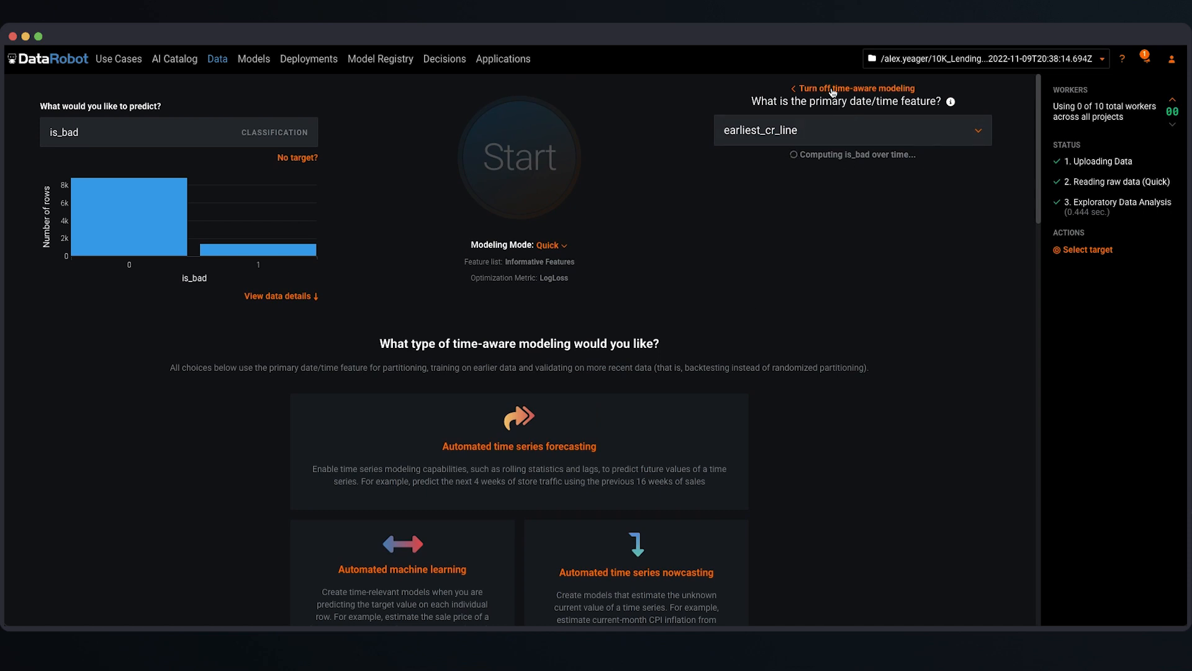
pyautogui.click(853, 89)
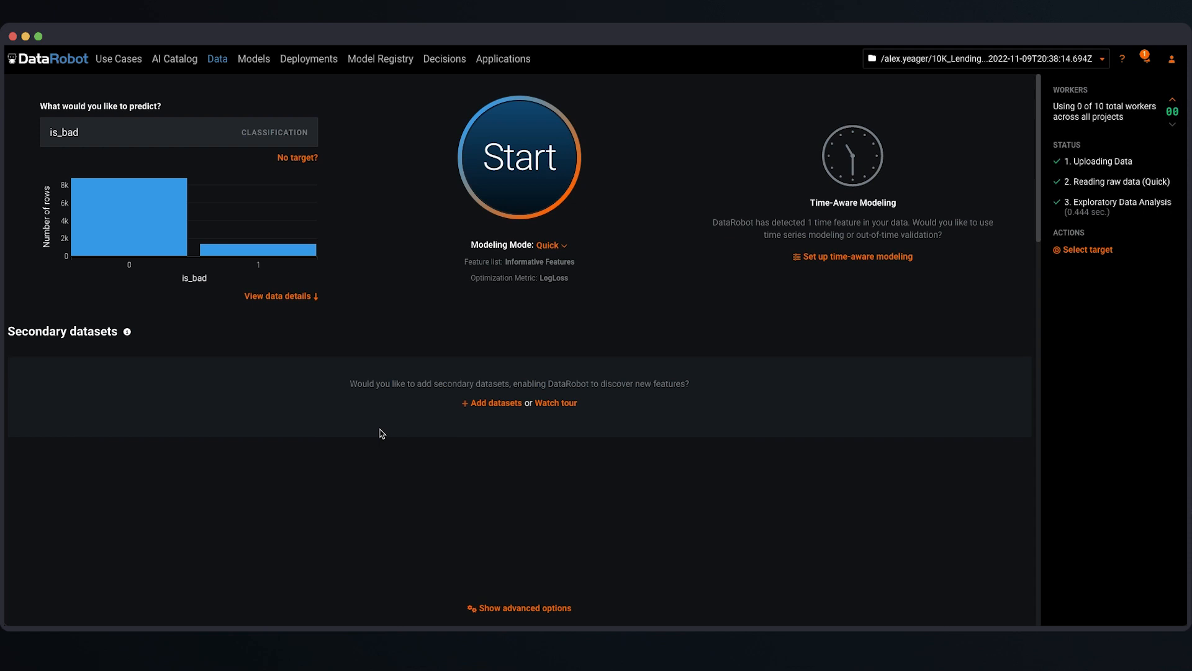
# - Start Quick Autopilot on target is_bad and browse the features while it runs
pyautogui.click(519, 155)
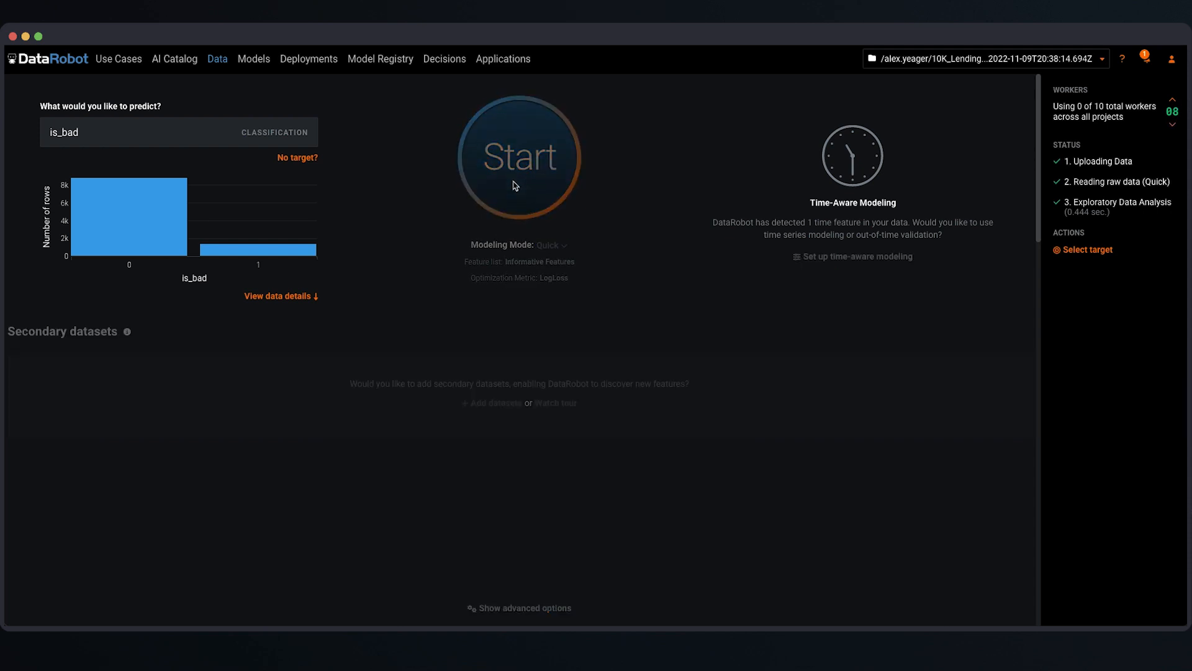
pyautogui.click(518, 155)
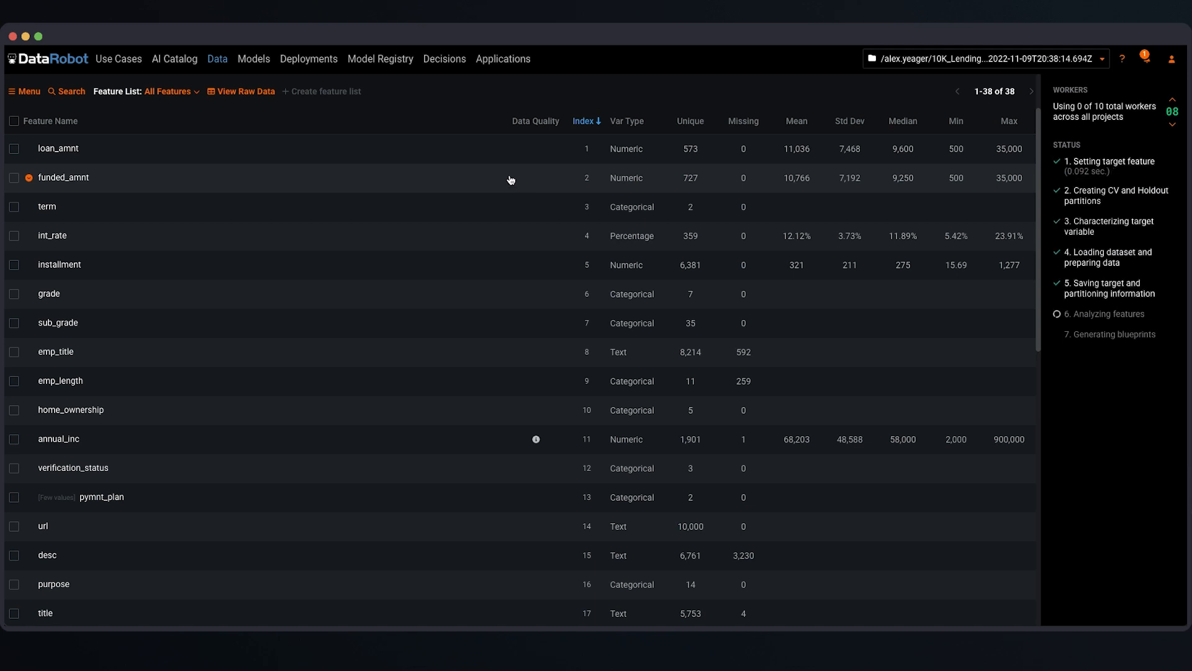
pyautogui.moveTo(427, 190)
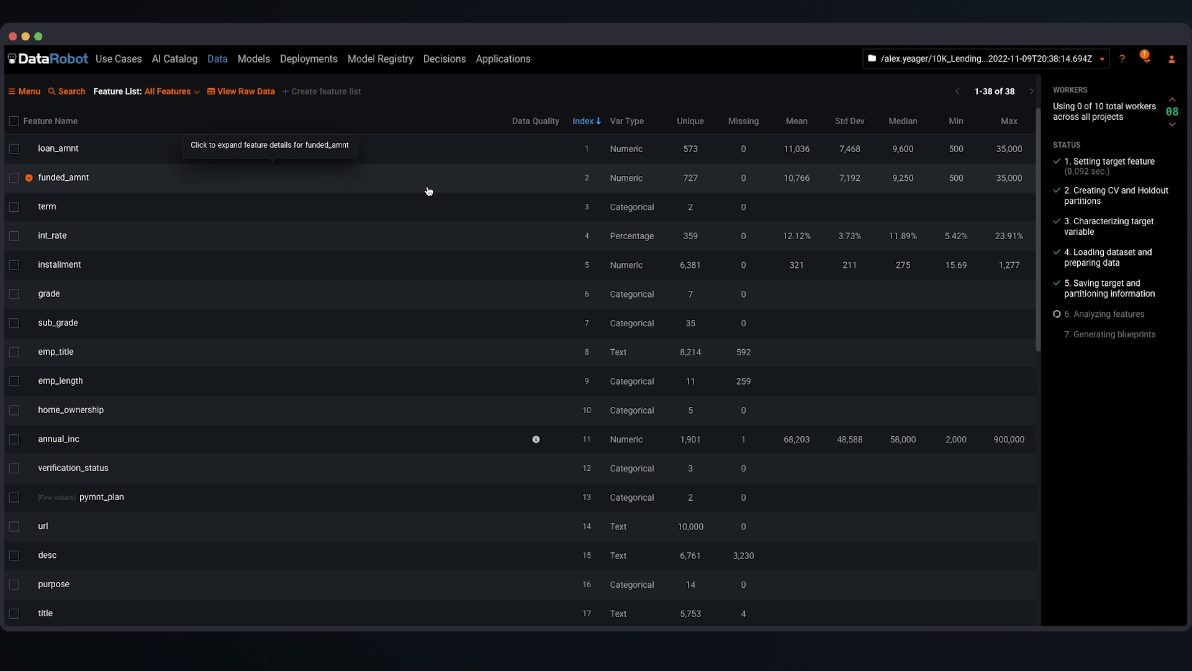
pyautogui.moveTo(549, 287)
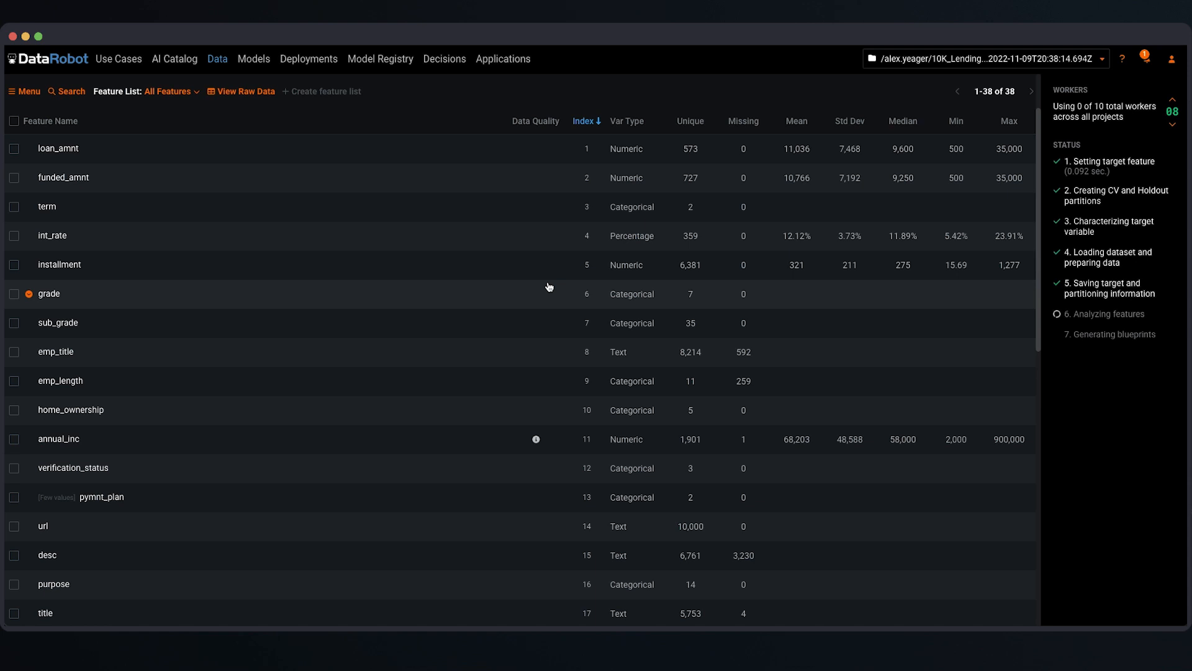
pyautogui.click(585, 120)
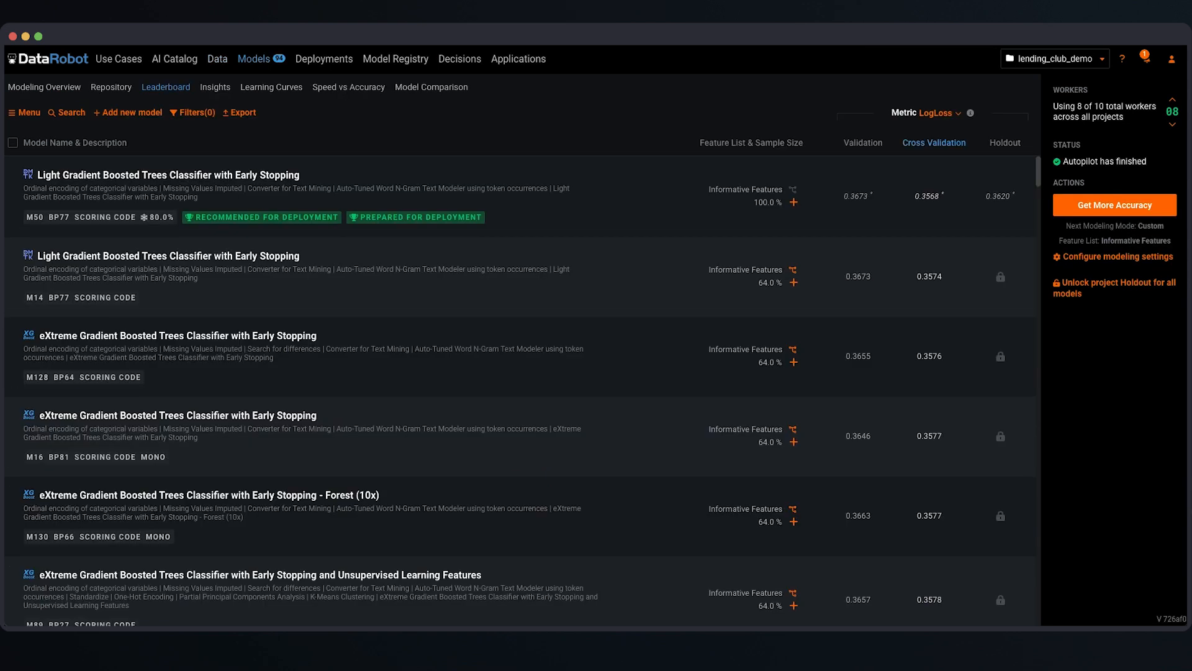
pyautogui.moveTo(629, 110)
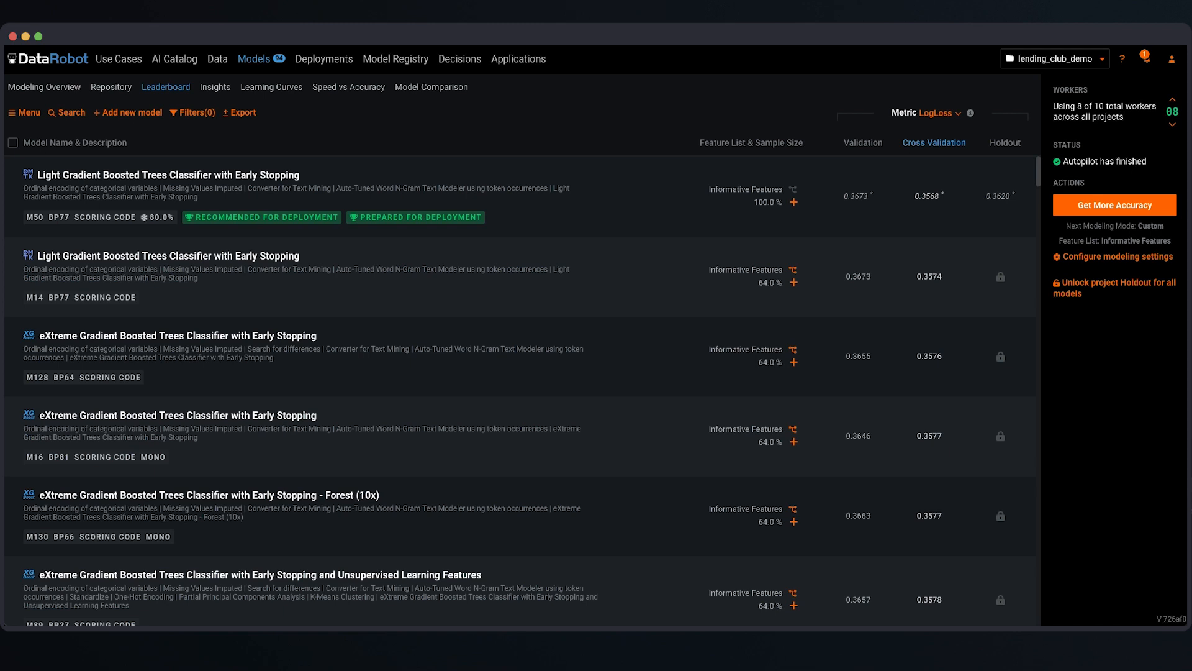
pyautogui.moveTo(491, 135)
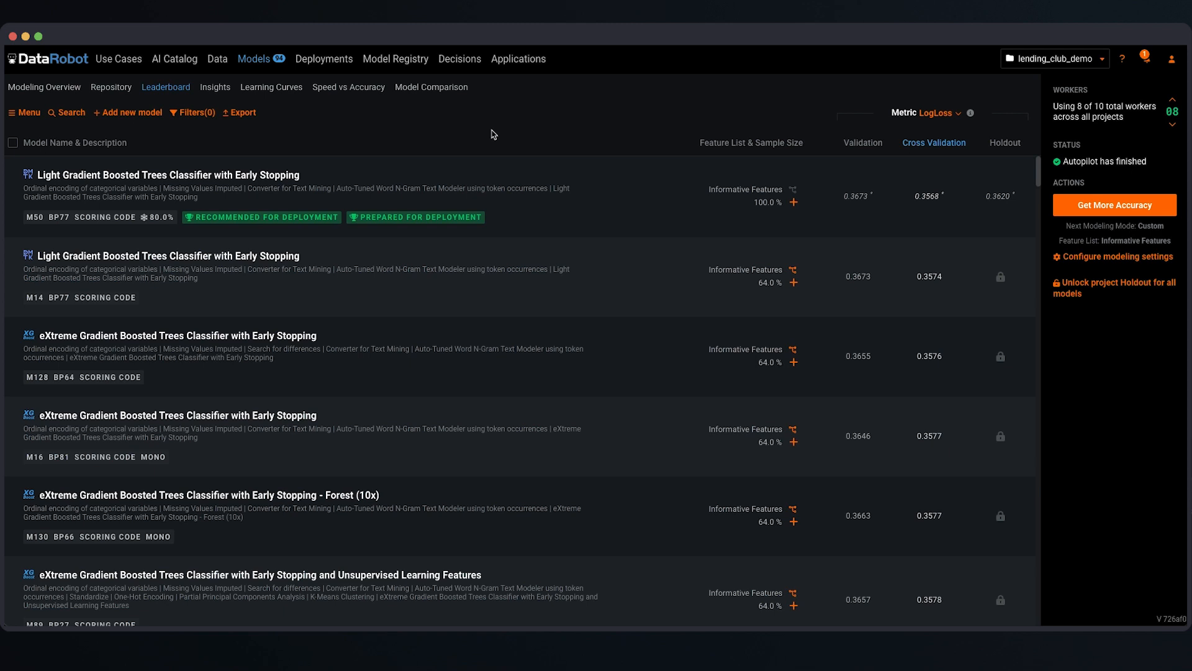
pyautogui.moveTo(501, 137)
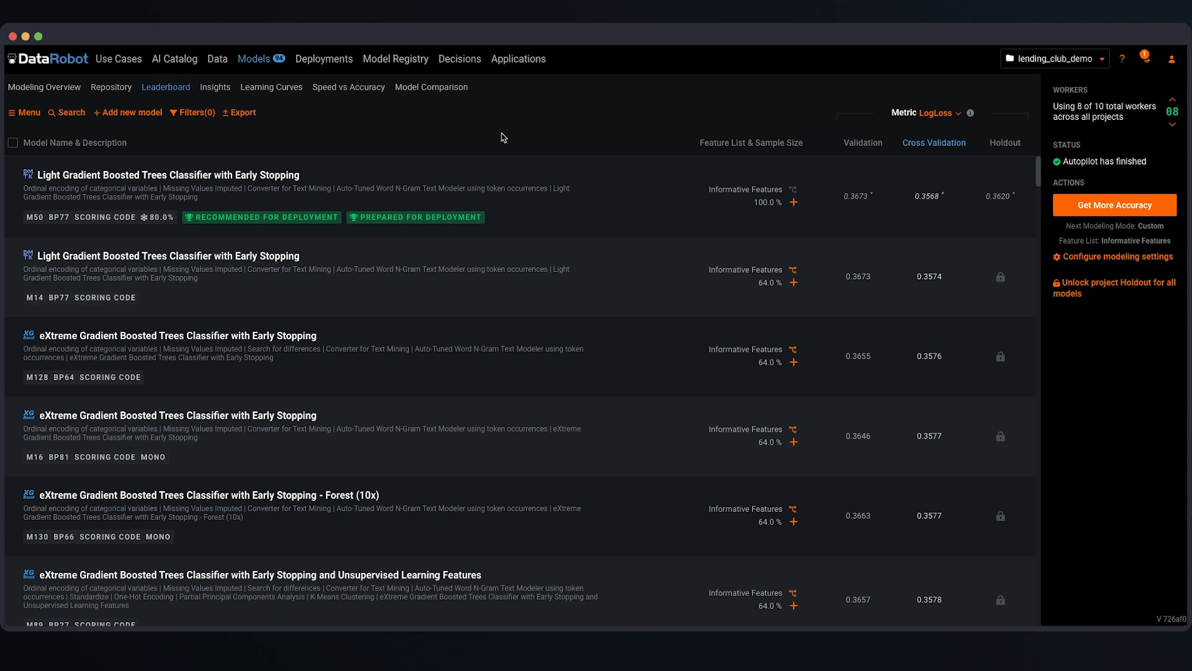
pyautogui.moveTo(608, 185)
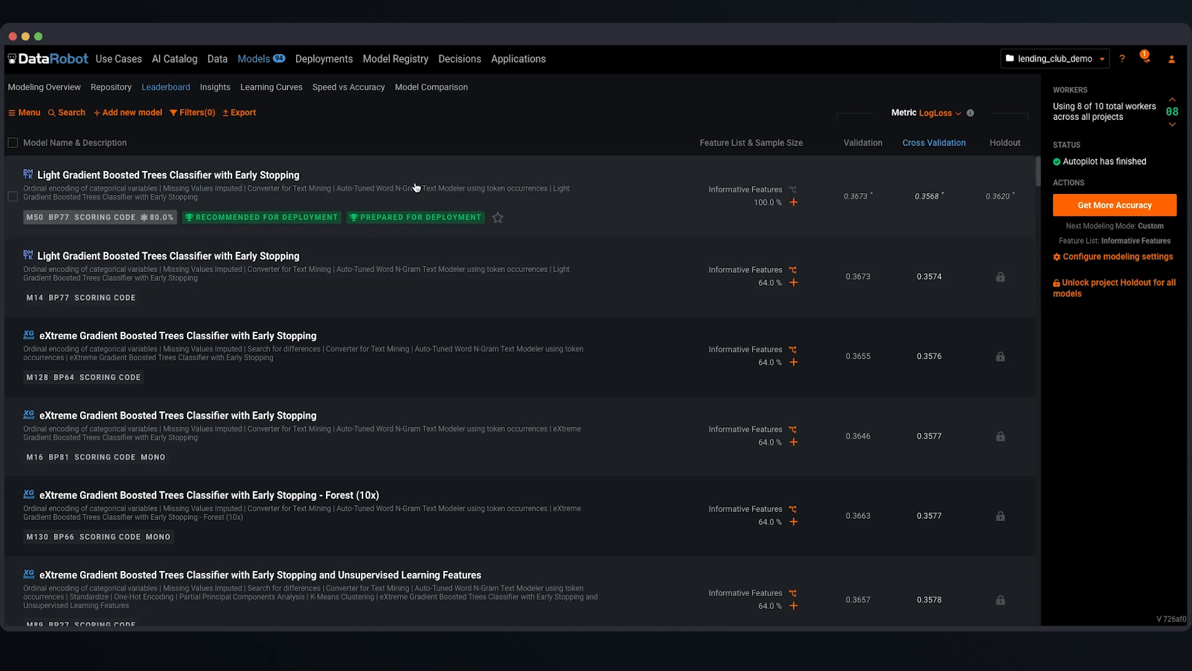
# - Show the blueprint diagram of the recommended M50 Light Gradient Boosted Trees model
pyautogui.click(167, 174)
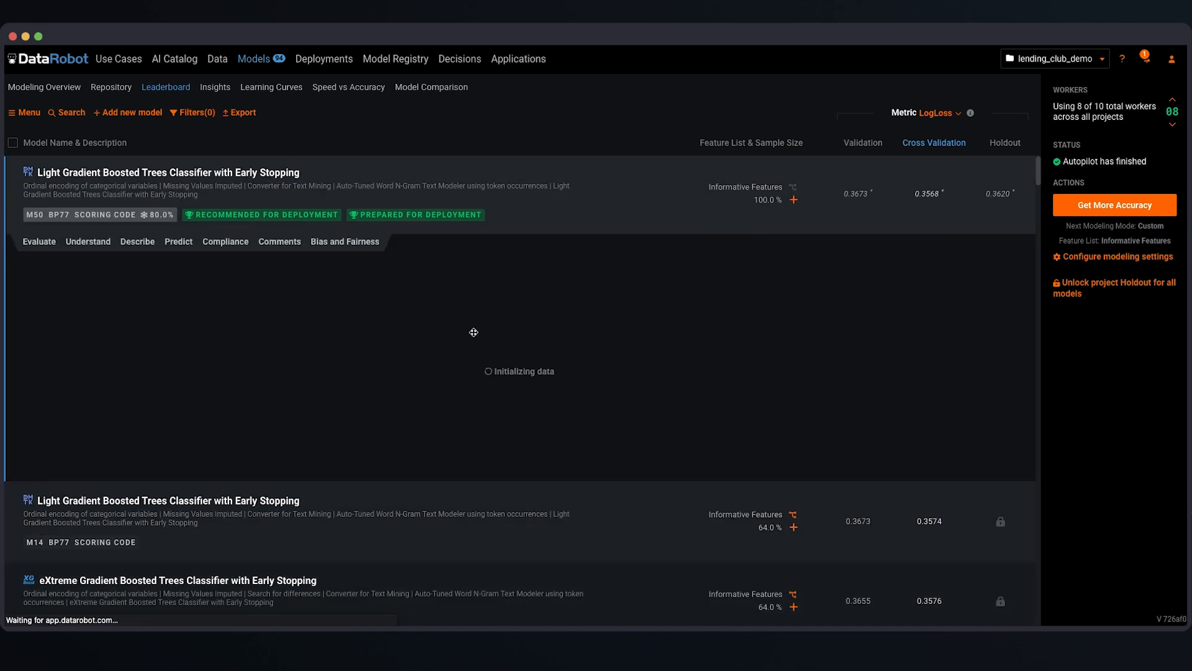
pyautogui.click(137, 241)
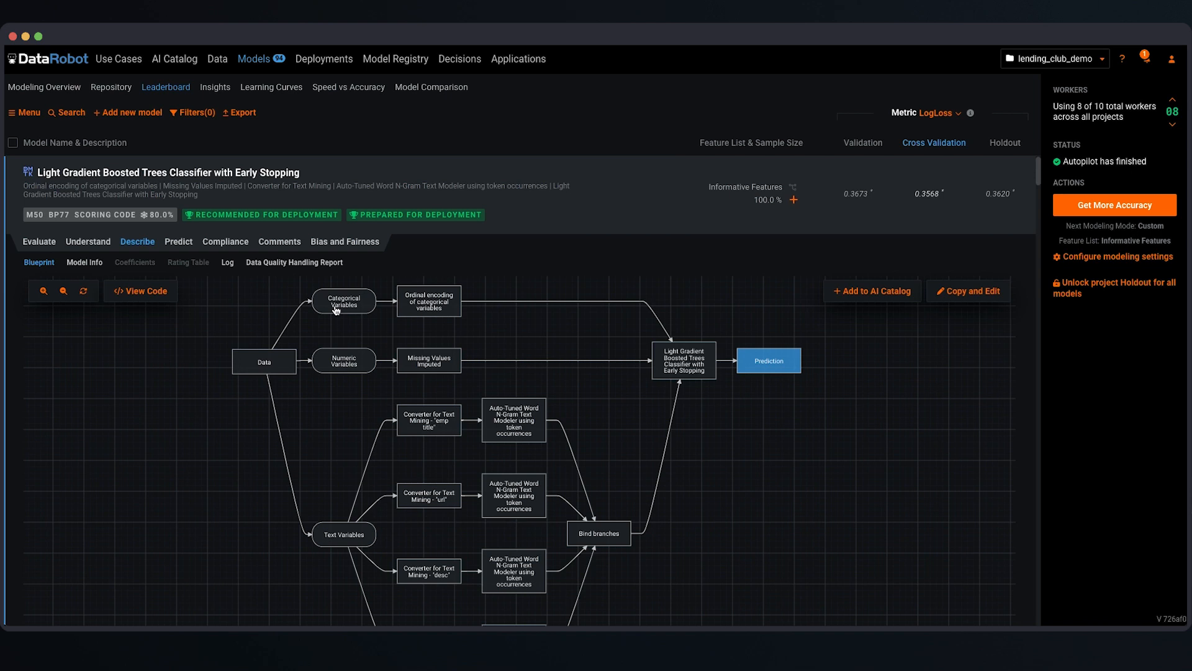
pyautogui.moveTo(386, 303)
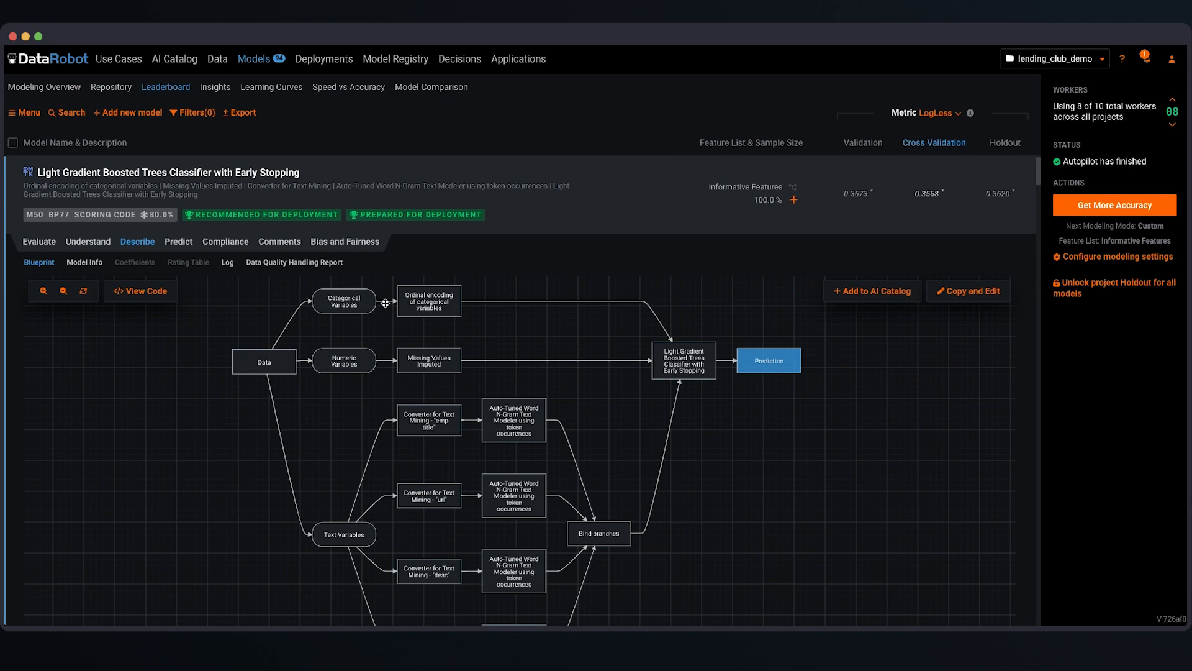
pyautogui.moveTo(329, 367)
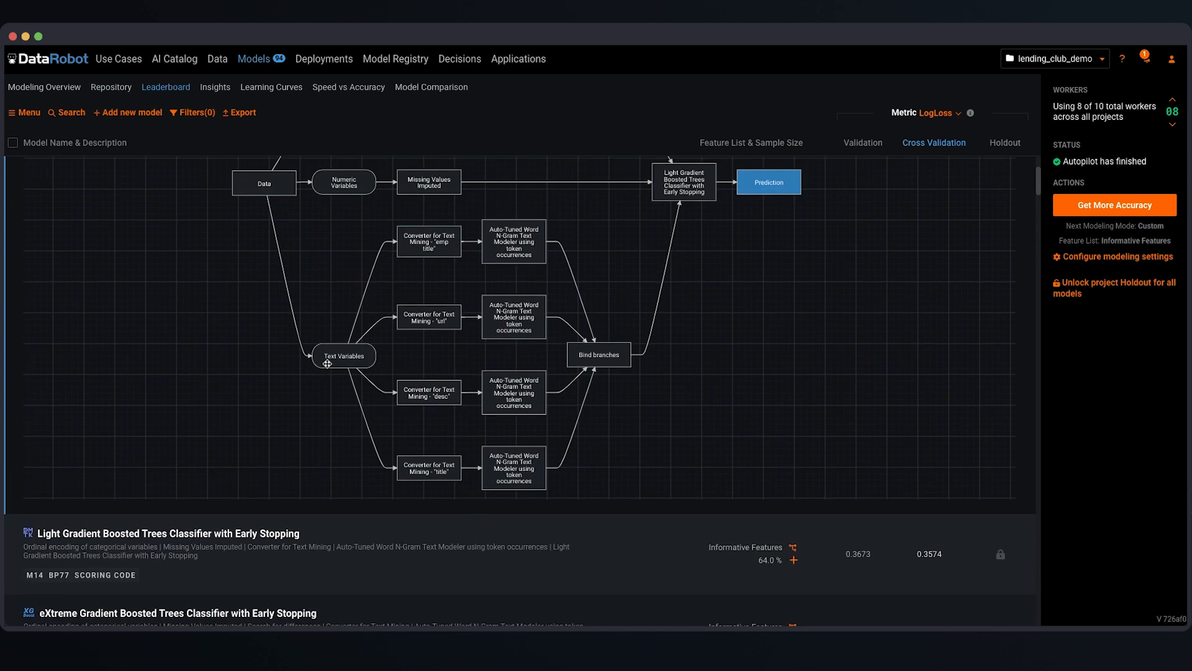
pyautogui.click(167, 533)
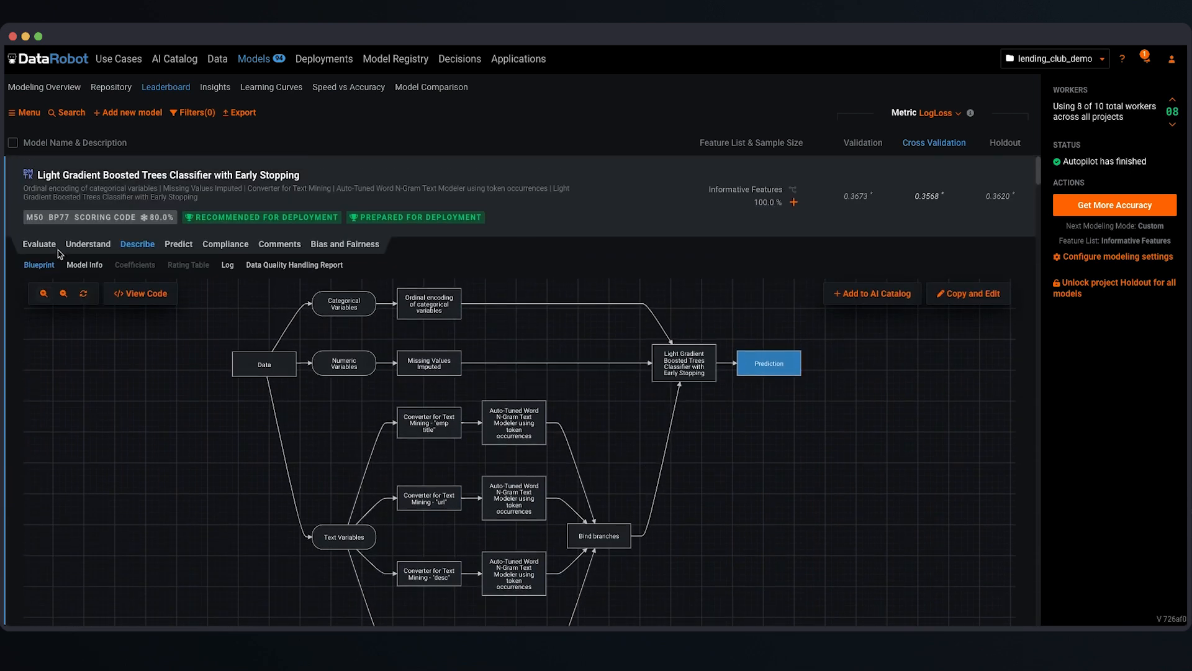
# - View the model's Feature Impact chart, then its holdout Lift Chart
pyautogui.click(87, 243)
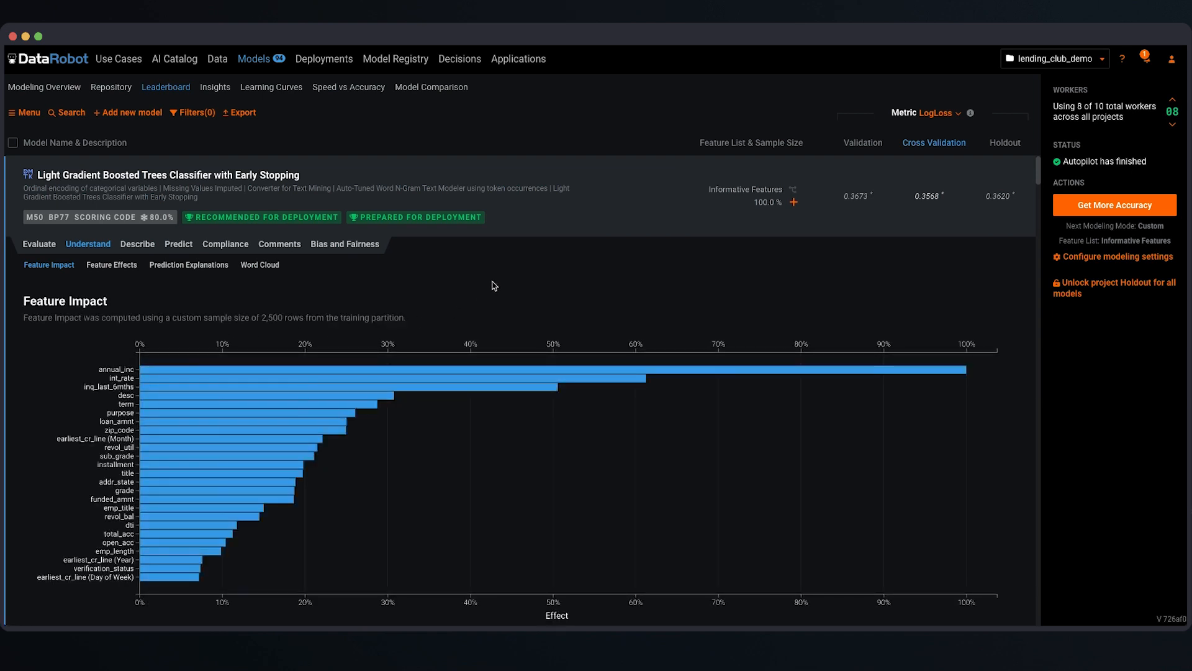
pyautogui.moveTo(519, 453)
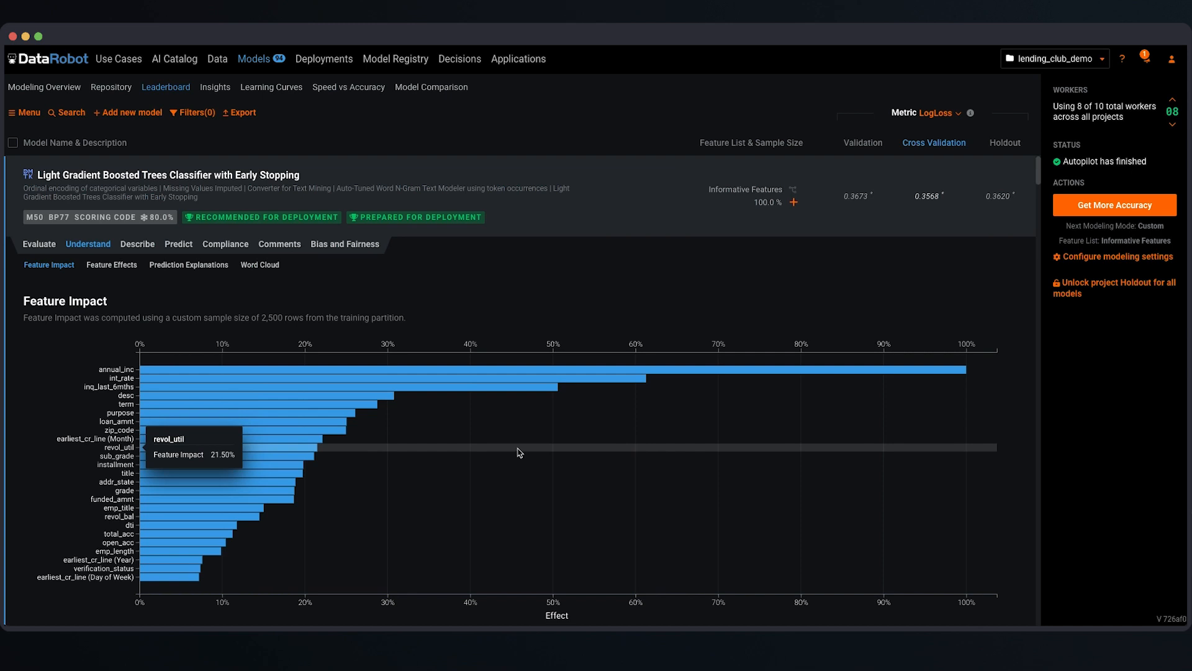
pyautogui.moveTo(672, 311)
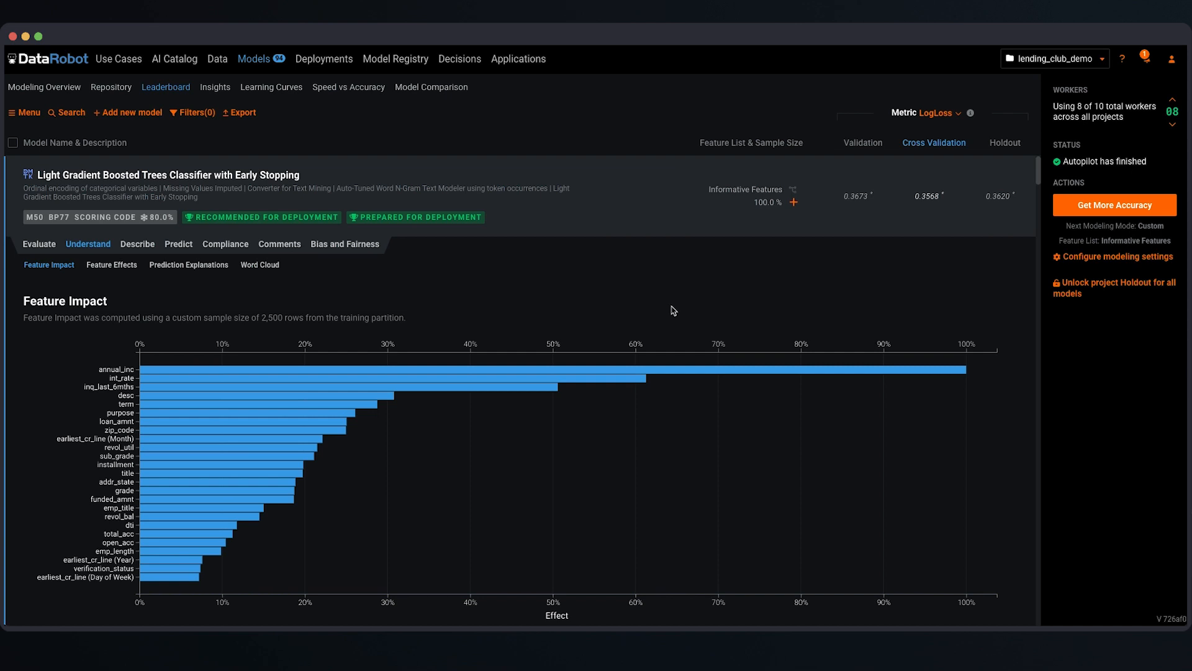
pyautogui.moveTo(616, 342)
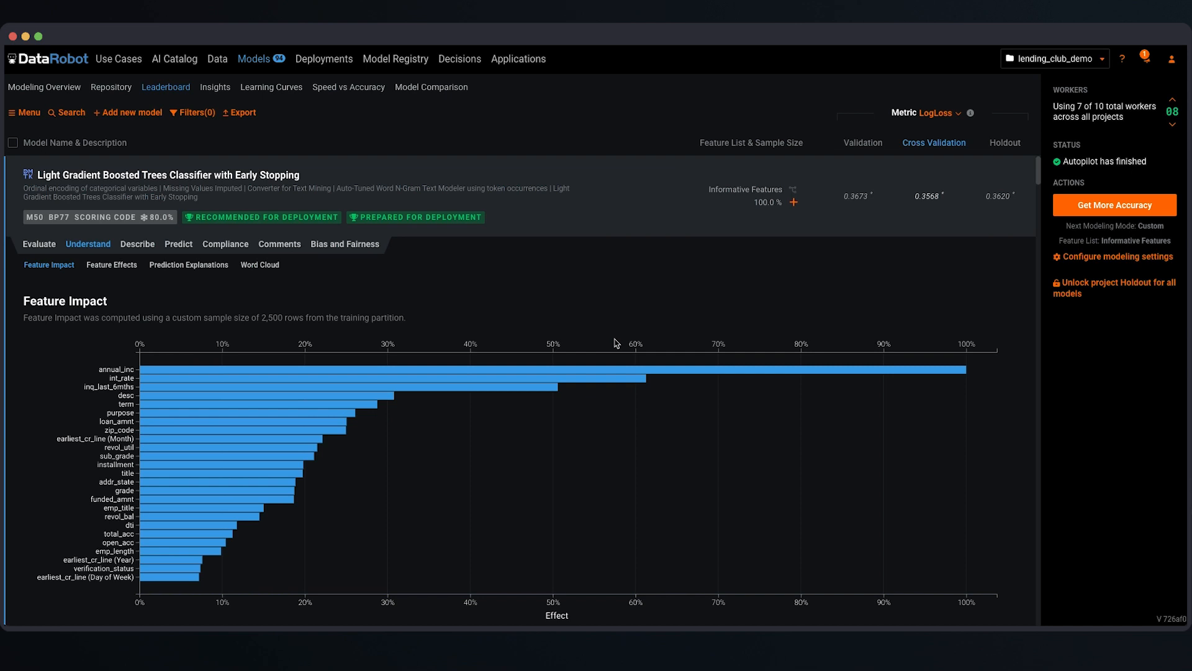
pyautogui.click(38, 243)
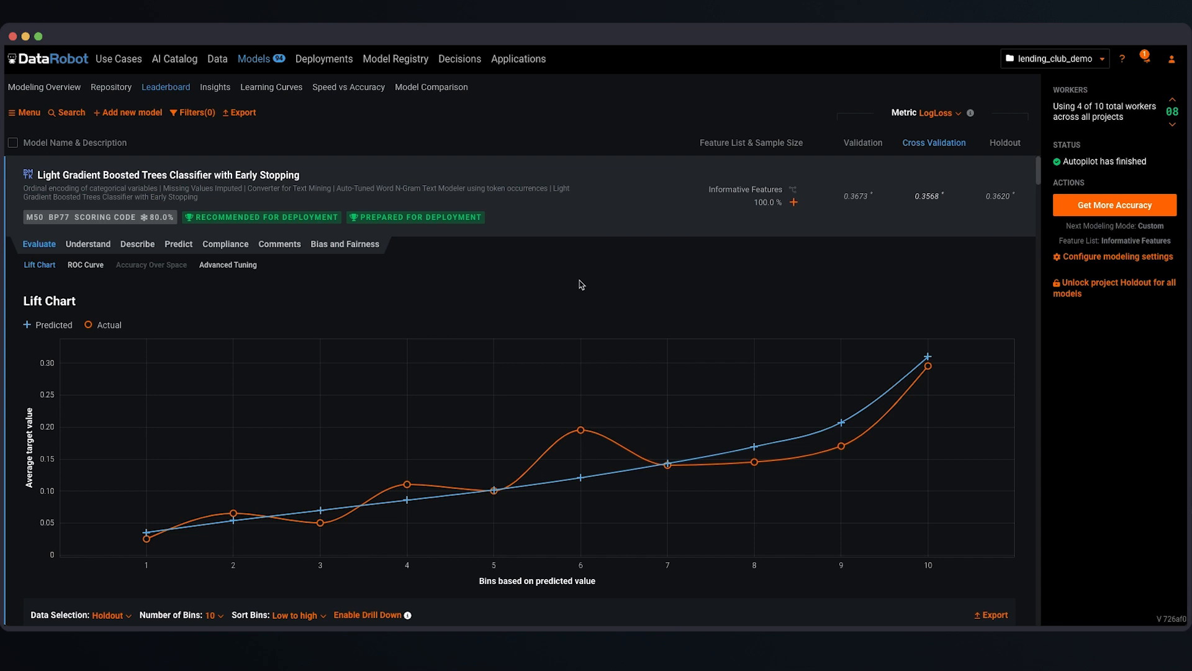
pyautogui.moveTo(298, 313)
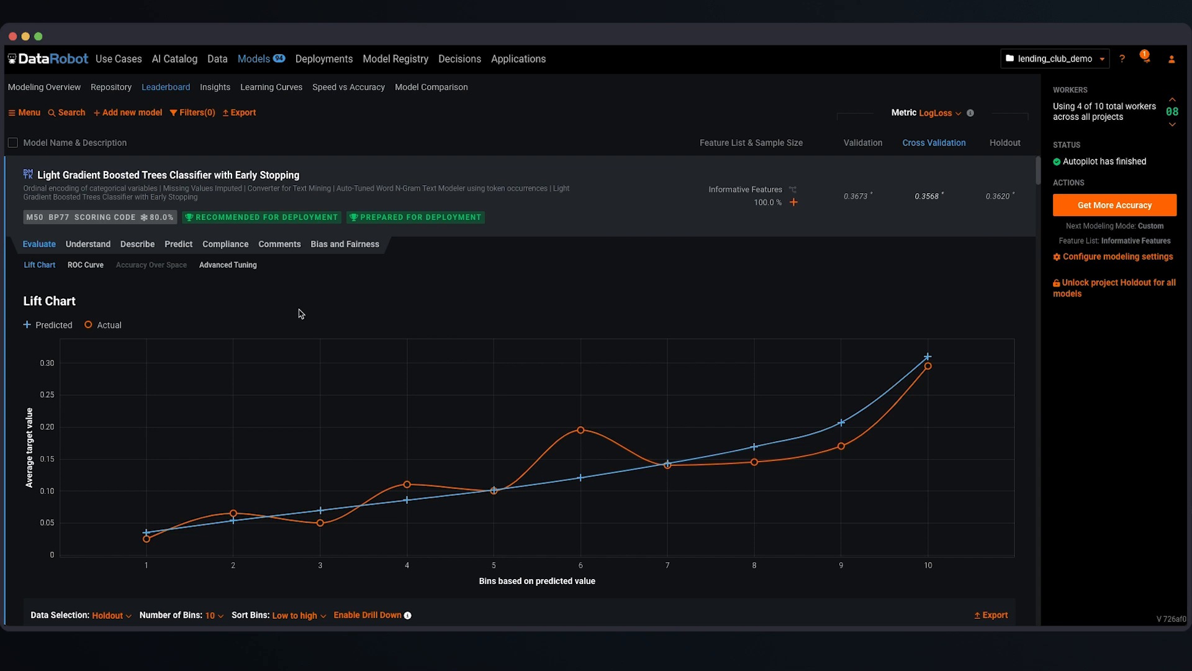
# - Show the model's Compliance documentation with the Automated Compliance Document template
pyautogui.click(225, 244)
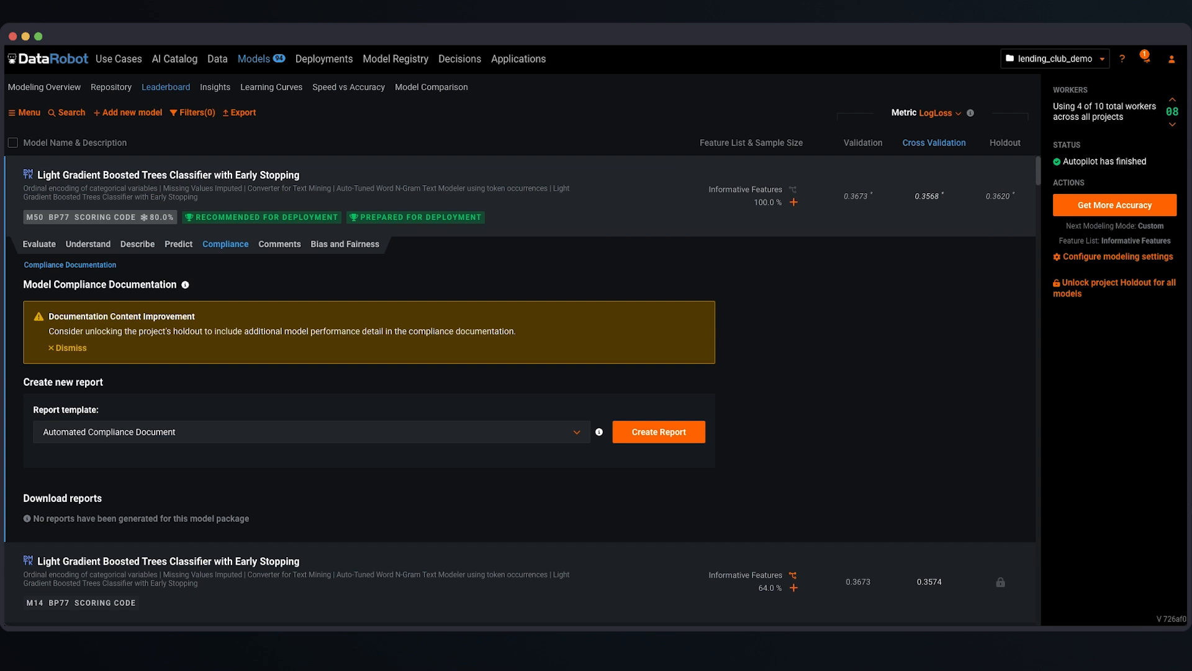
pyautogui.moveTo(1076, 287)
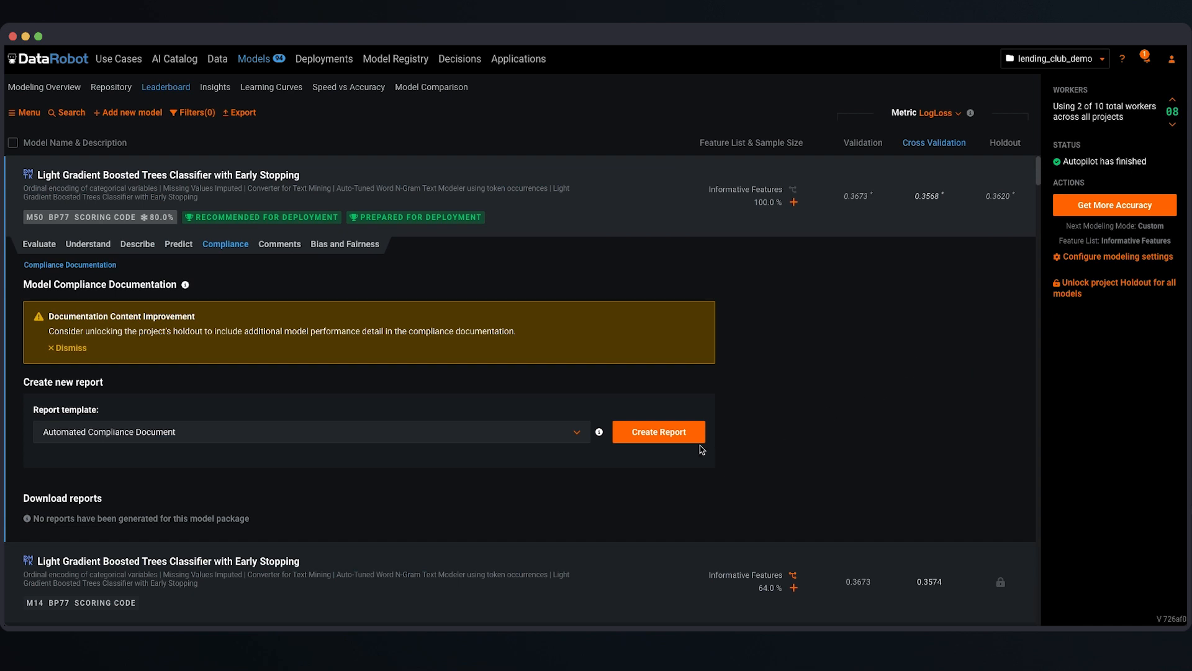
# - Generate the Automated Compliance Document report and bring up the model's Predict page
pyautogui.click(658, 431)
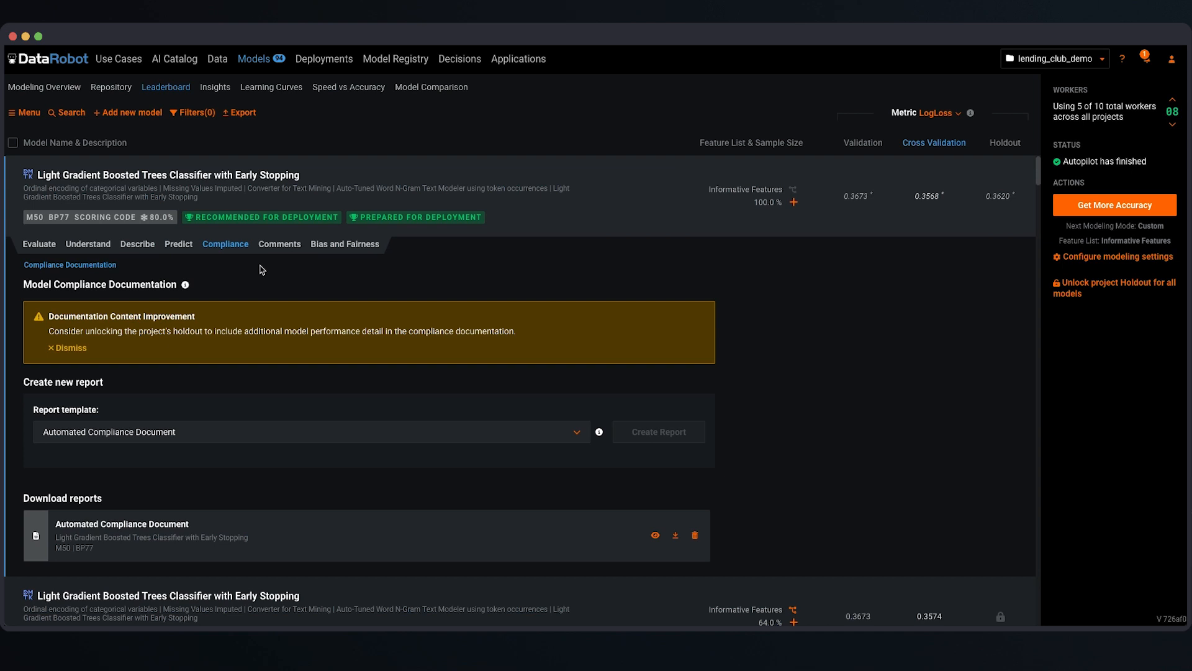
pyautogui.click(178, 243)
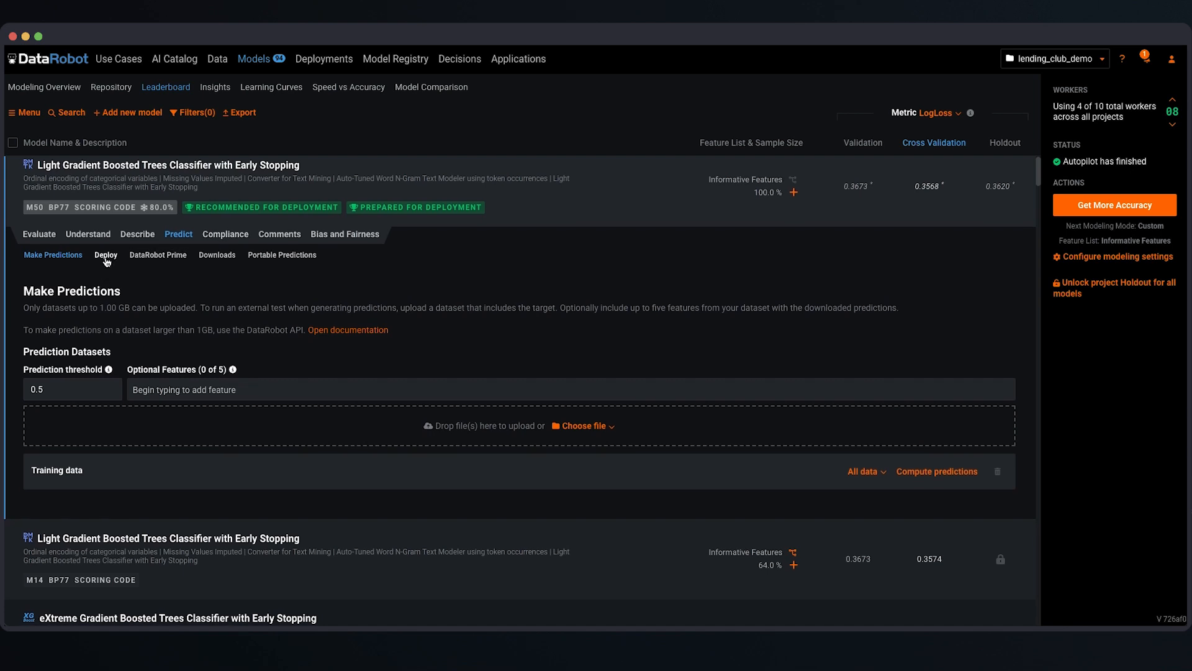
# - Select Scoring Code under Portable Predictions with Include Prediction Explanations switched off
pyautogui.click(105, 254)
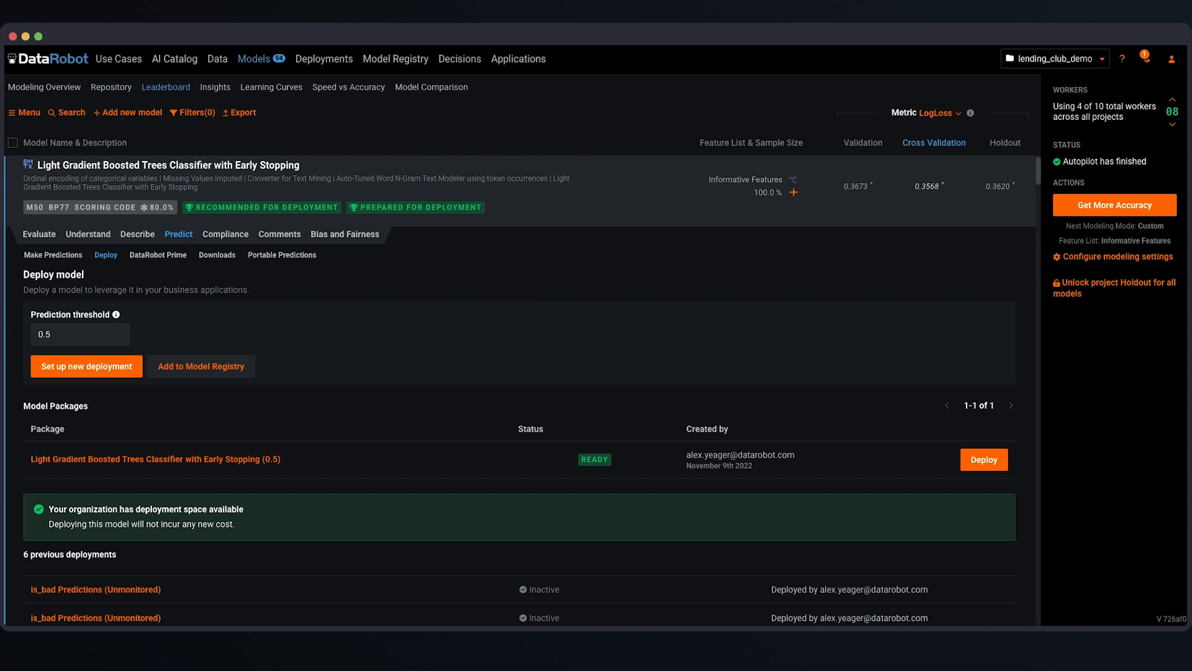
pyautogui.moveTo(477, 312)
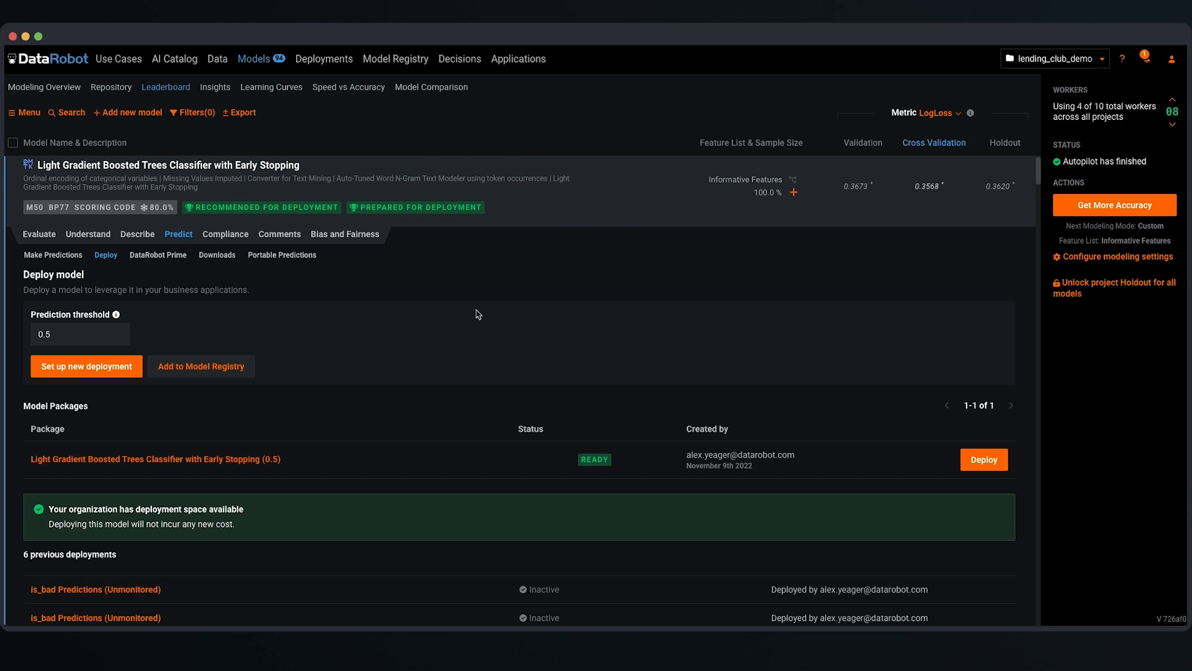
pyautogui.moveTo(515, 283)
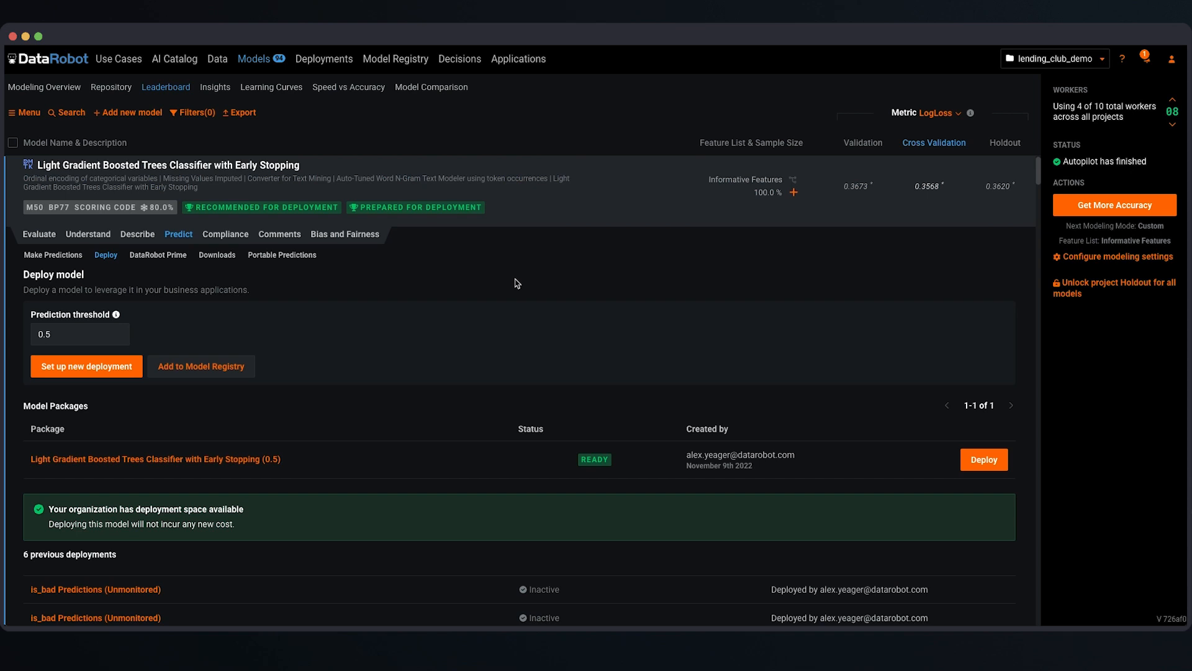
pyautogui.moveTo(306, 291)
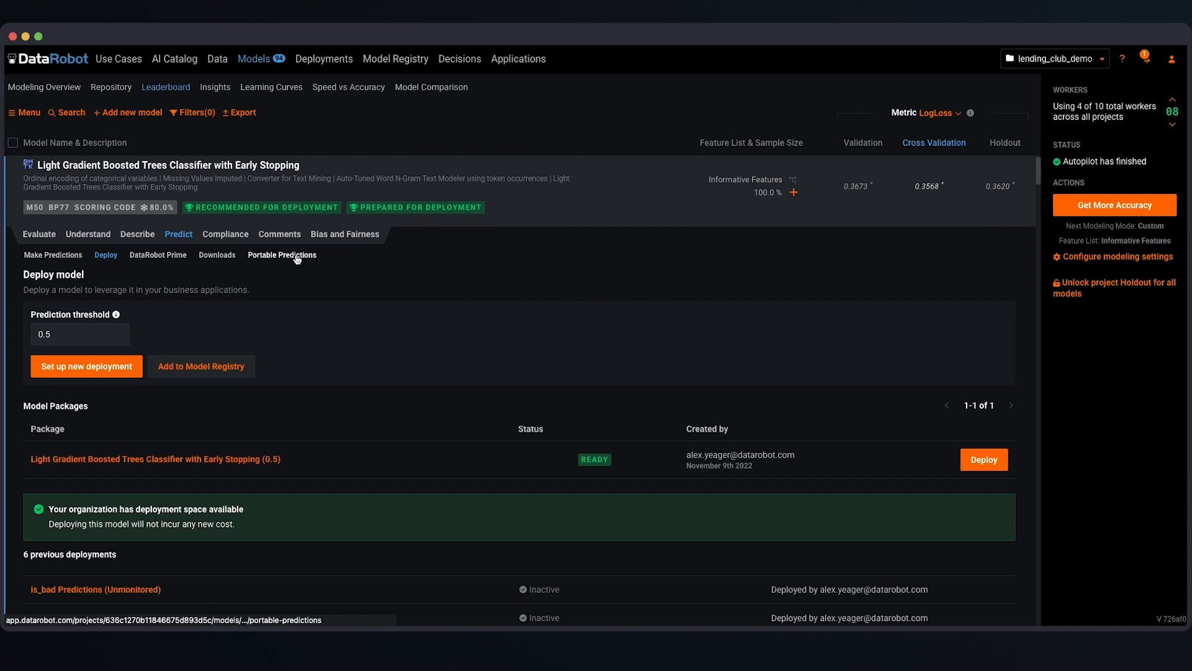
pyautogui.click(282, 254)
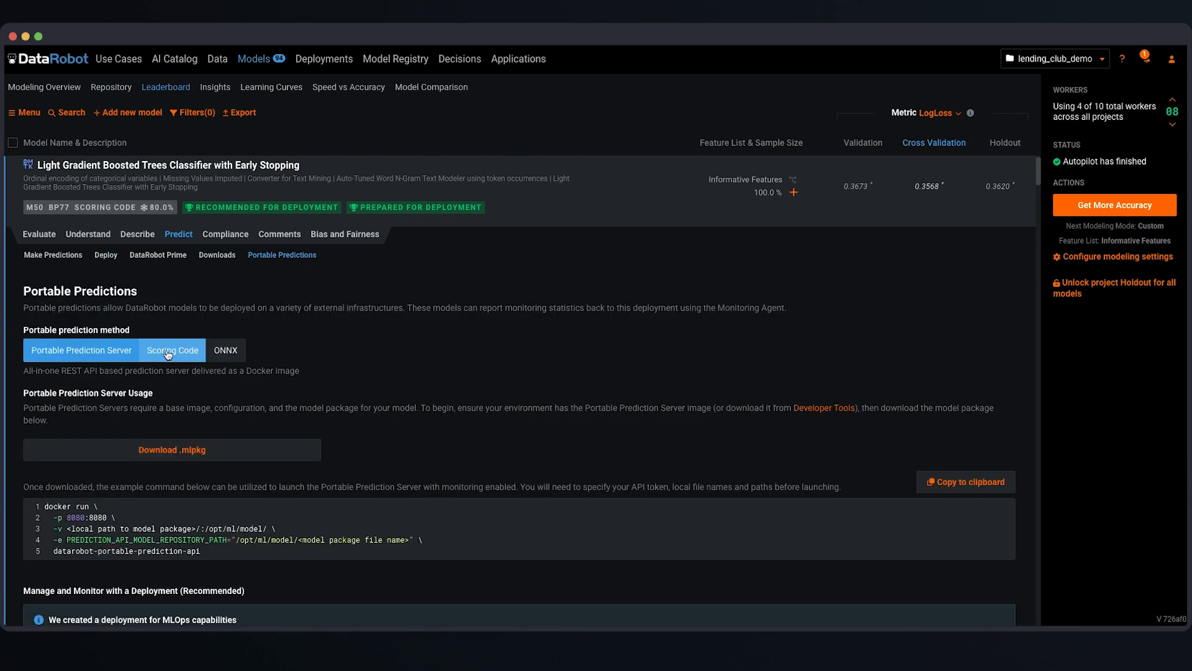
pyautogui.click(171, 349)
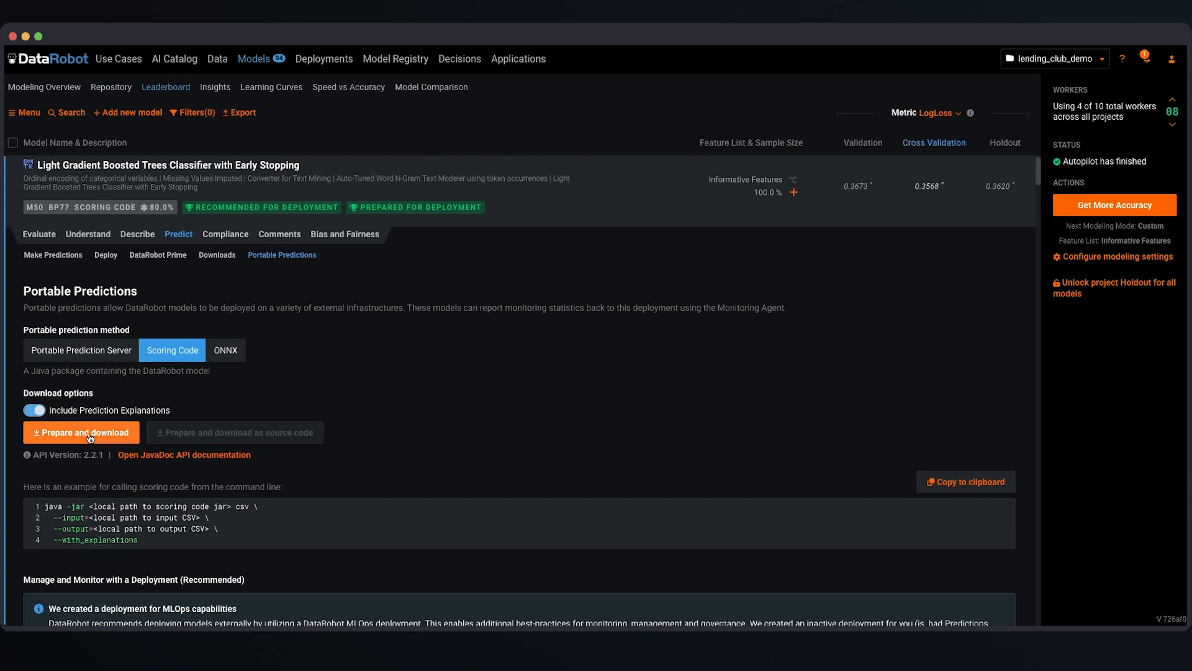
pyautogui.moveTo(703, 397)
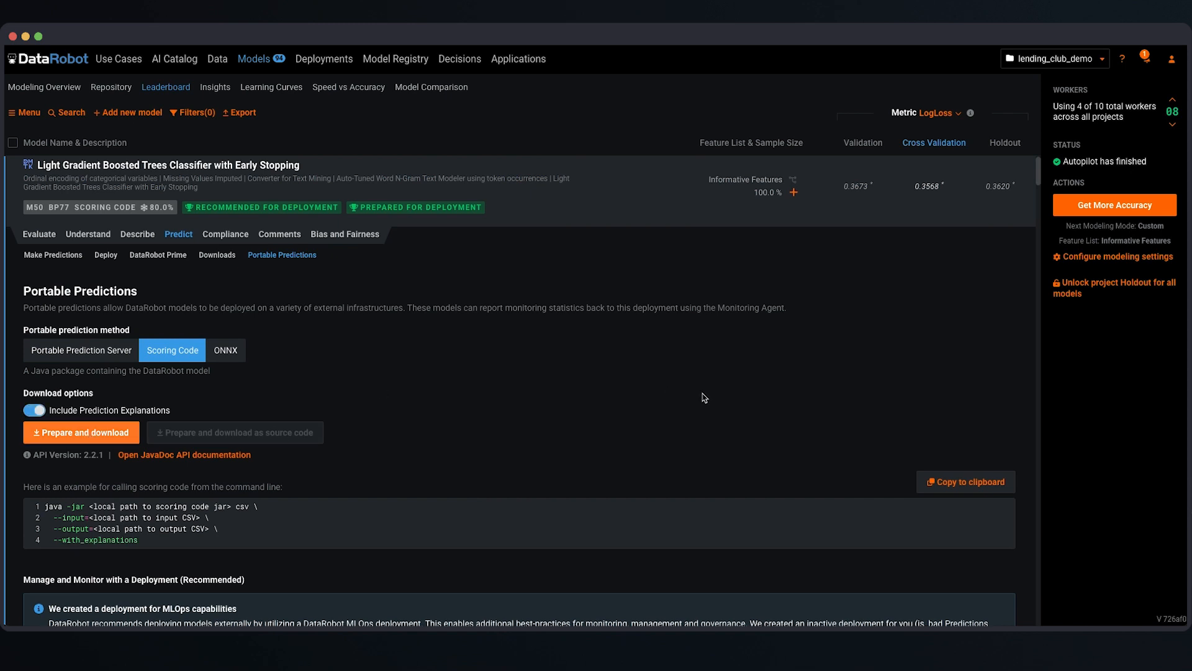
pyautogui.click(81, 432)
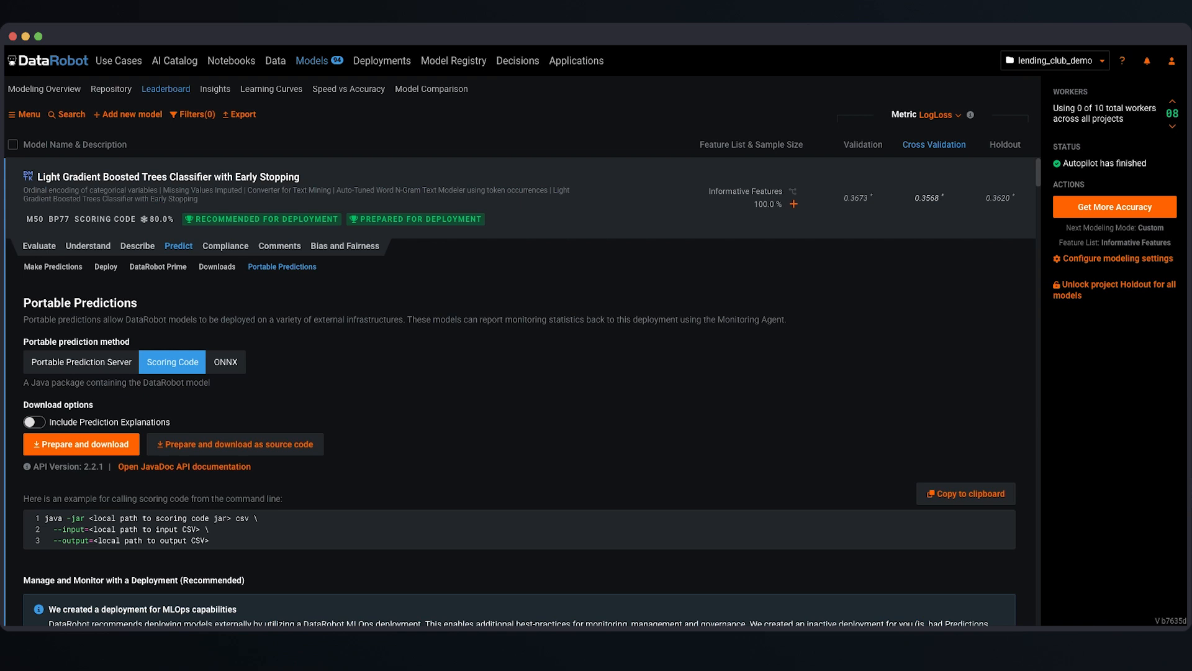
pyautogui.moveTo(501, 346)
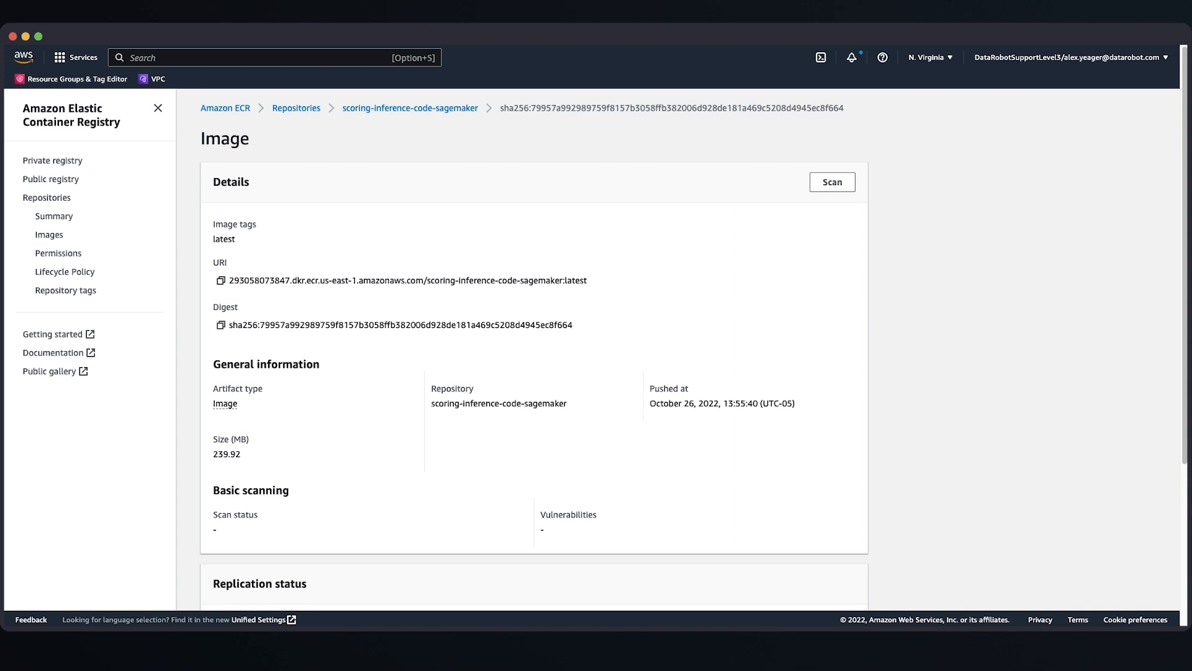
pyautogui.moveTo(298, 190)
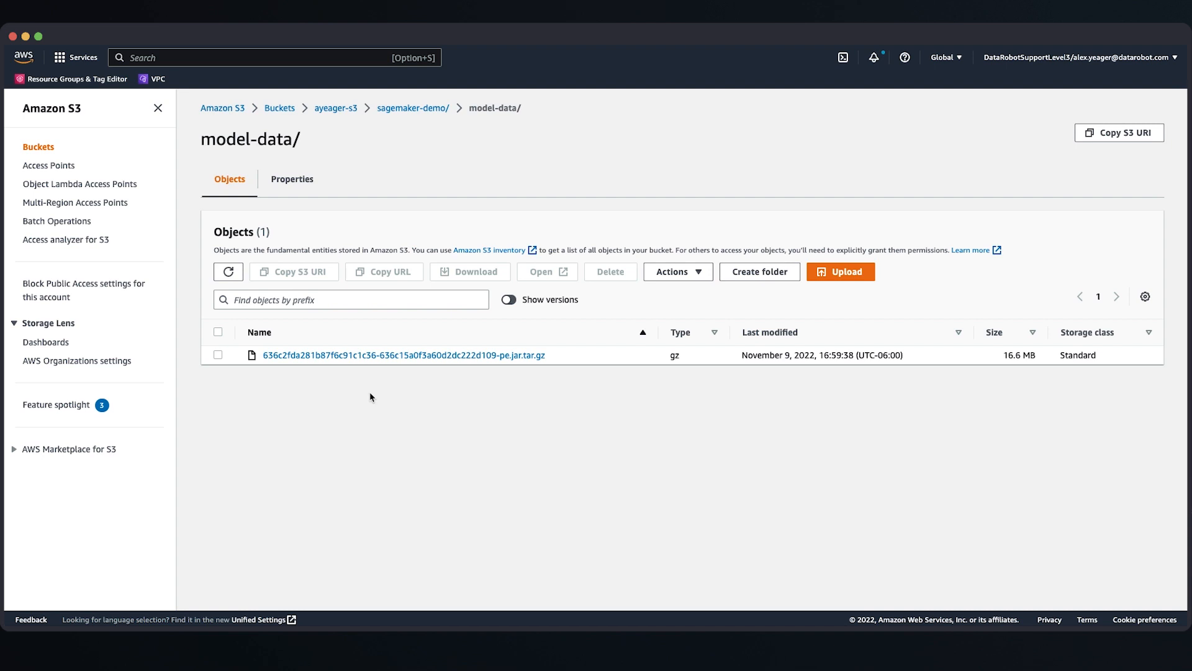
pyautogui.moveTo(387, 385)
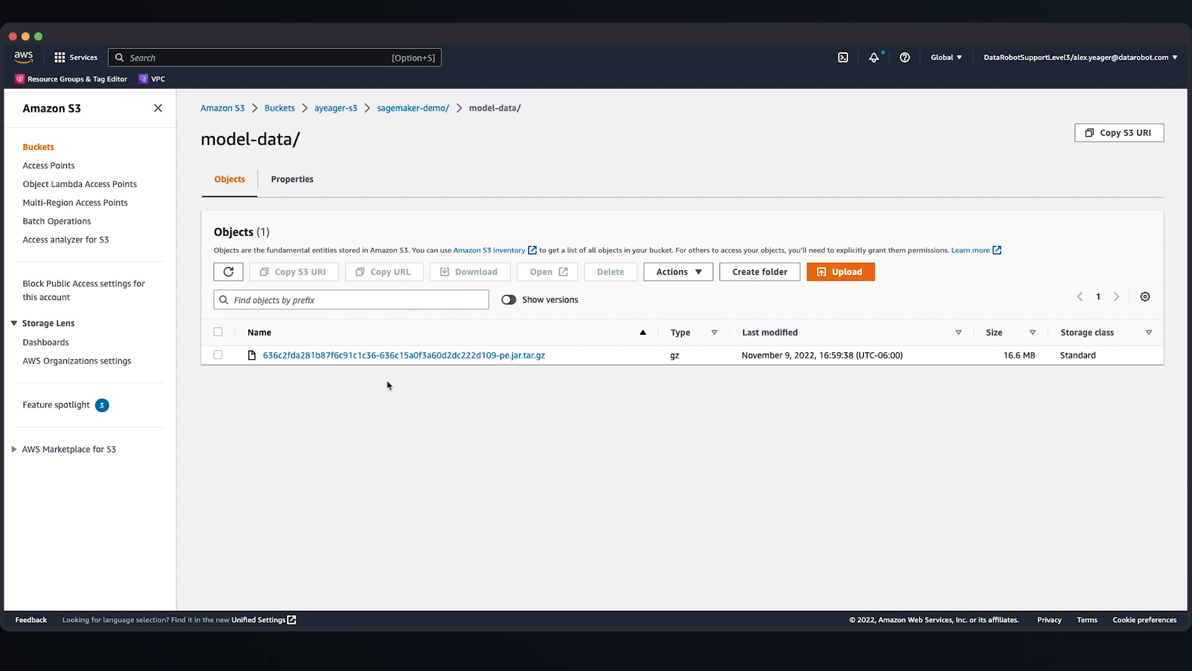
pyautogui.moveTo(403, 416)
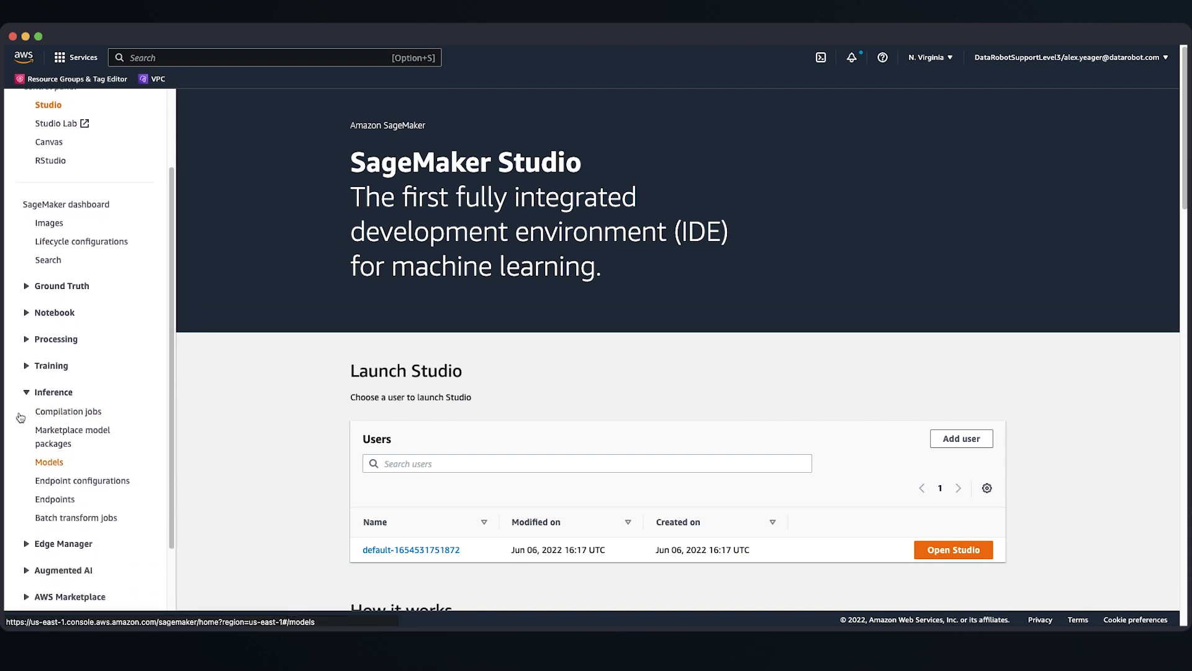
# - Start a new SageMaker model named lending-club-demo-light-gbt-model-9 with the AmazonSageMaker-ExecutionRole-20221104T161533 role
pyautogui.click(49, 461)
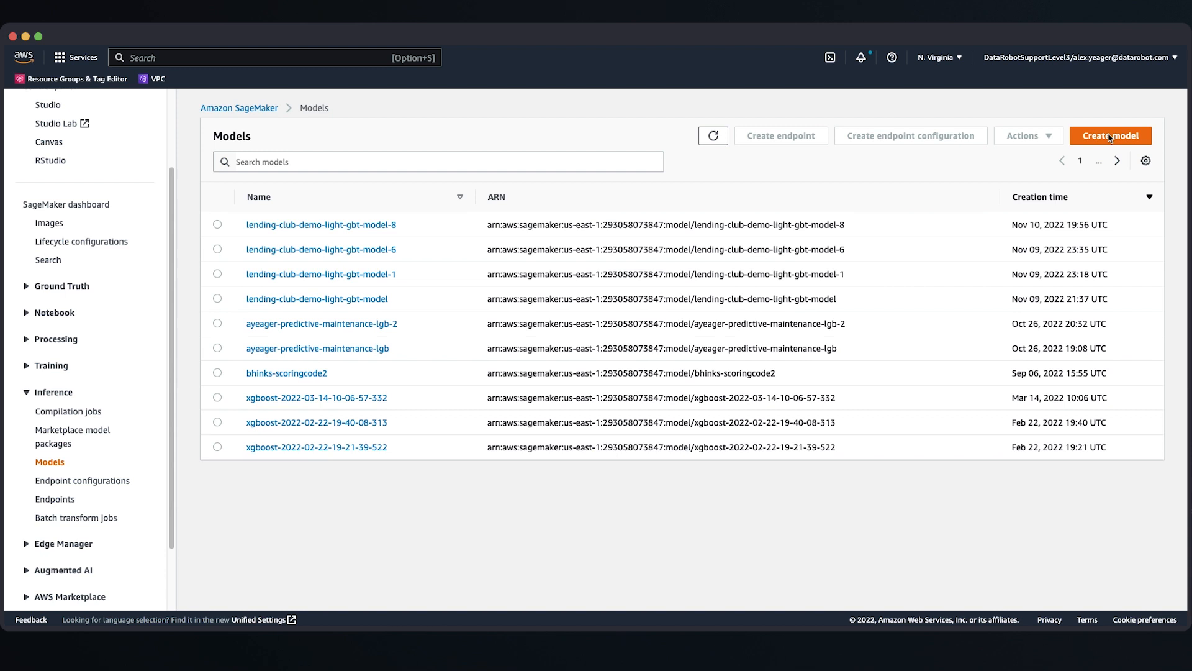
pyautogui.click(1110, 136)
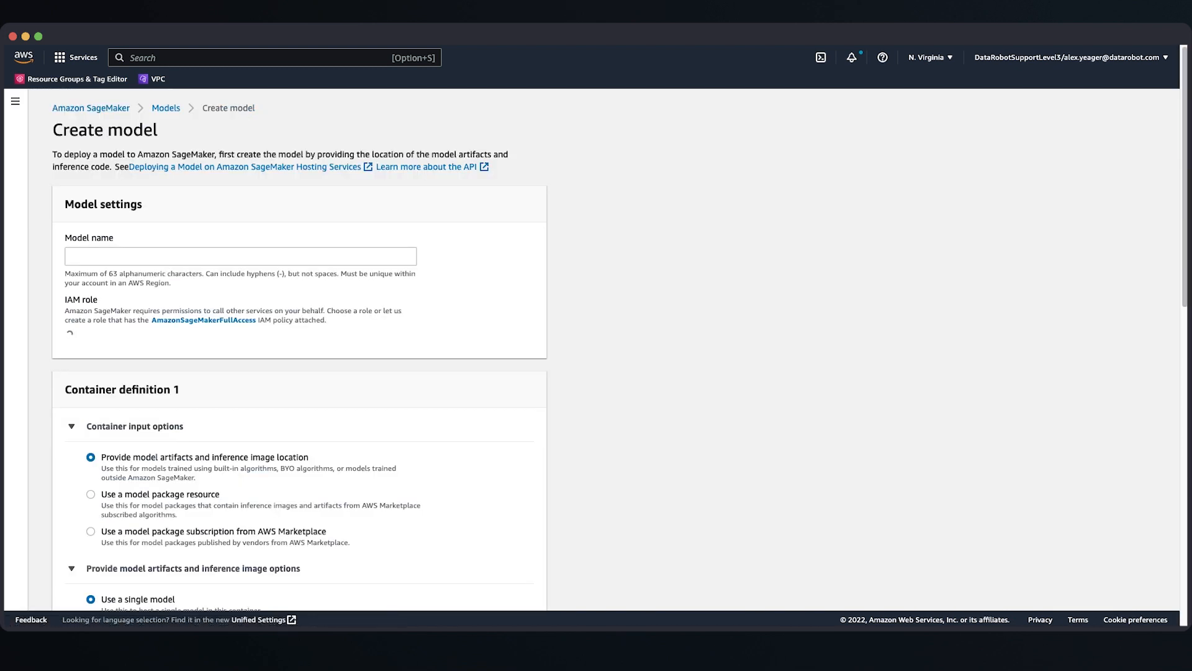
pyautogui.write('lending-club-demo-light-gbt-model-')
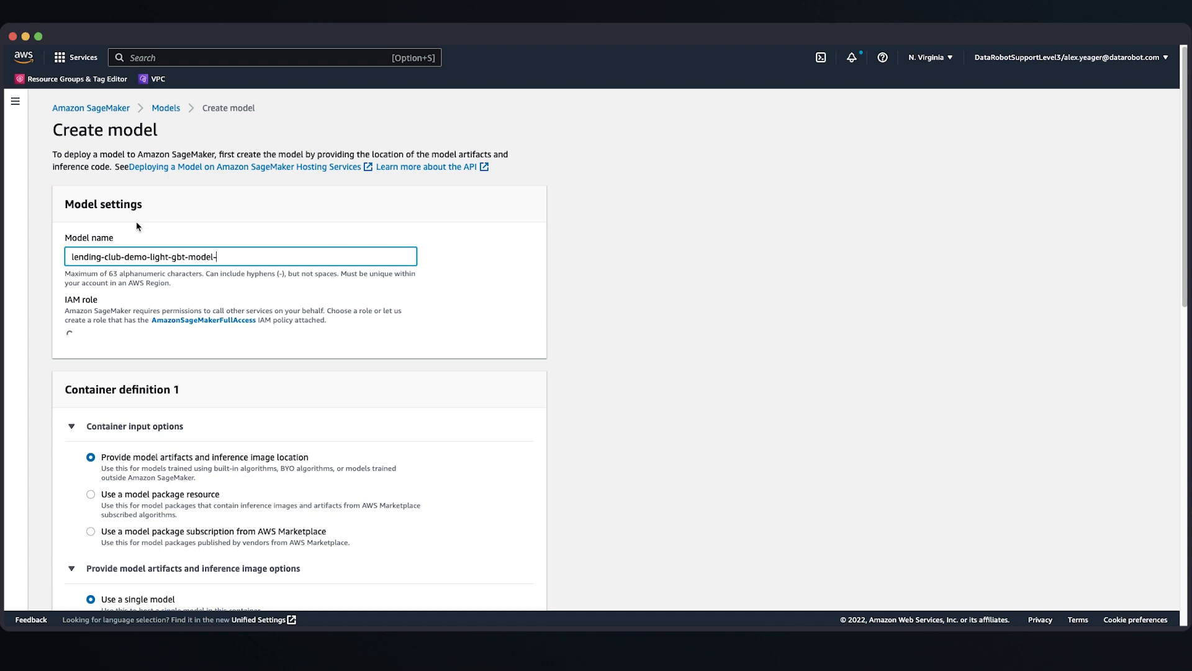
pyautogui.write('9')
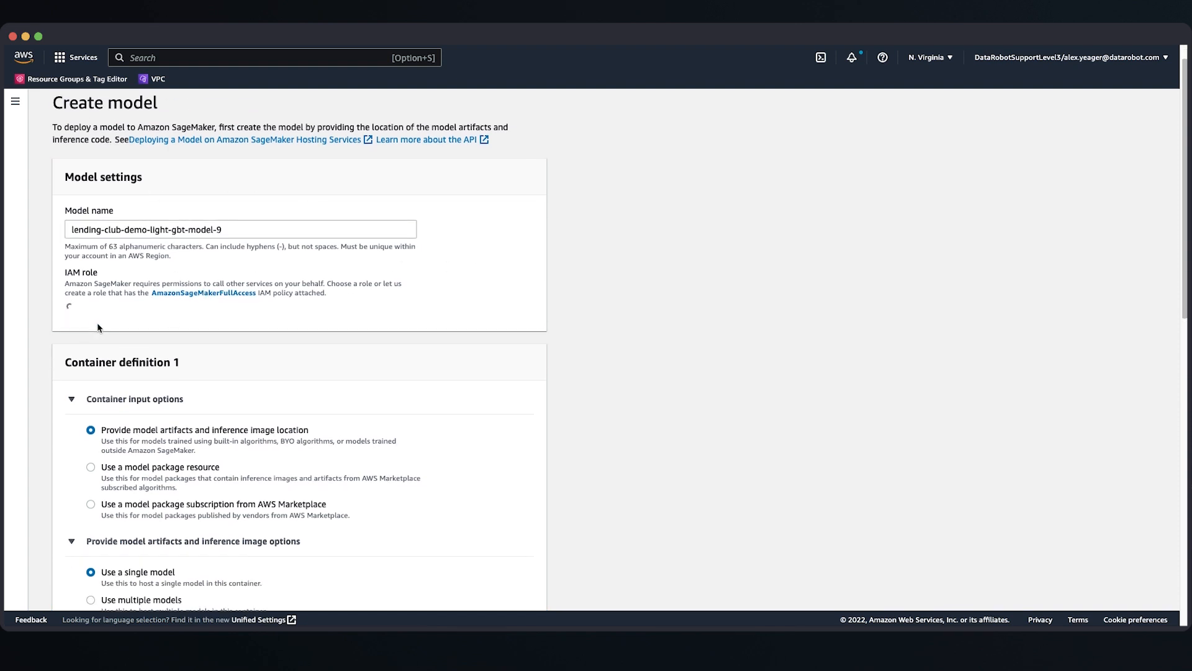
pyautogui.click(240, 308)
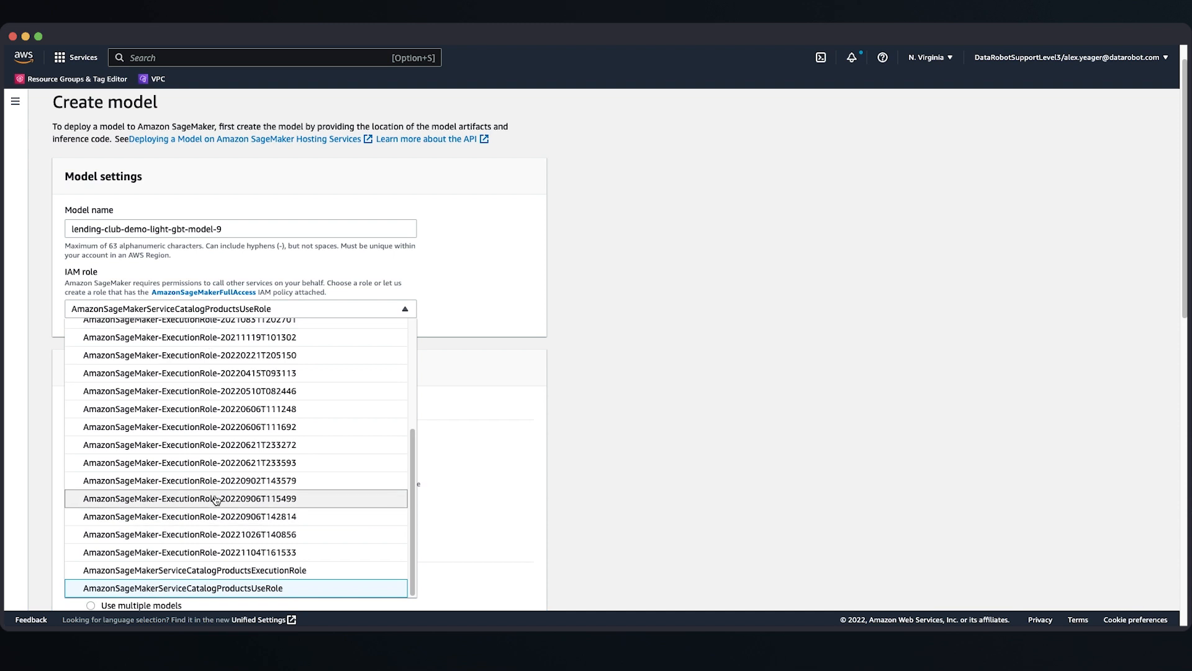
pyautogui.click(197, 552)
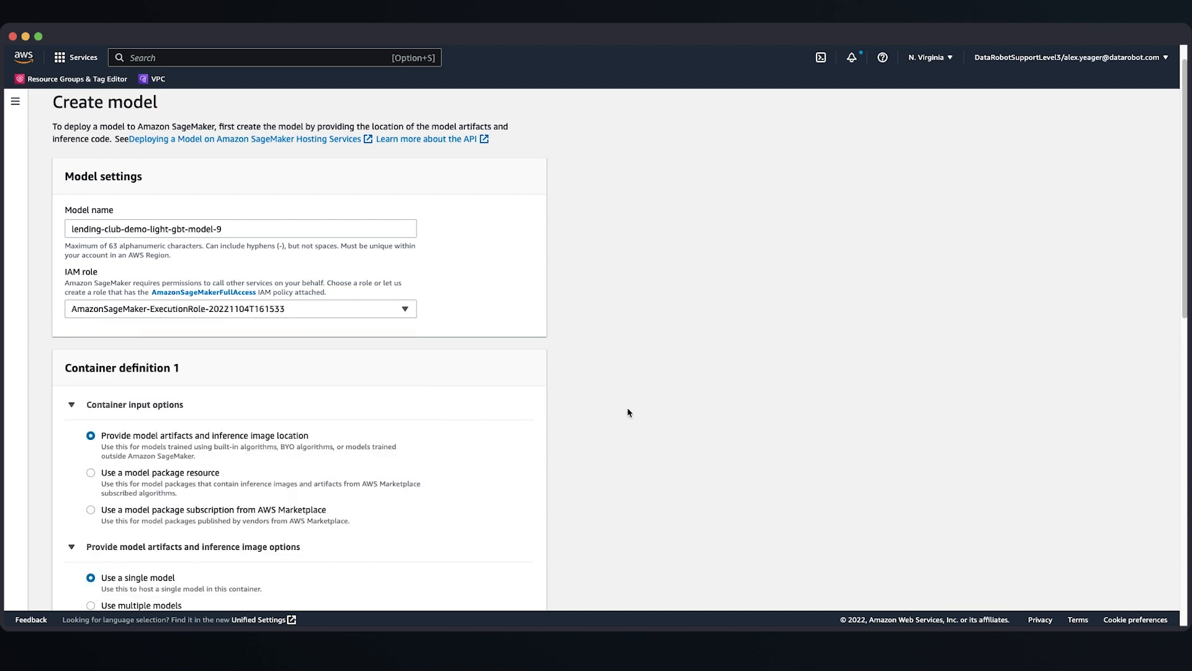
pyautogui.scroll(-3)
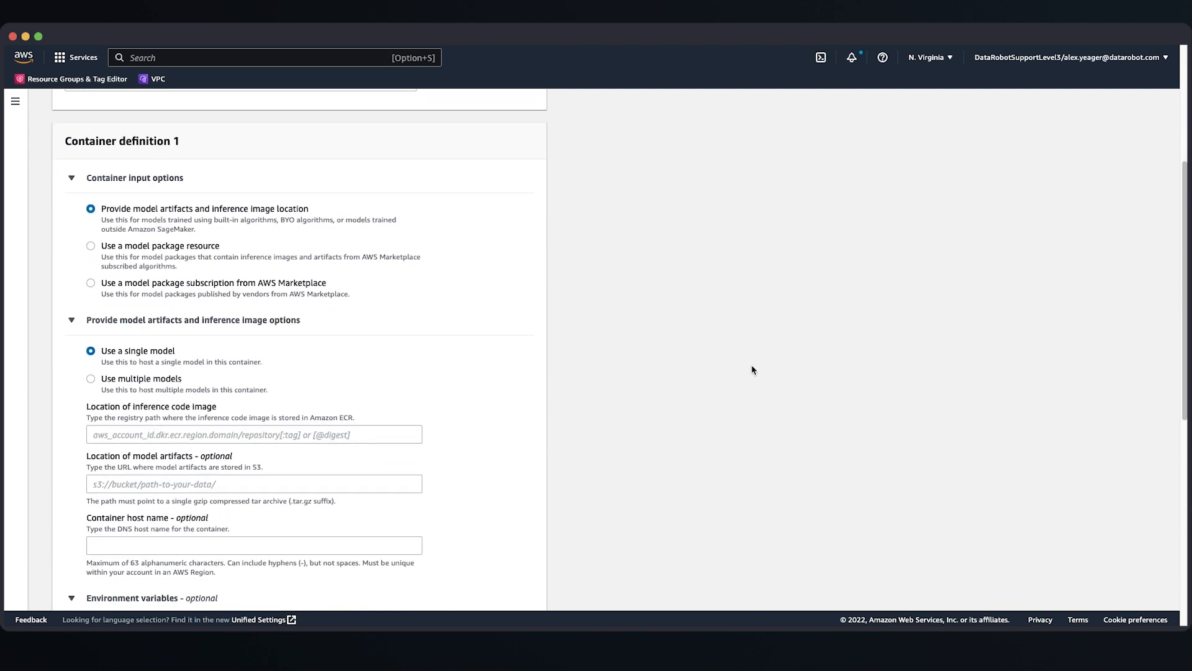
pyautogui.scroll(-3)
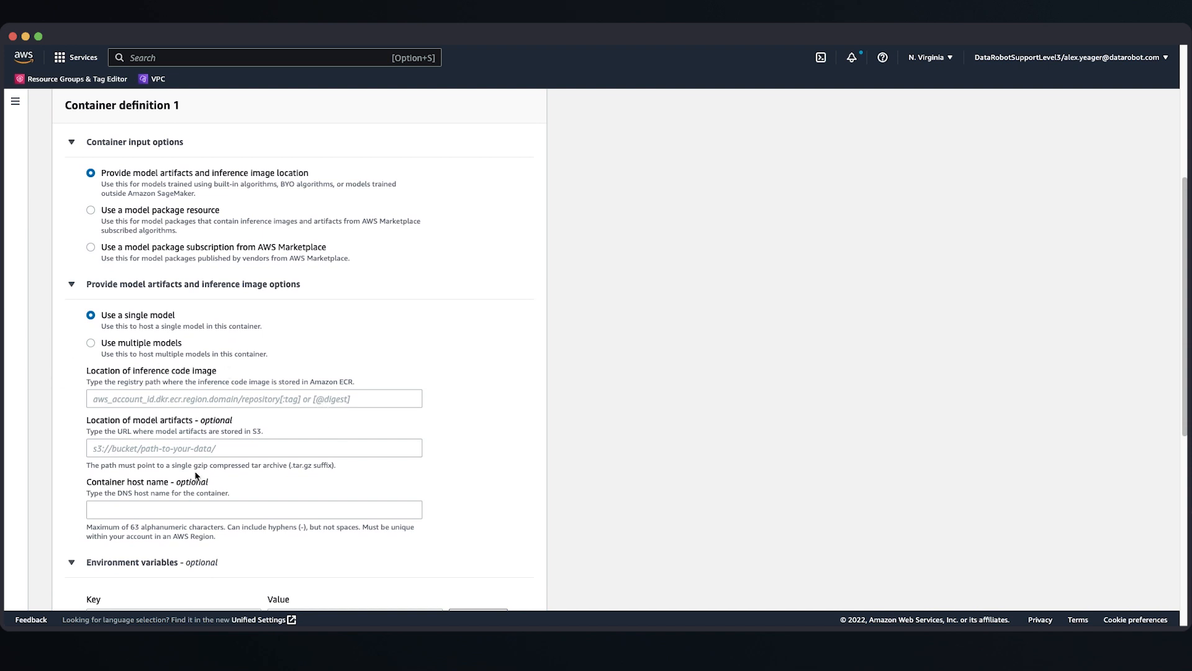
pyautogui.moveTo(197, 474)
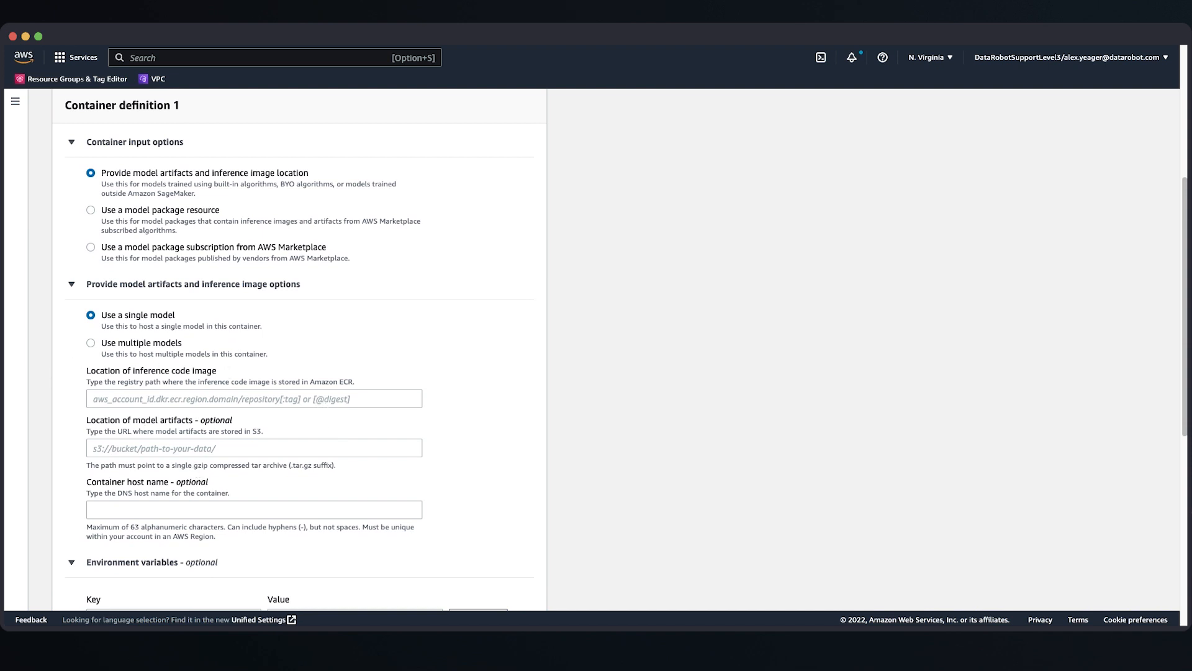
pyautogui.moveTo(210, 411)
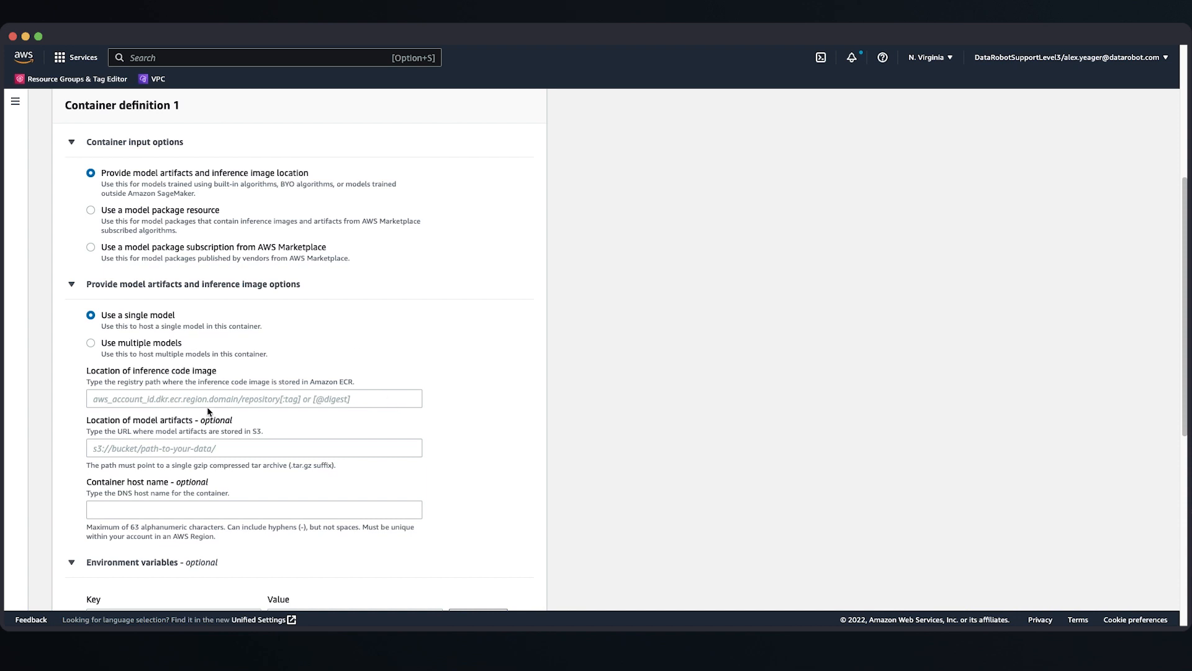
# - Set the scoring-inference-code-sagemaker:latest ECR image and the tar.gz S3 artifact location, and create the model
pyautogui.write('73847.dkr.ecr.us-east-1.amazonaws.com/scoring-inference-code-sagemaker:latest')
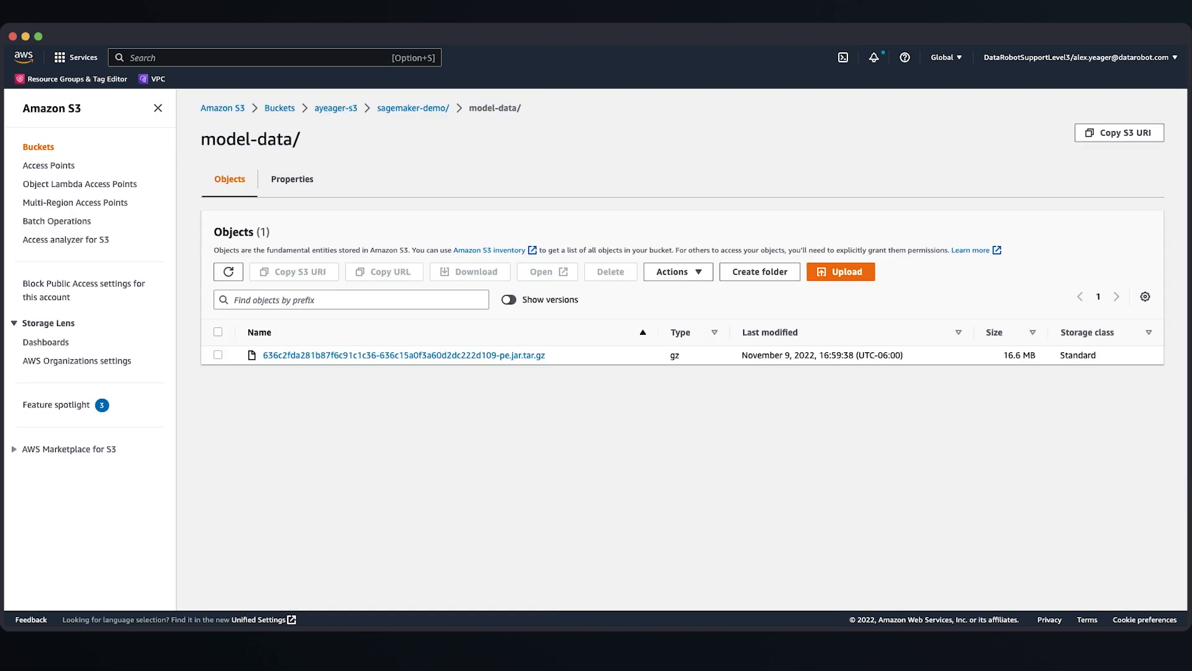
pyautogui.click(403, 355)
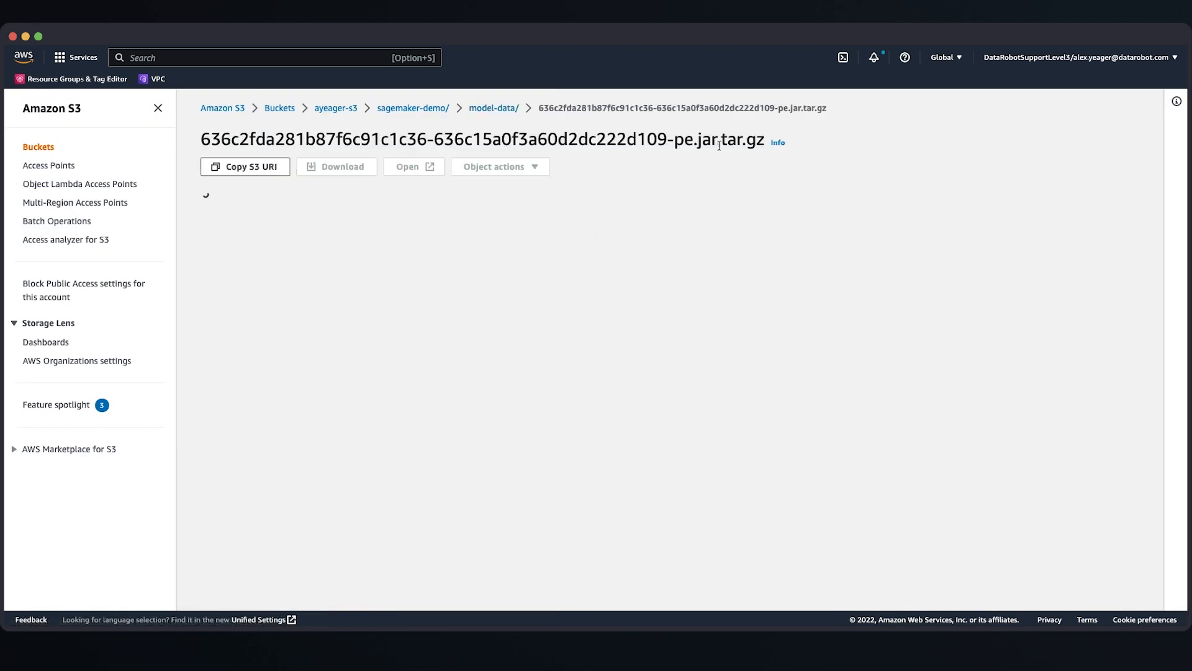
pyautogui.click(244, 166)
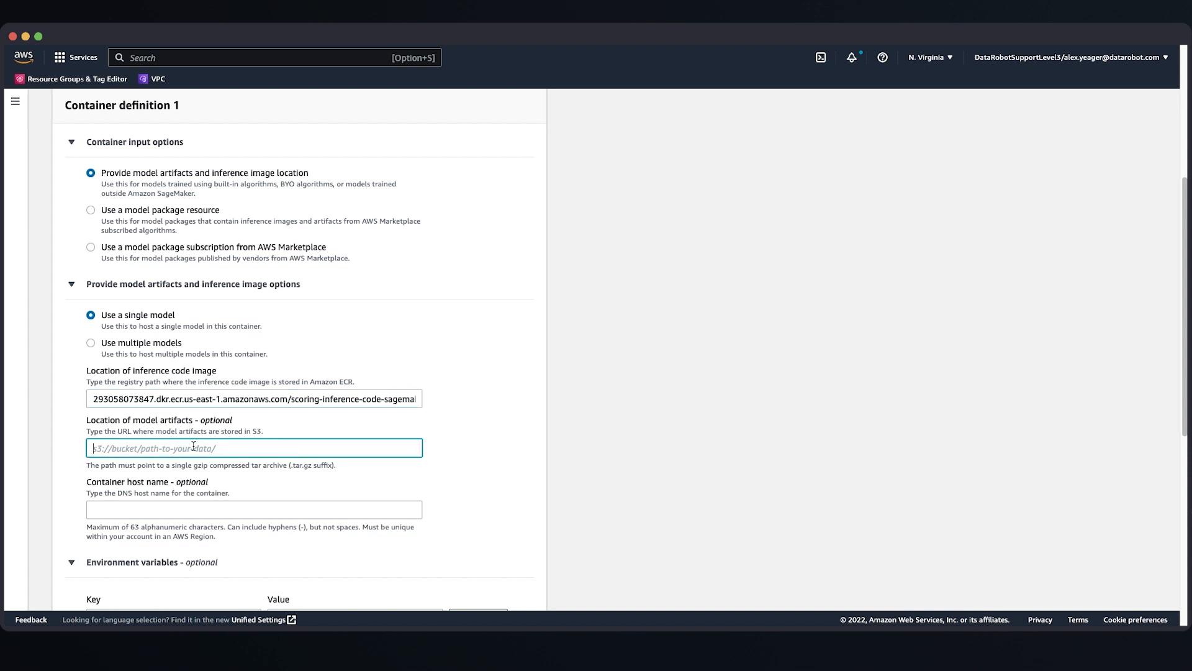
pyautogui.scroll(-3)
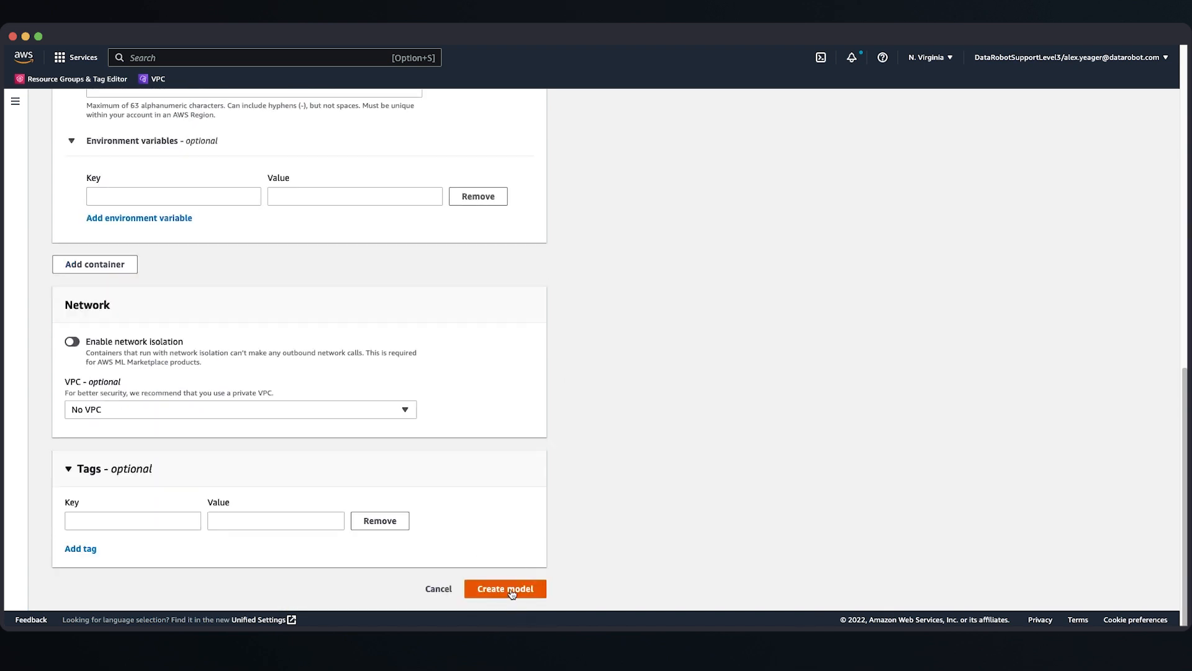
pyautogui.click(504, 588)
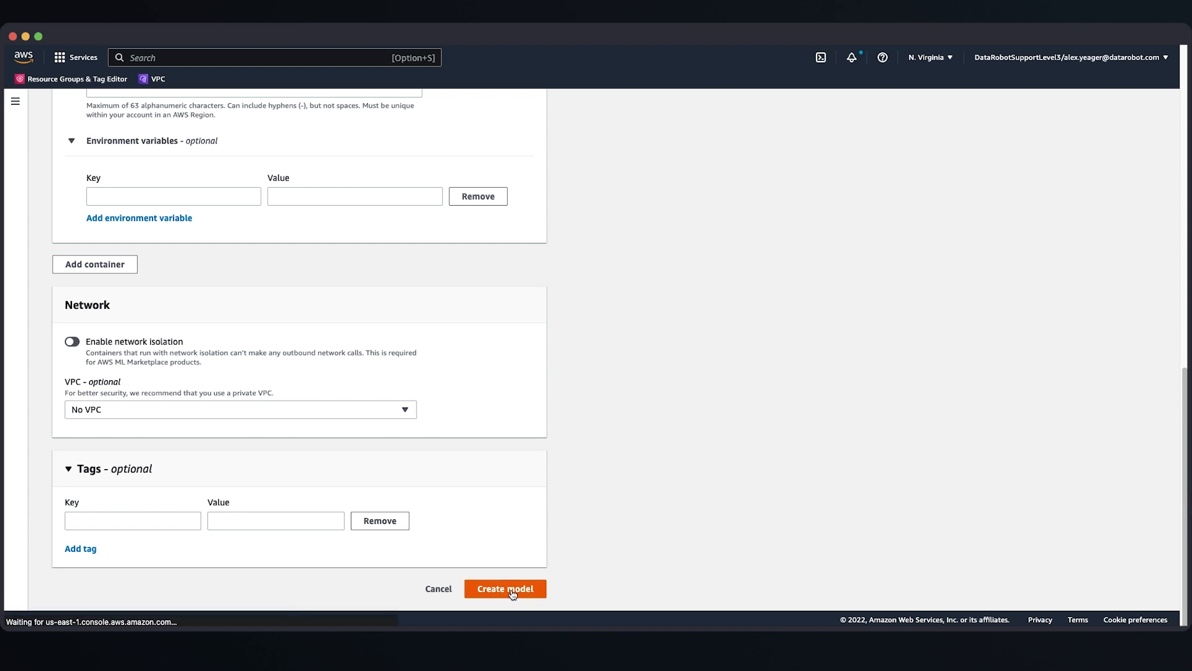
pyautogui.click(505, 588)
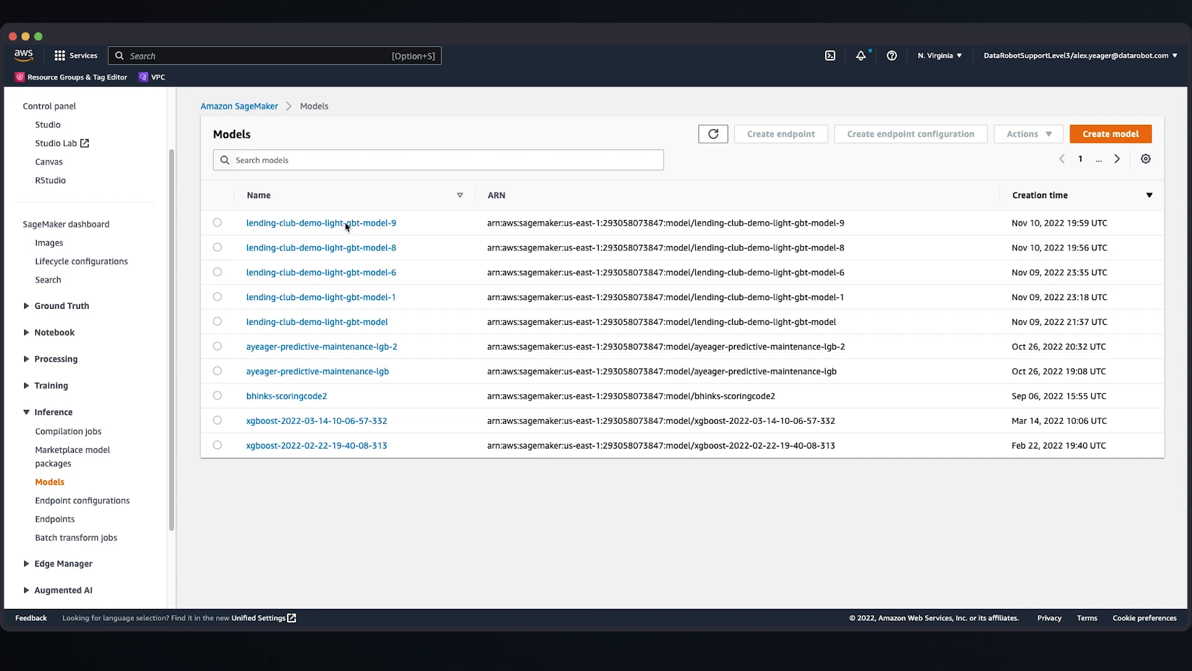
# - Start a batch transform job from model lending-club-demo-light-gbt-model-9
pyautogui.click(321, 223)
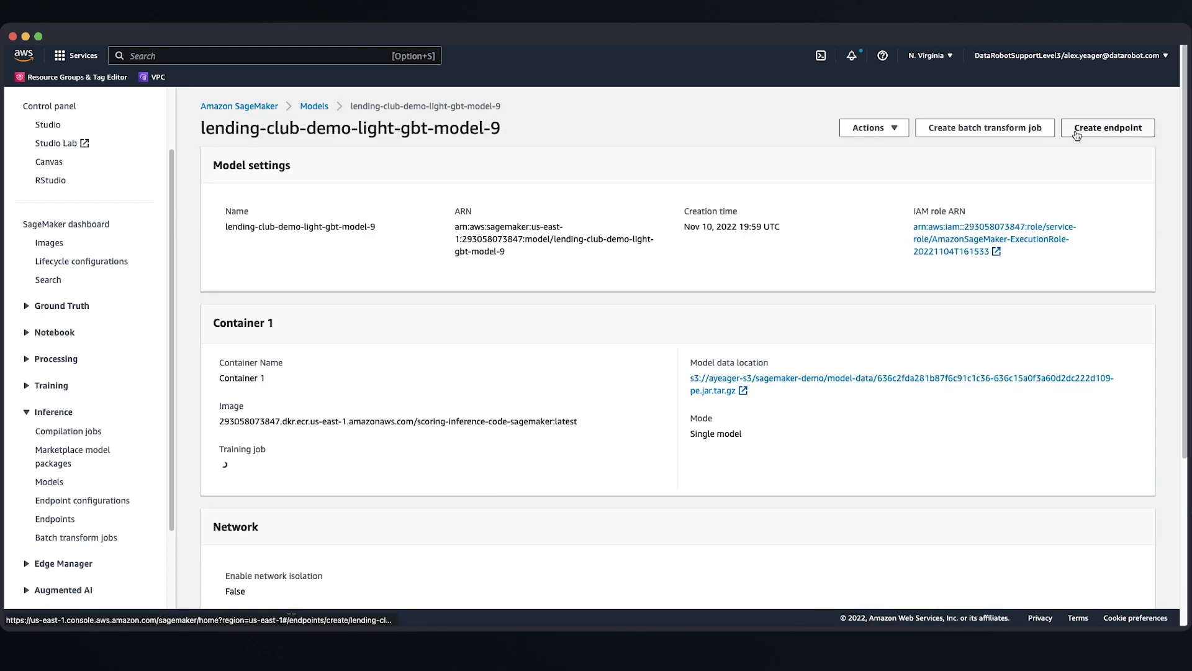
pyautogui.click(983, 127)
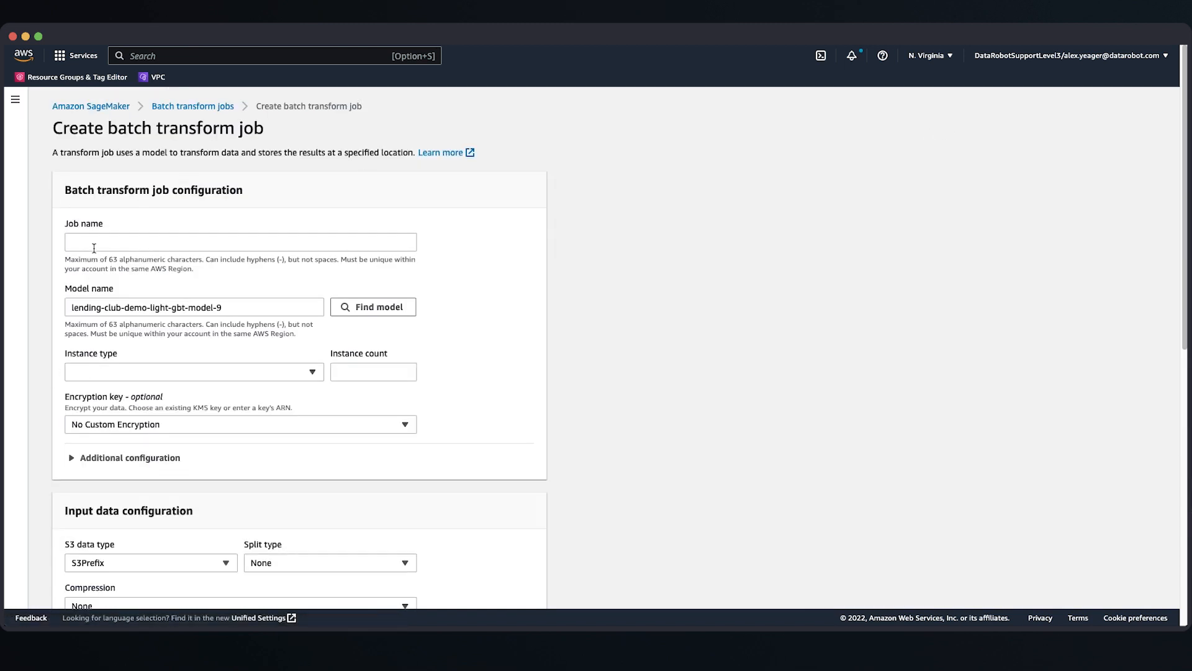
# - Name the job dr-sagemaker-demo-batch-job-8 and choose one ml.m5.xlarge instance
pyautogui.write('dr-sagemaker-demo-batch-job-8')
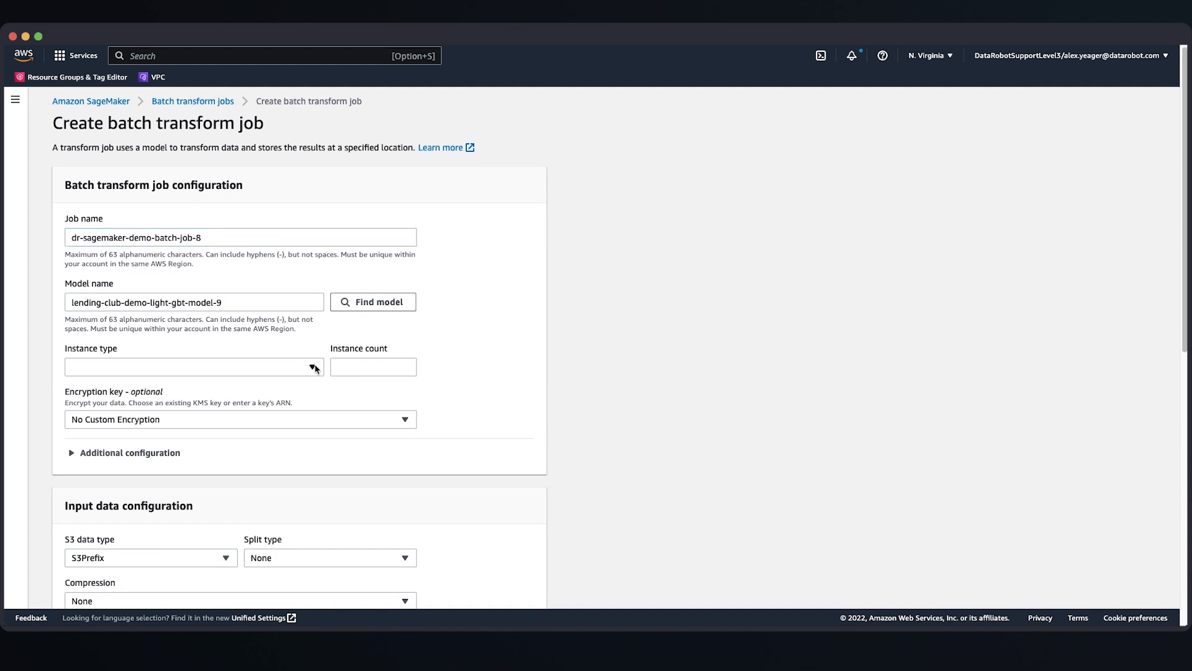
pyautogui.click(194, 366)
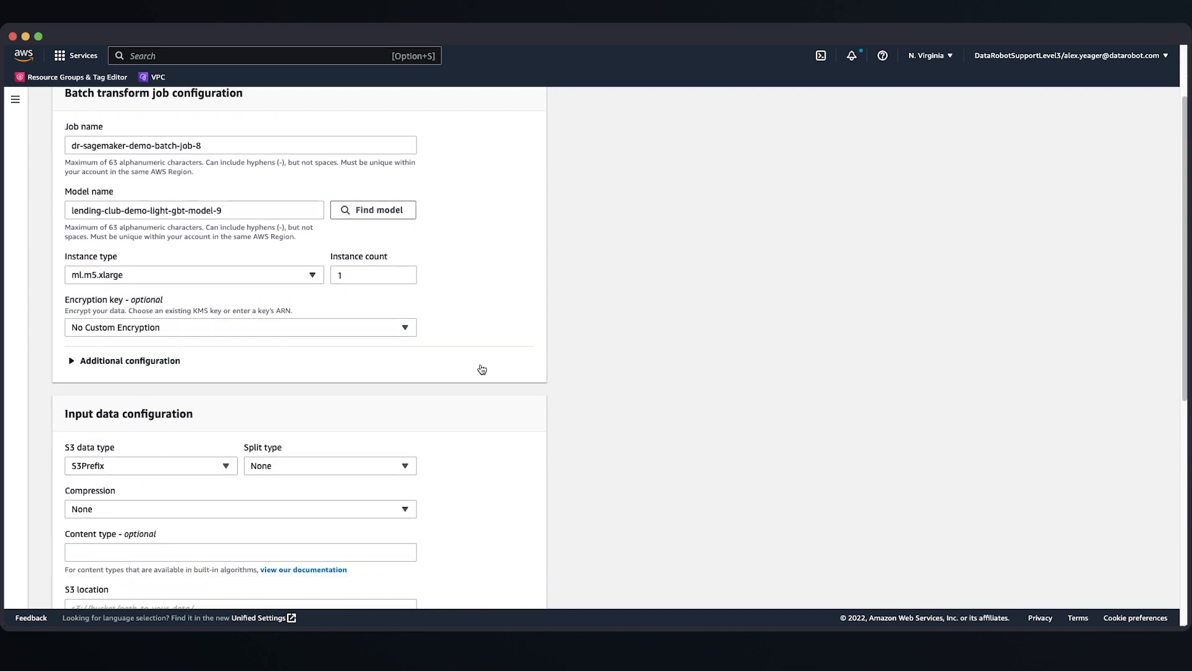
pyautogui.scroll(-3)
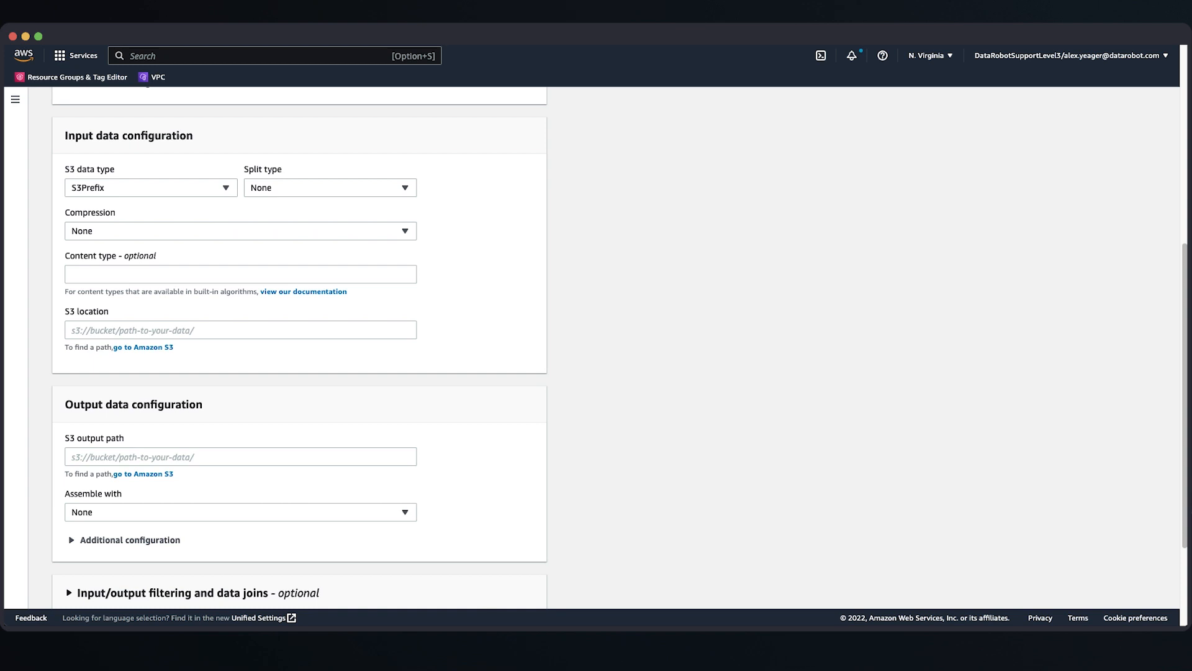
pyautogui.moveTo(97, 336)
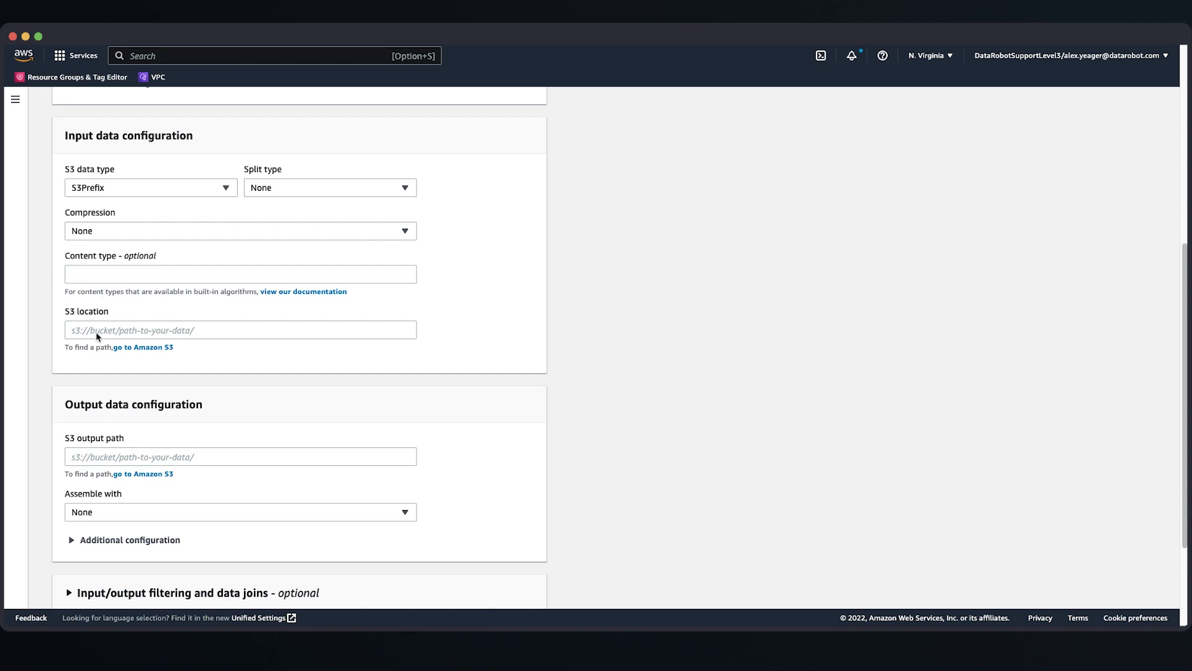
# - Set S3 input s3://ayeager-s3/sagemaker-demo/prediction-input/ and output .../prediction-output/, then create the job
pyautogui.write('s3://ayeager-s3/sagemaker-demo/prediction-input/')
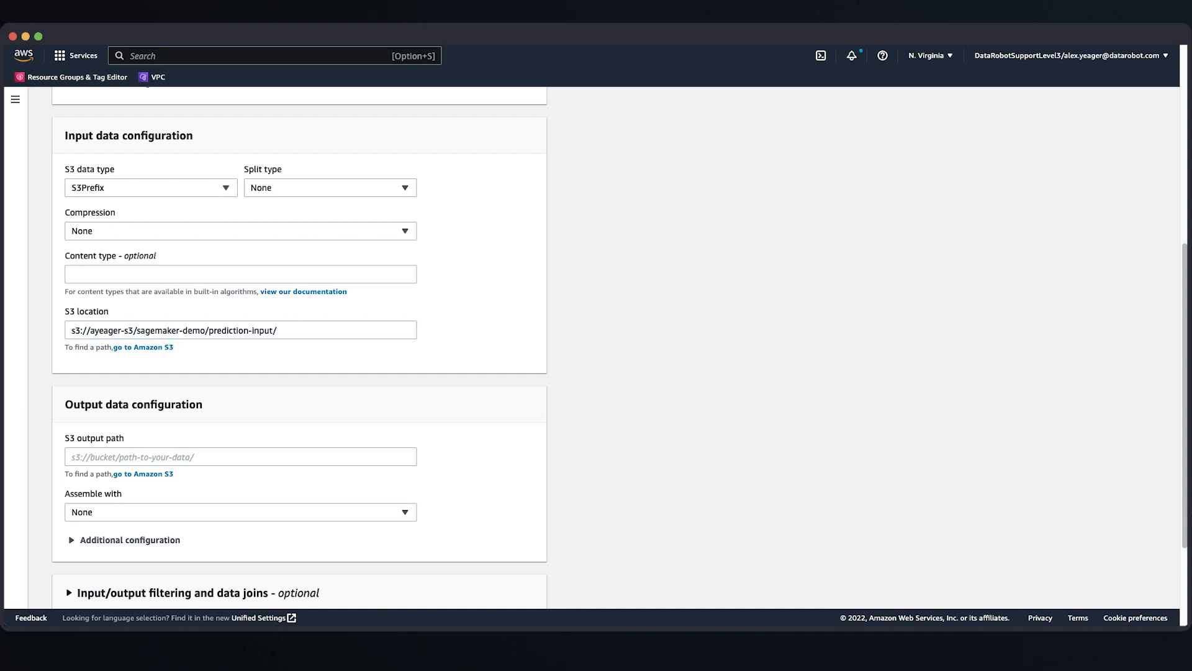
pyautogui.click(241, 329)
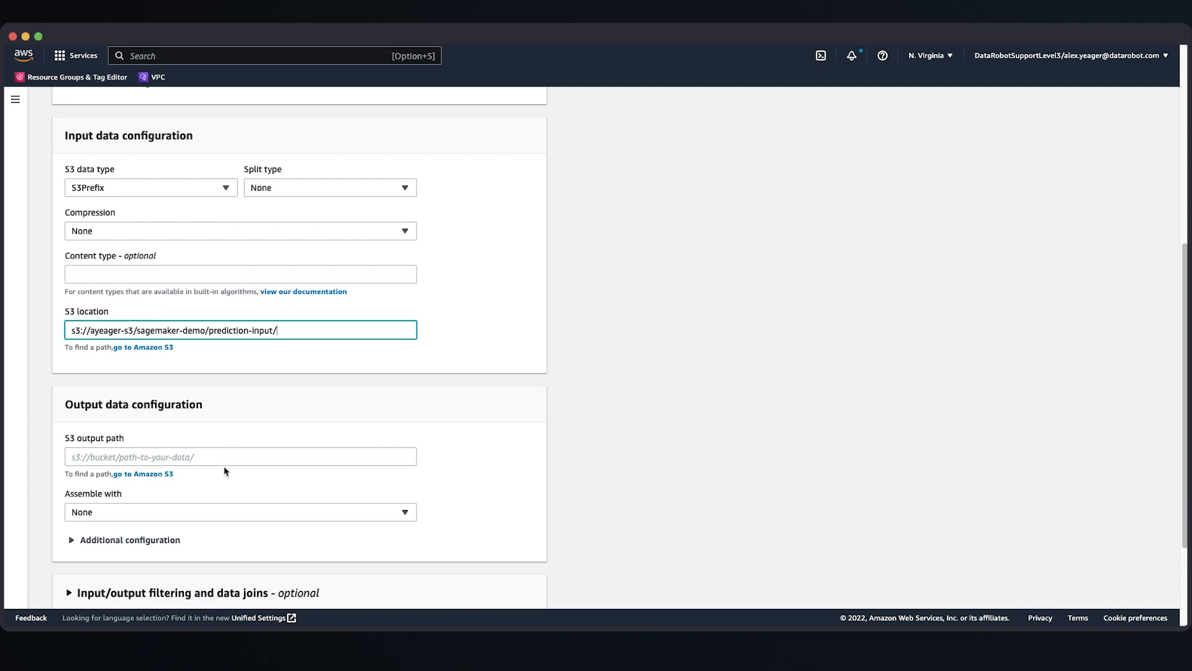
pyautogui.write('s3://ayeager-s3/sagemaker-demo/prediction-output/')
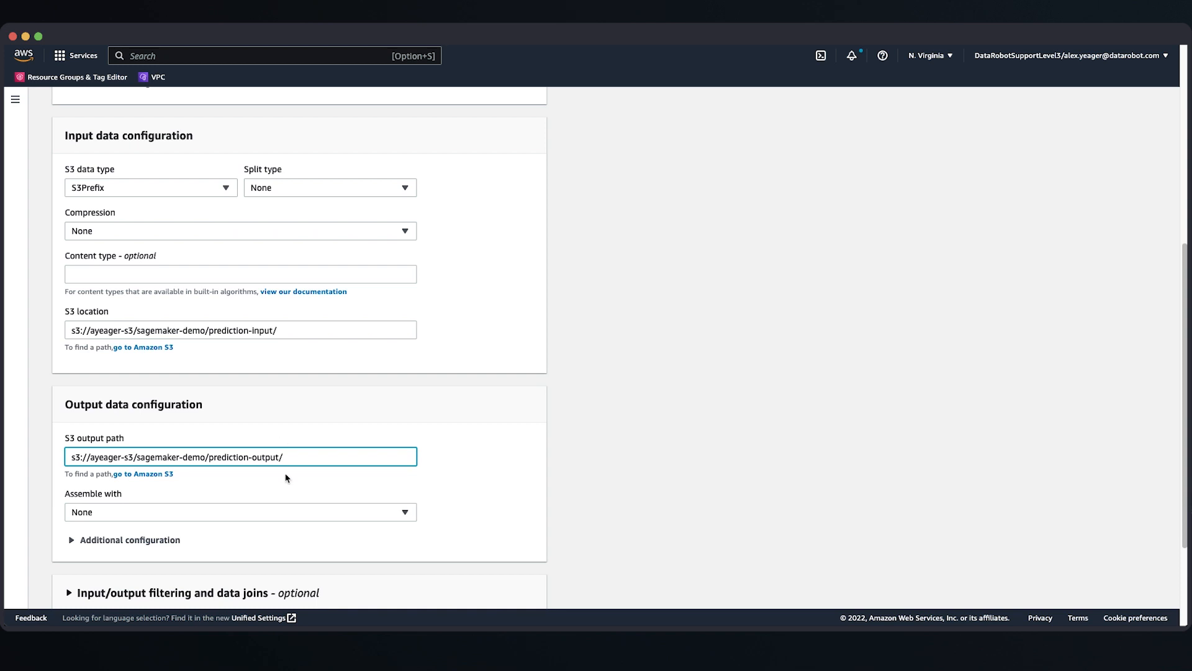
pyautogui.scroll(-3)
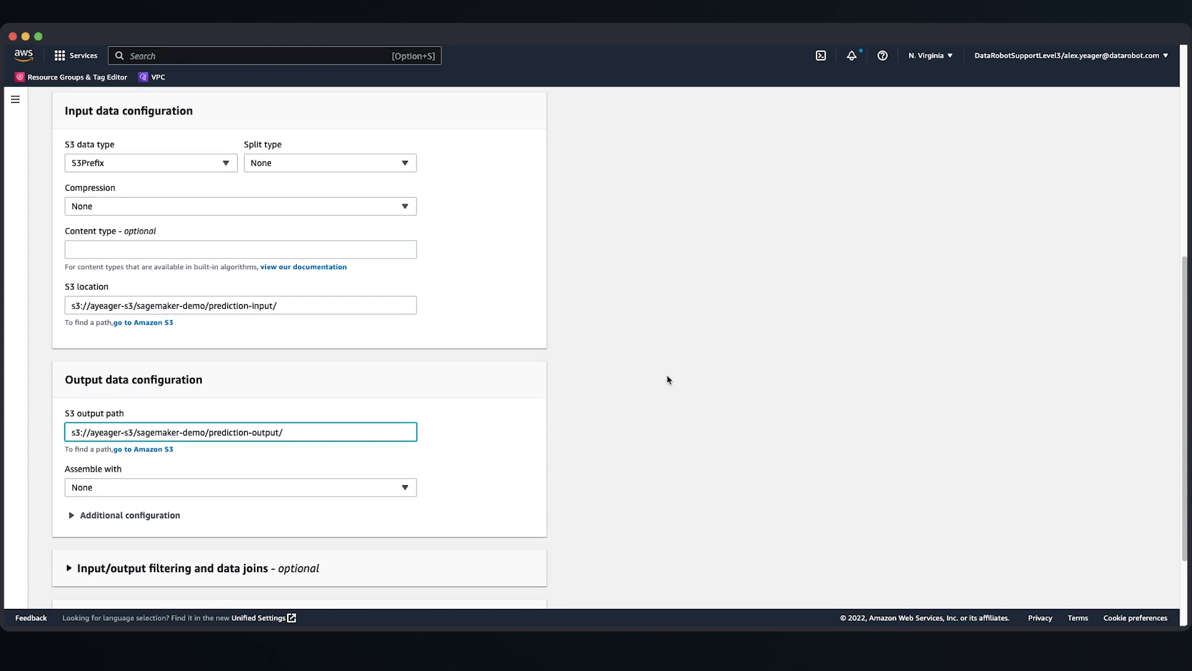
pyautogui.scroll(-3)
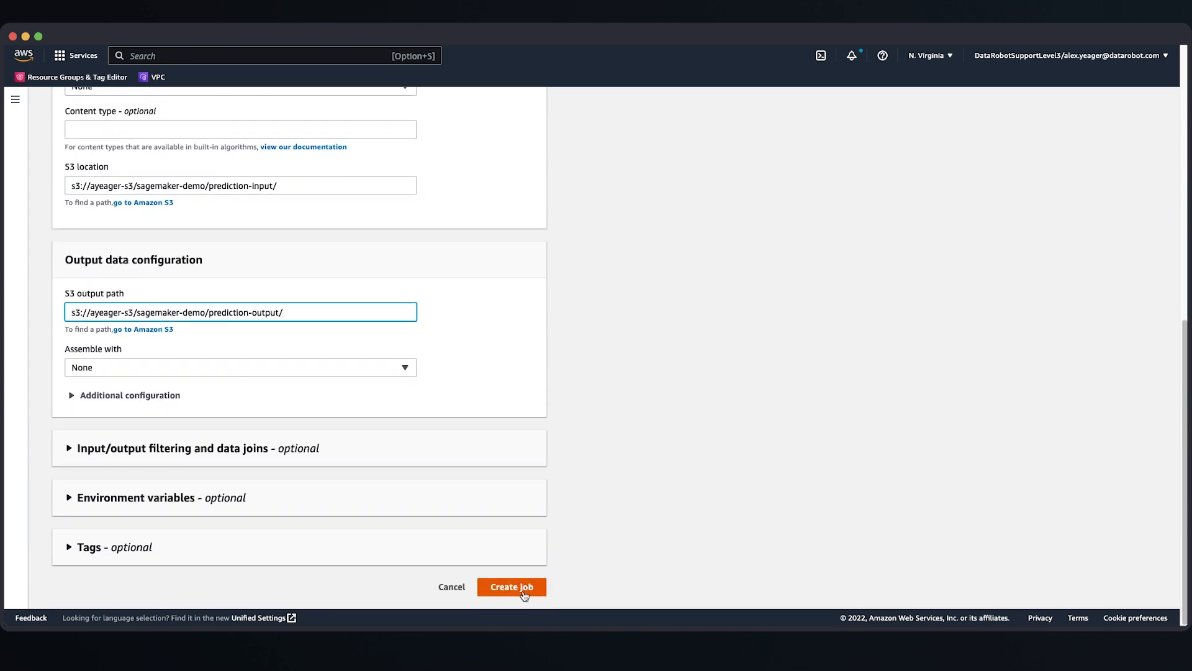
pyautogui.click(511, 586)
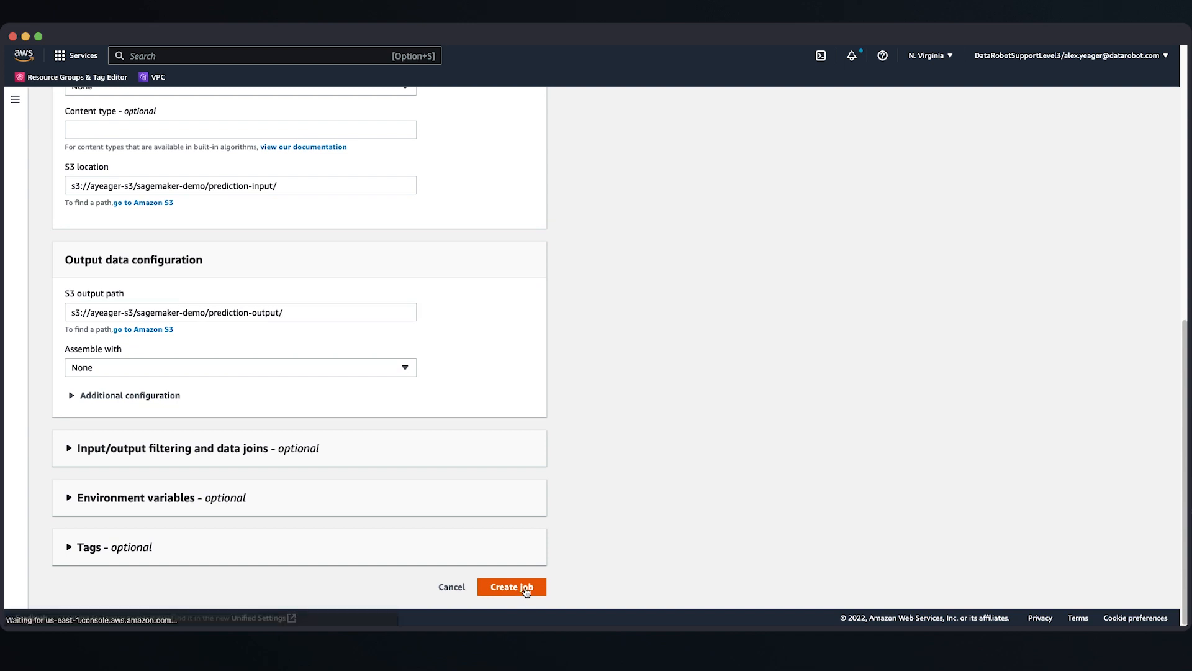
pyautogui.click(511, 586)
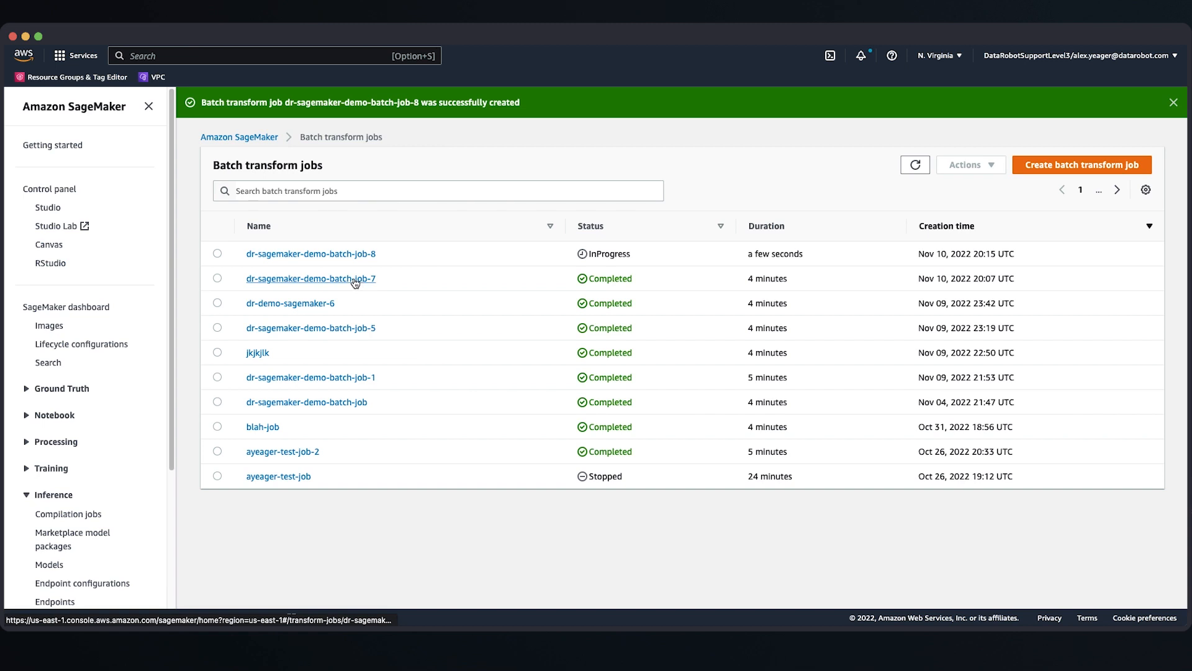
# - Review dr-sagemaker-demo-batch-job-7's output configuration and follow its prediction-output folder into S3
pyautogui.click(289, 302)
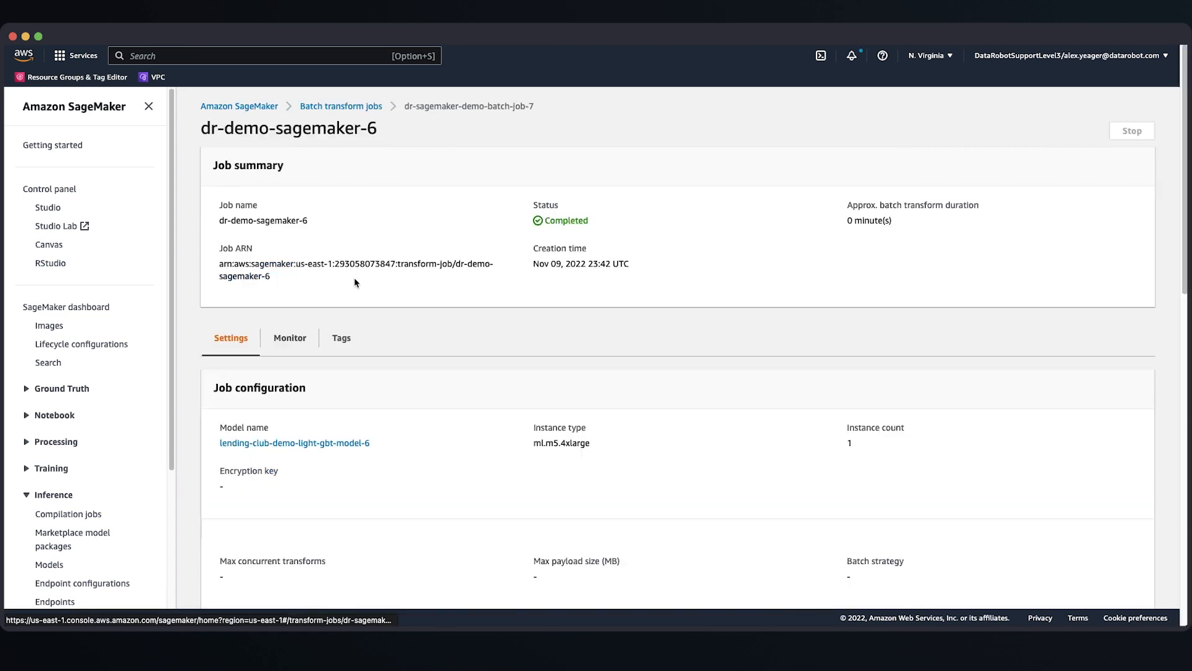
pyautogui.scroll(-3)
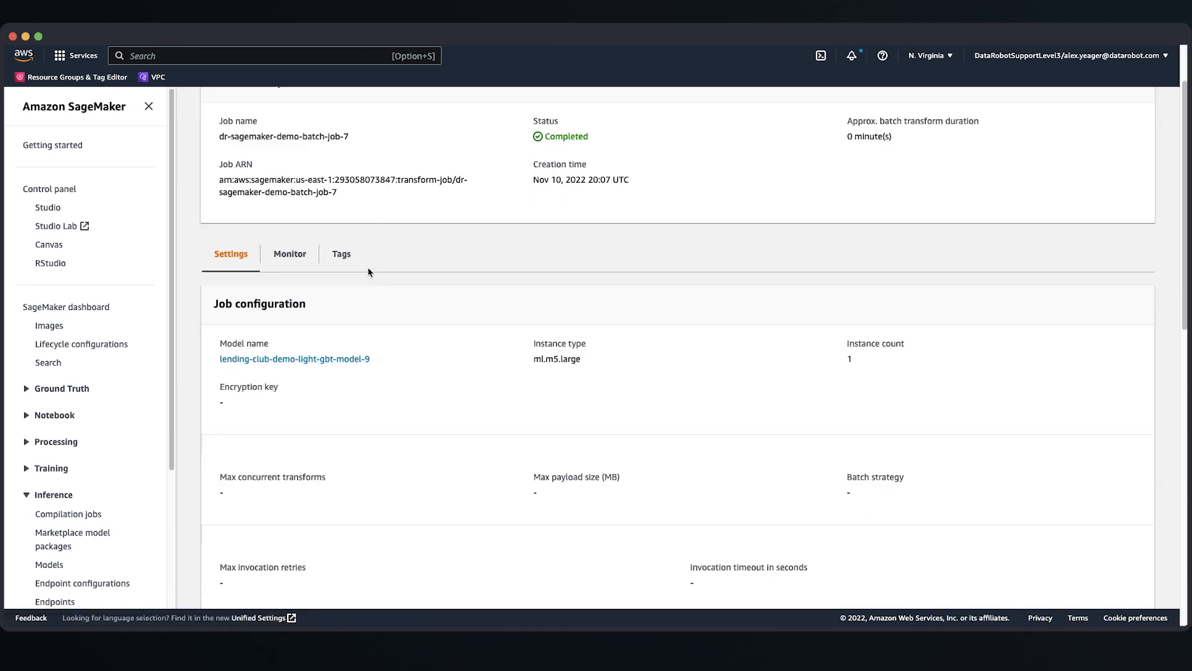
pyautogui.scroll(-3)
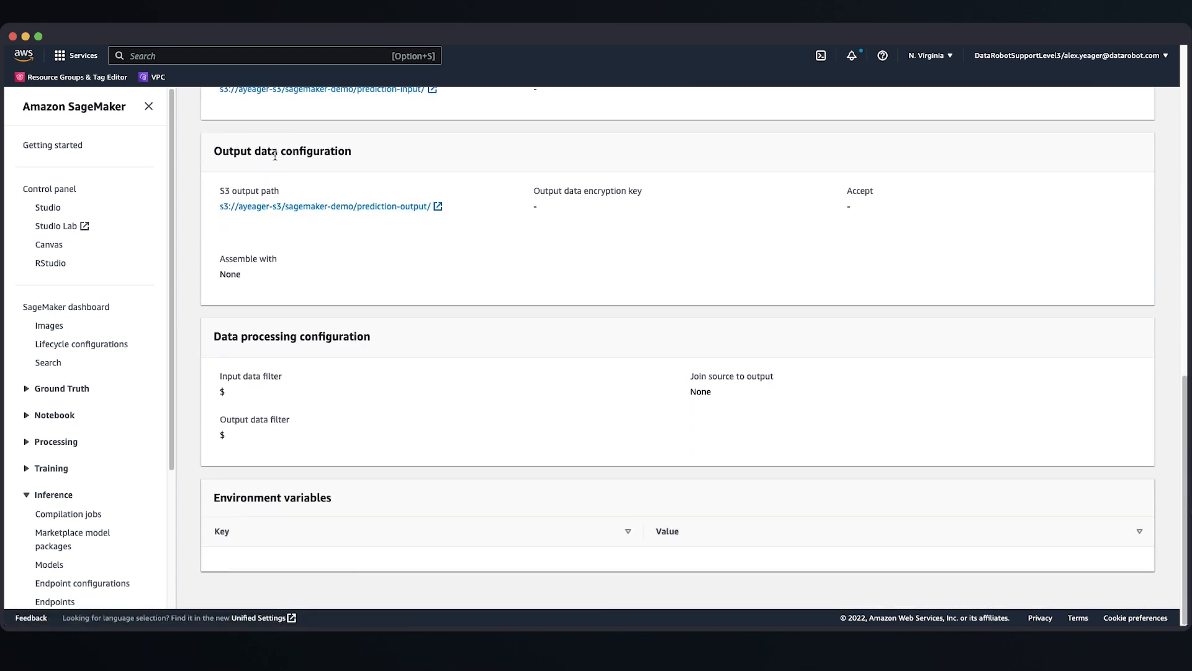
pyautogui.click(326, 206)
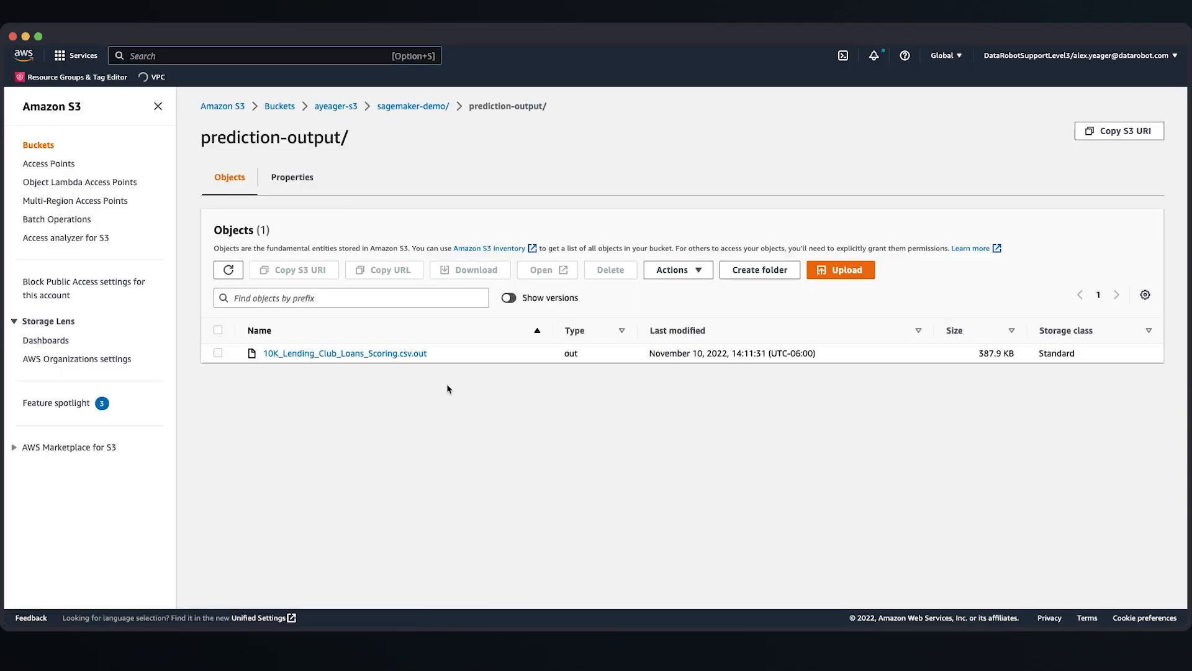
pyautogui.moveTo(520, 426)
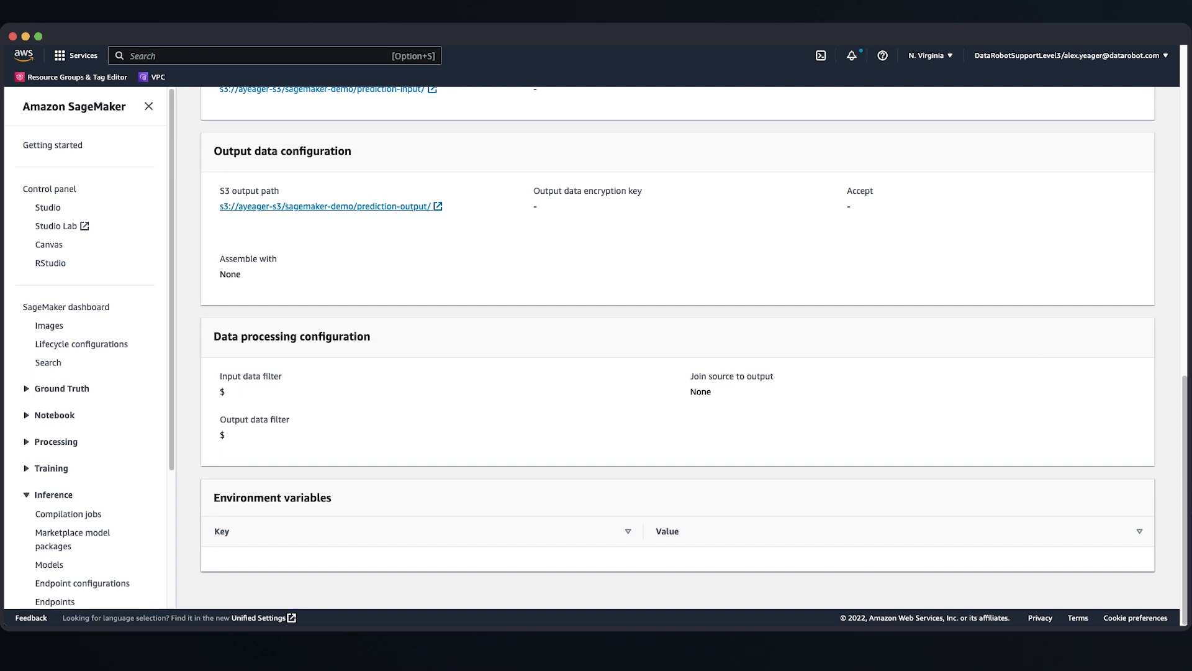
pyautogui.moveTo(134, 315)
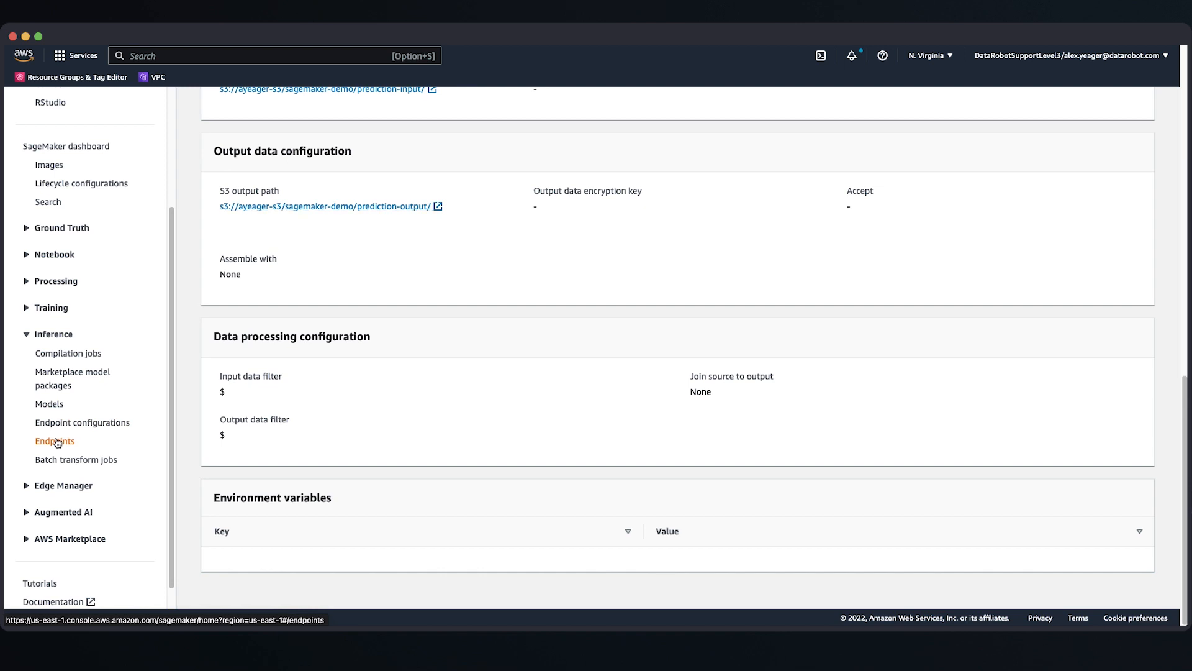
# - Begin creating a new endpoint from the Inference > Endpoints list
pyautogui.click(55, 441)
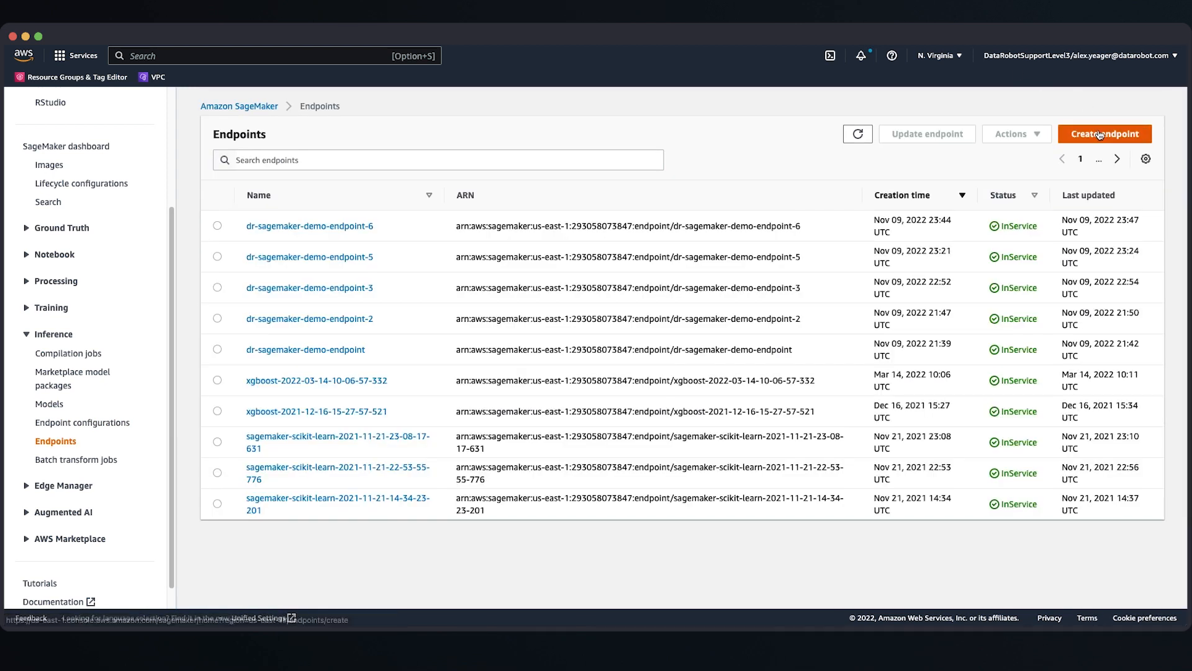
pyautogui.click(1104, 134)
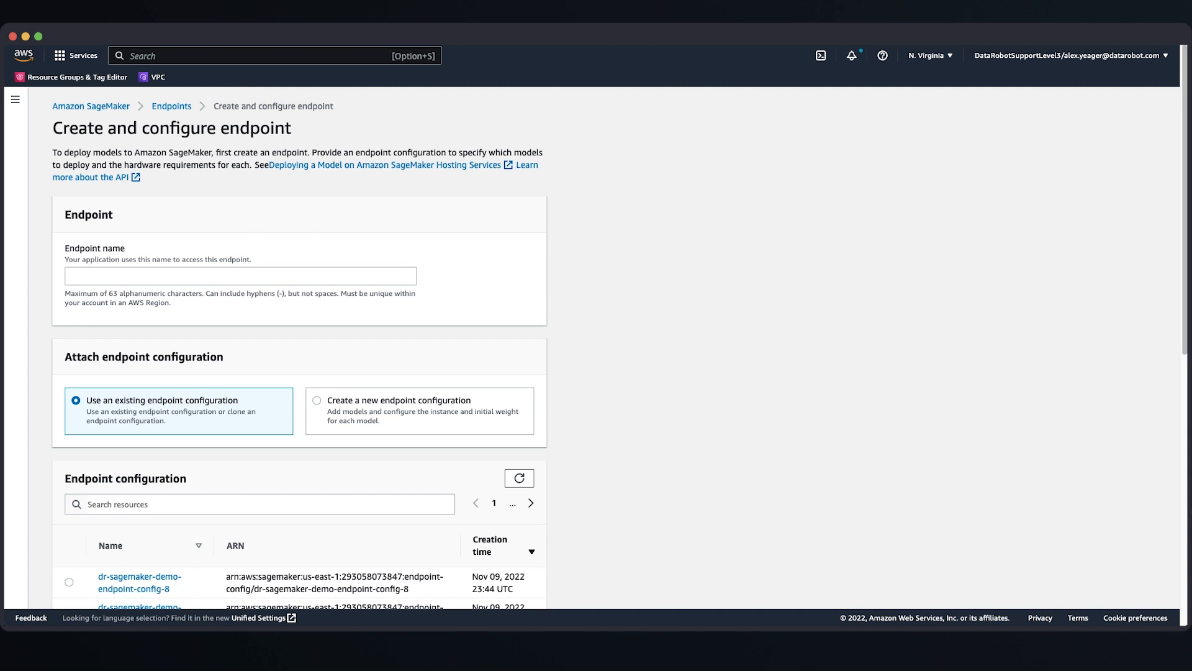
# - Name the endpoint dr-sagemaker-demo-endpoint-9 with new configuration dr-sagemaker-demo-endpoint-config-9
pyautogui.write('dr-sagemaker-demo-endpoint-9')
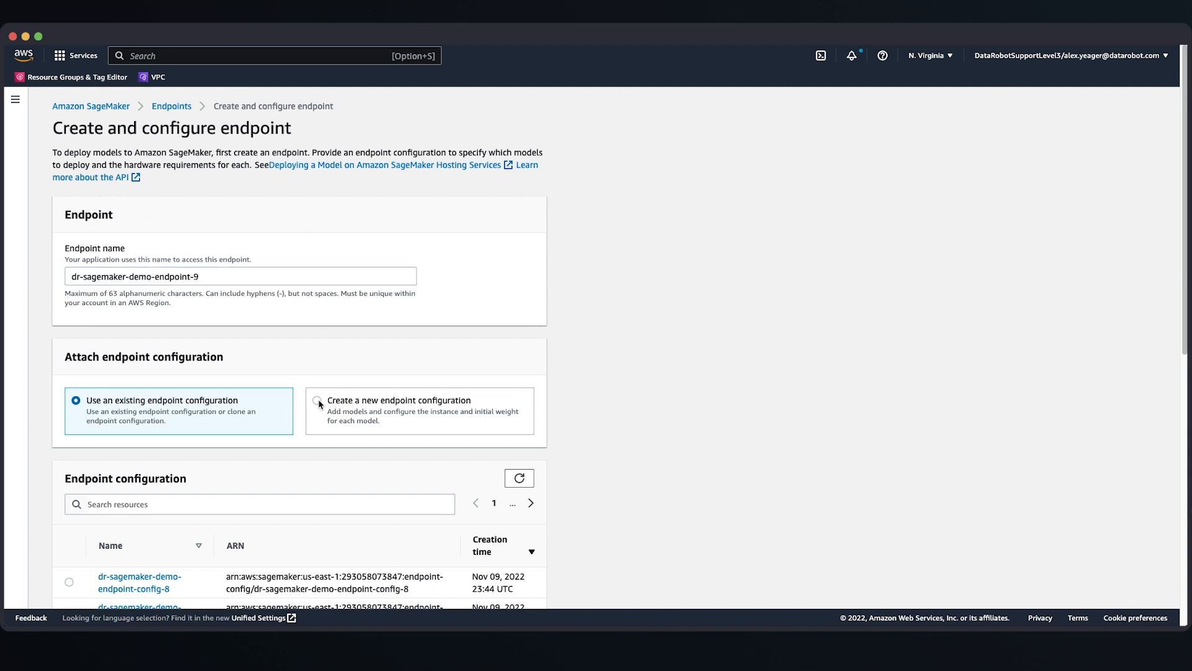
pyautogui.click(318, 403)
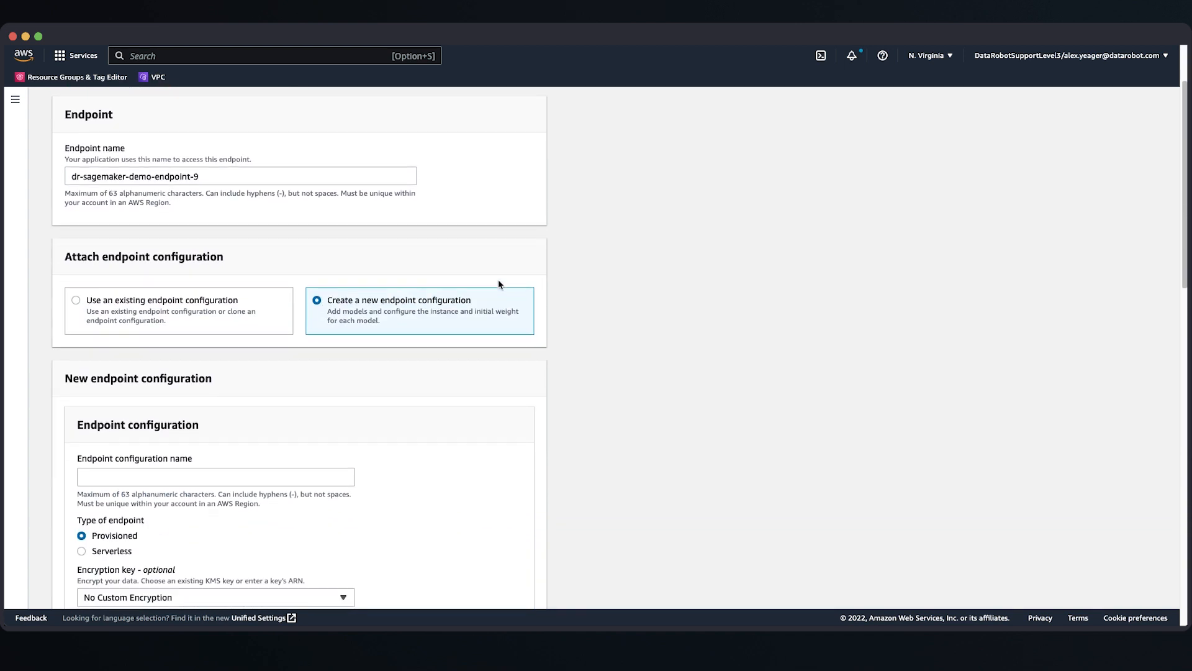
pyautogui.scroll(-3)
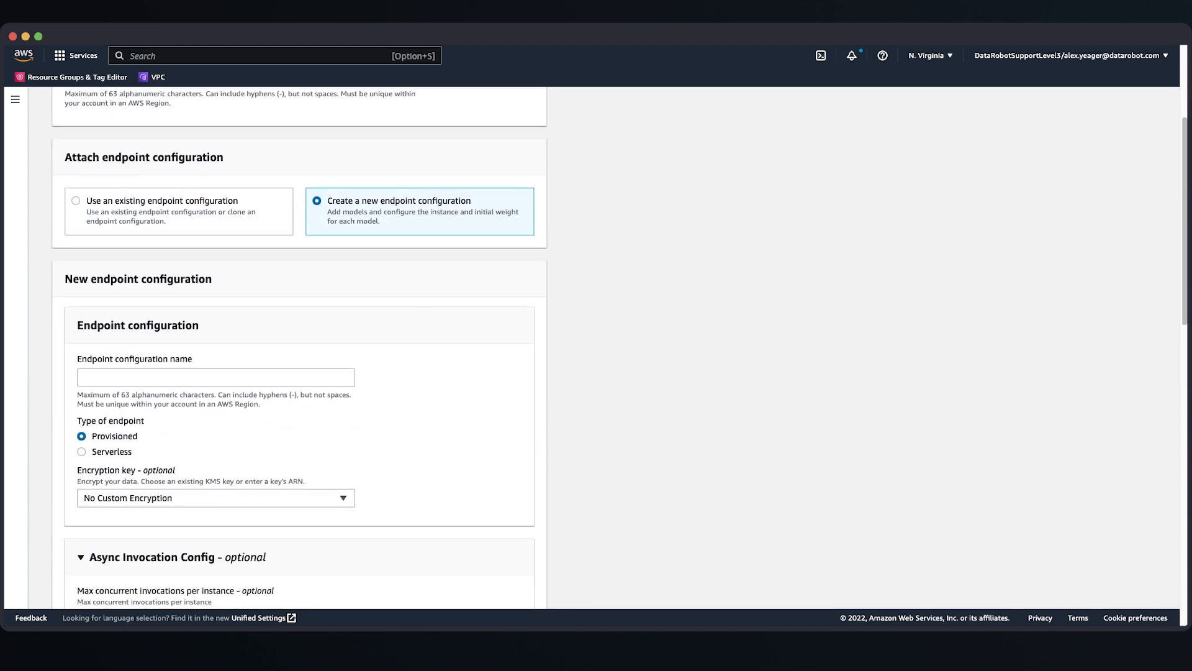
pyautogui.click(216, 377)
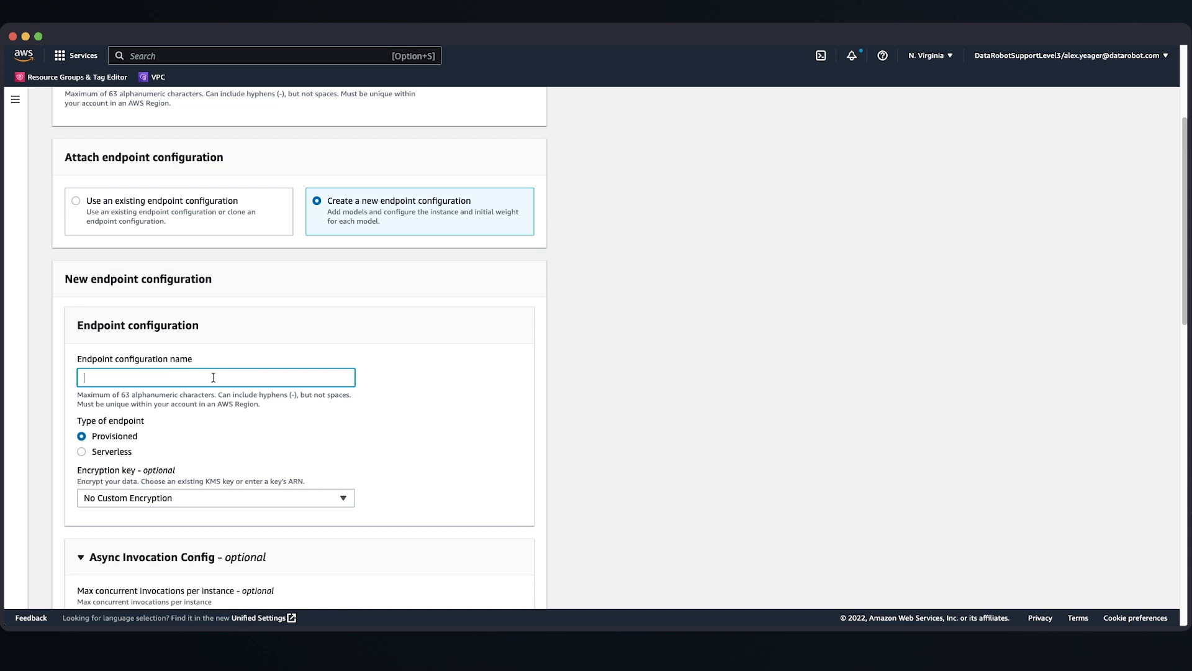
pyautogui.write('dr-sagemaker-demo-endpoint-config-9')
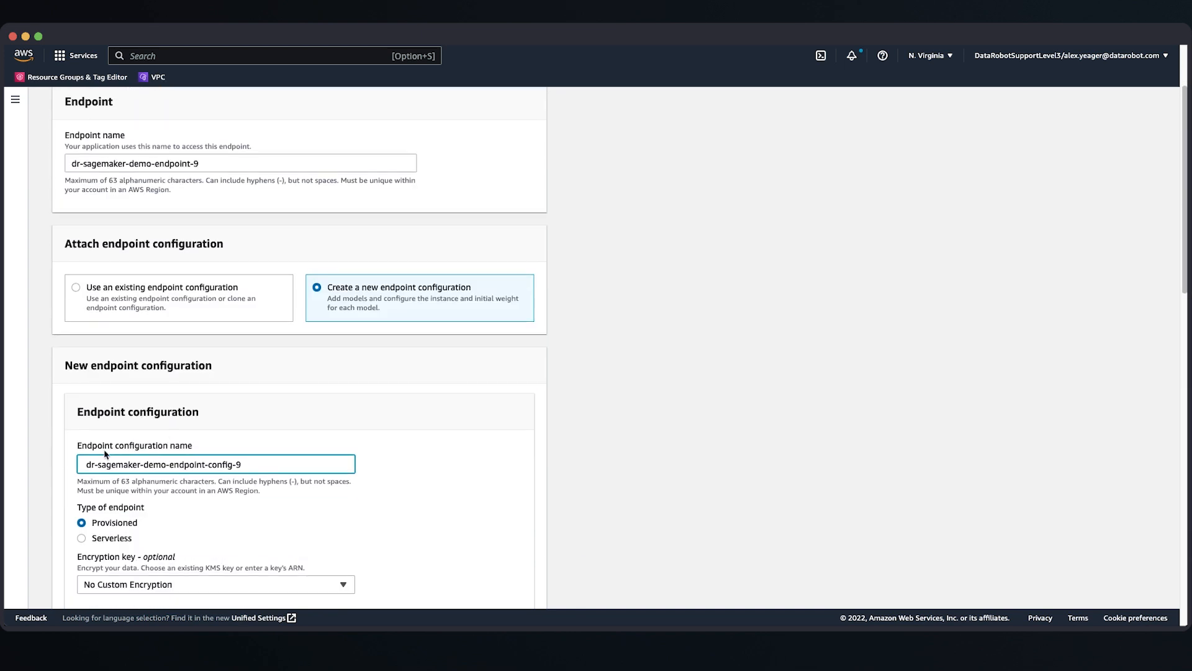
# - Add lending-club-demo-light-gbt-model-9 as the production variant, save the configuration and create the endpoint
pyautogui.scroll(-3)
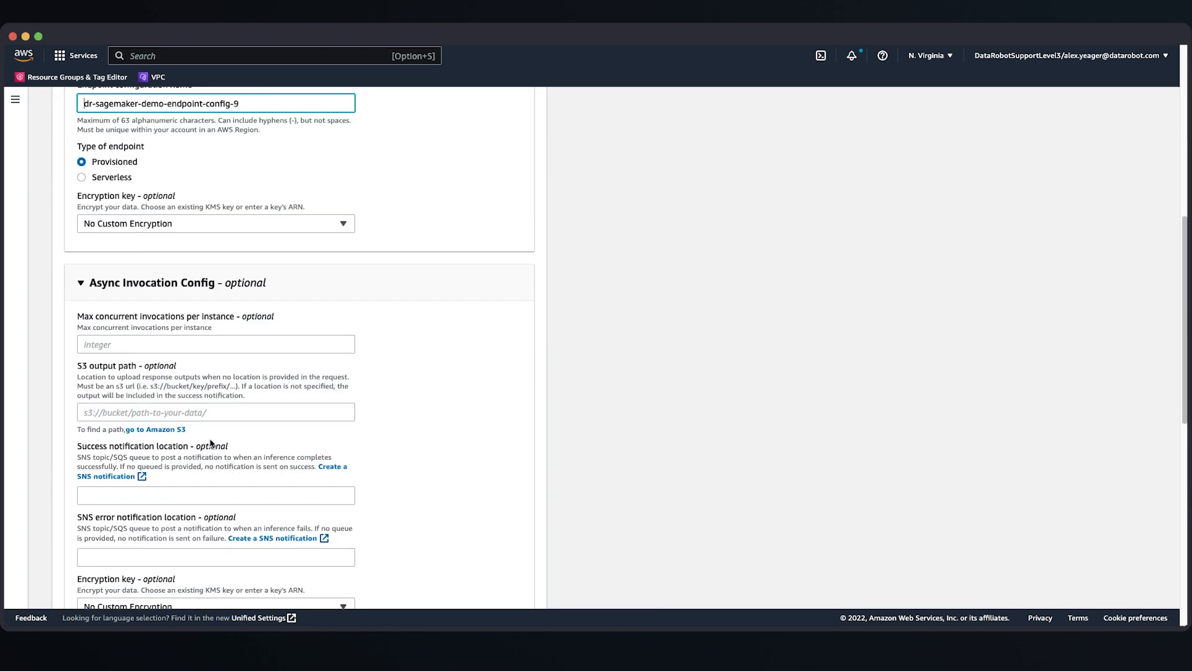
pyautogui.scroll(-3)
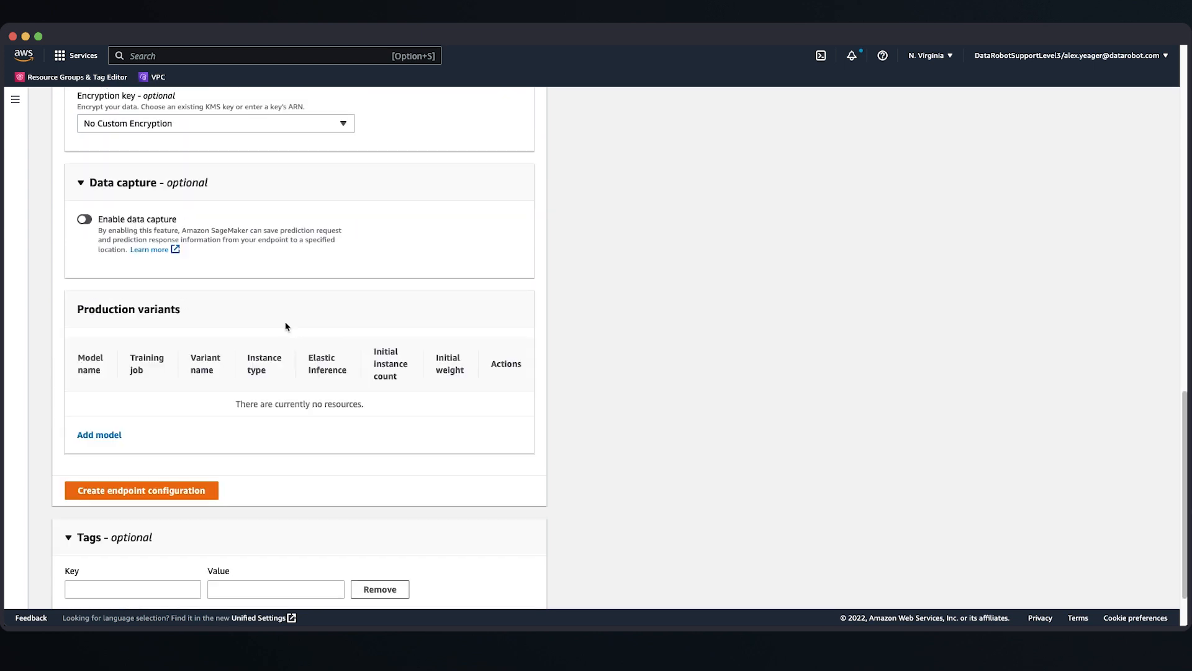
pyautogui.scroll(-3)
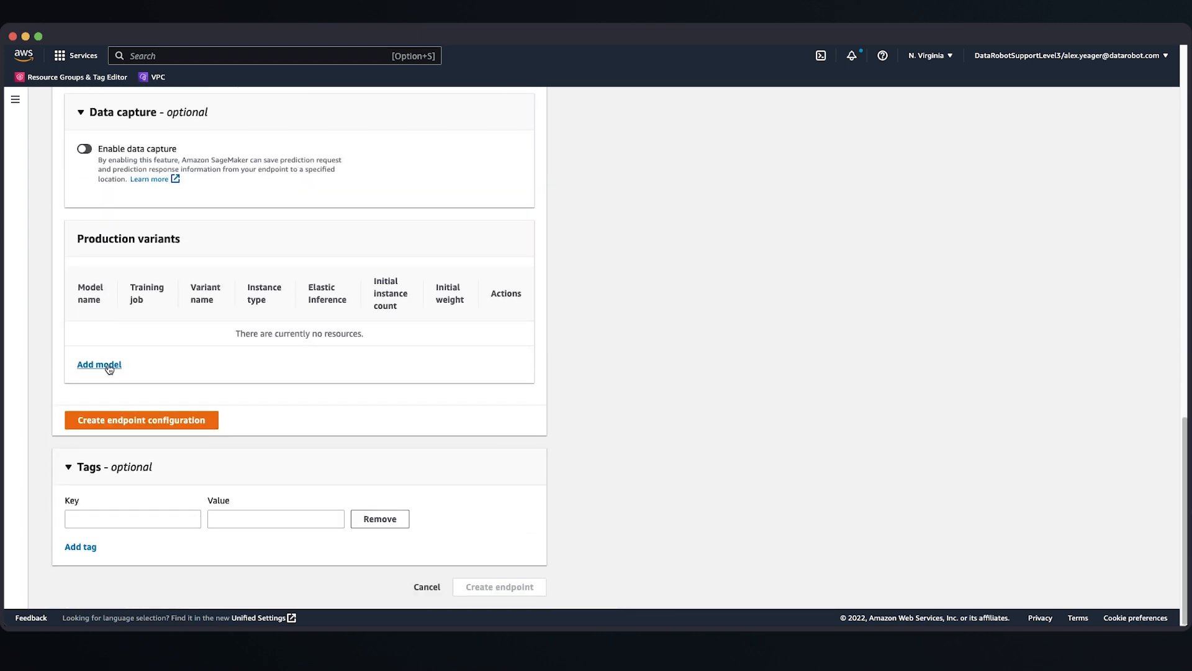
pyautogui.click(99, 364)
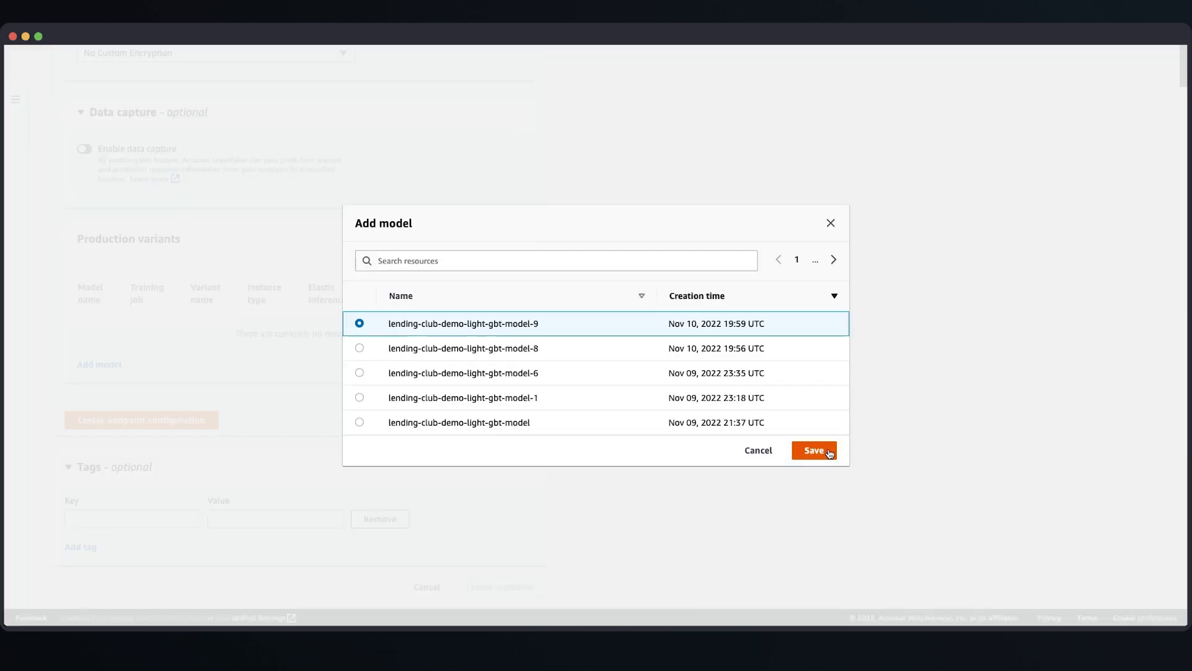
pyautogui.click(814, 451)
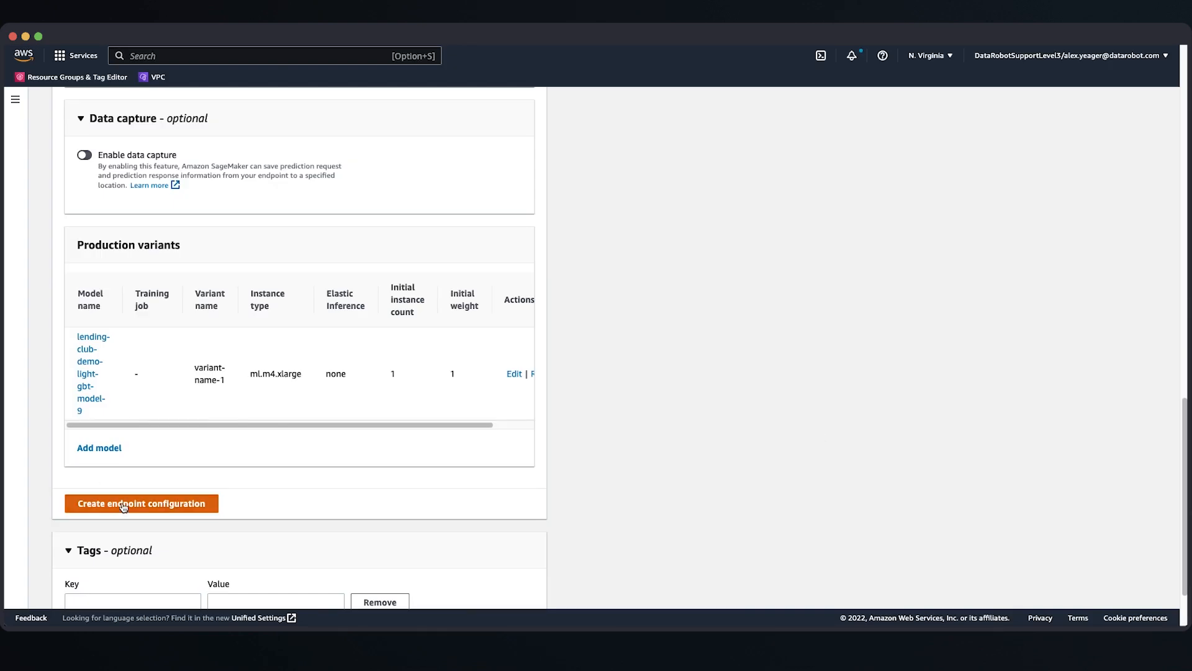
pyautogui.click(140, 504)
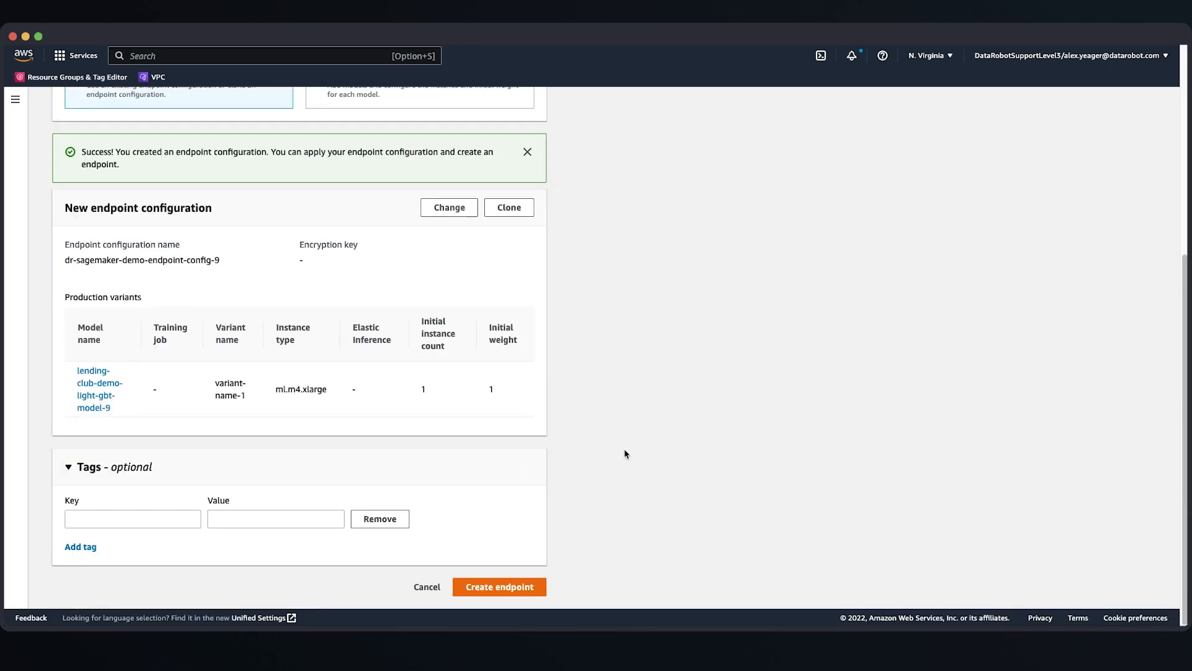
pyautogui.moveTo(499, 576)
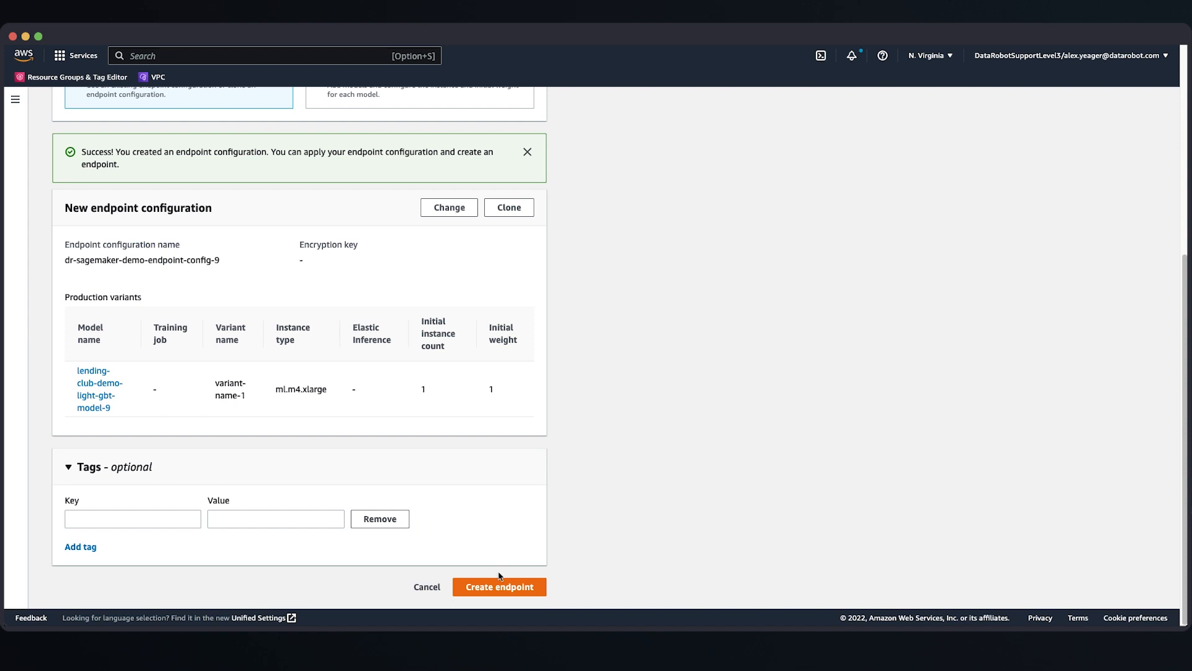
pyautogui.moveTo(514, 538)
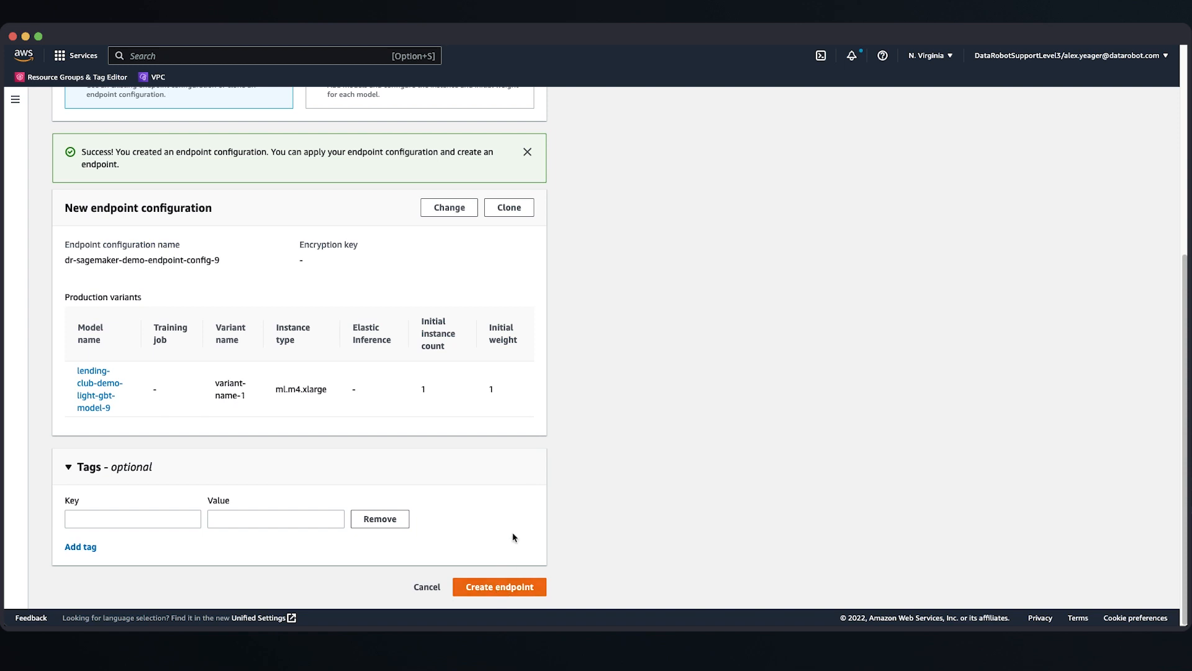
pyautogui.click(499, 586)
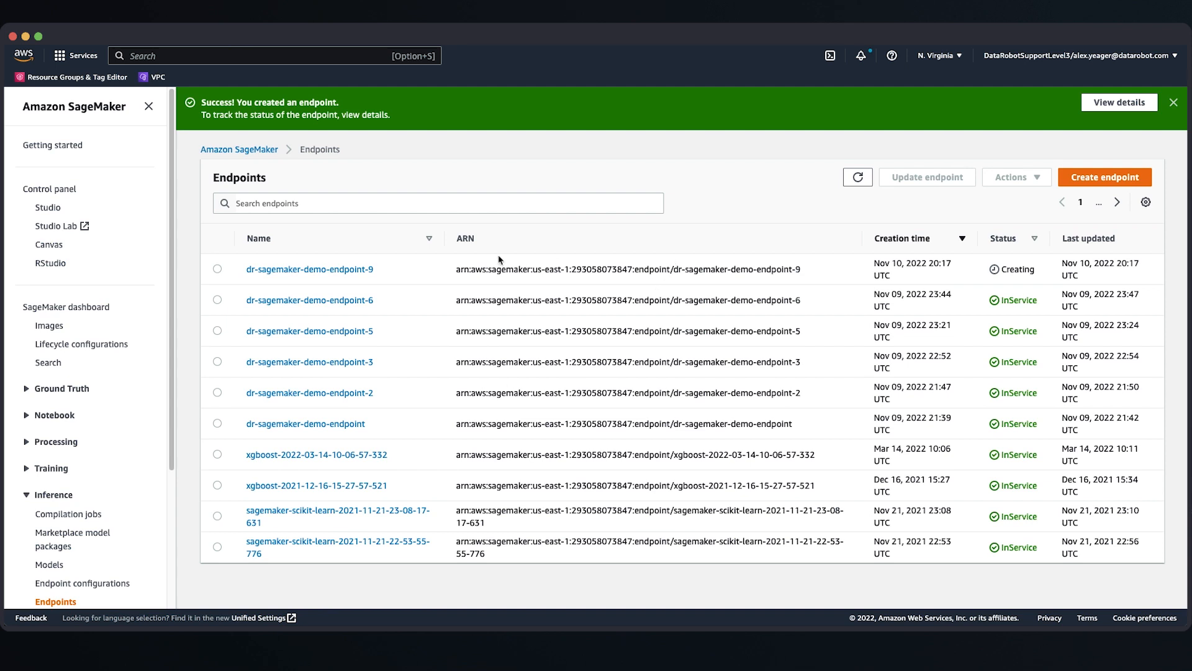
pyautogui.moveTo(309, 269)
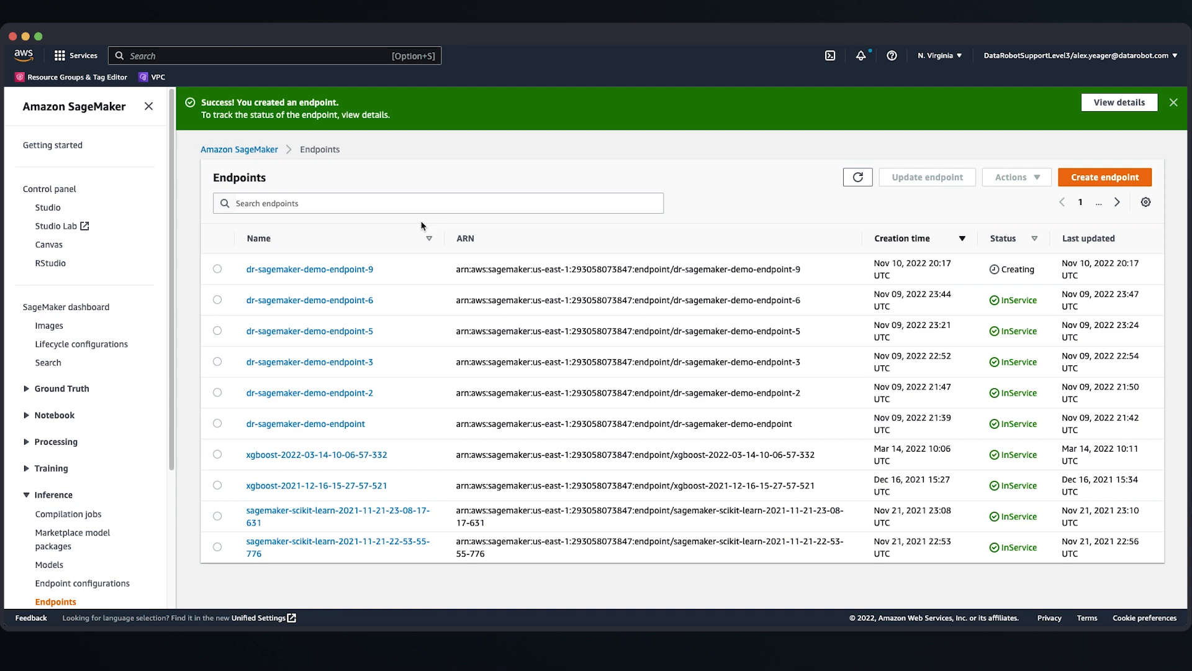
pyautogui.moveTo(343, 311)
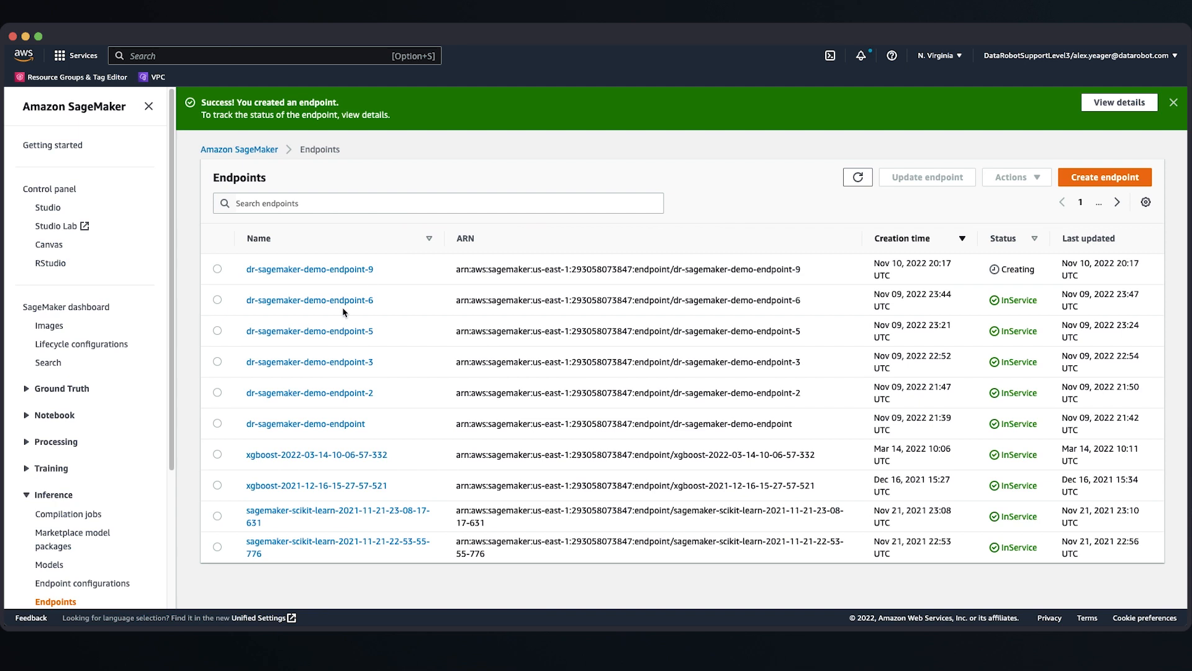
# - View dr-sagemaker-demo-endpoint-6's settings and select its invocation URL
pyautogui.click(308, 300)
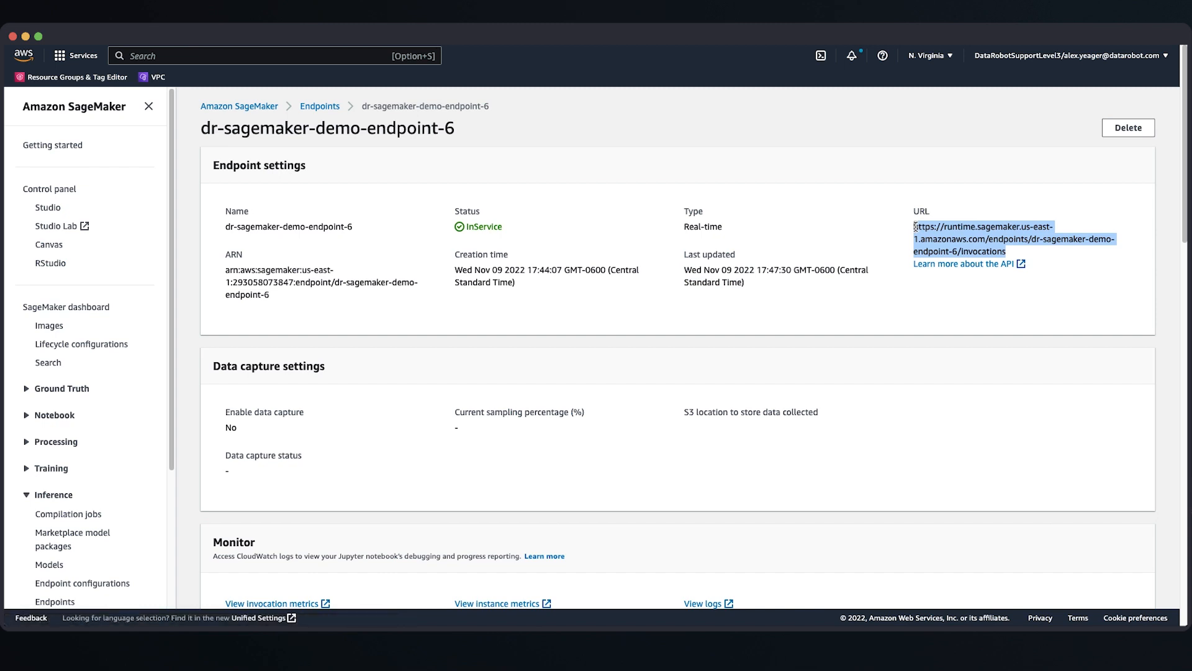
pyautogui.click(670, 220)
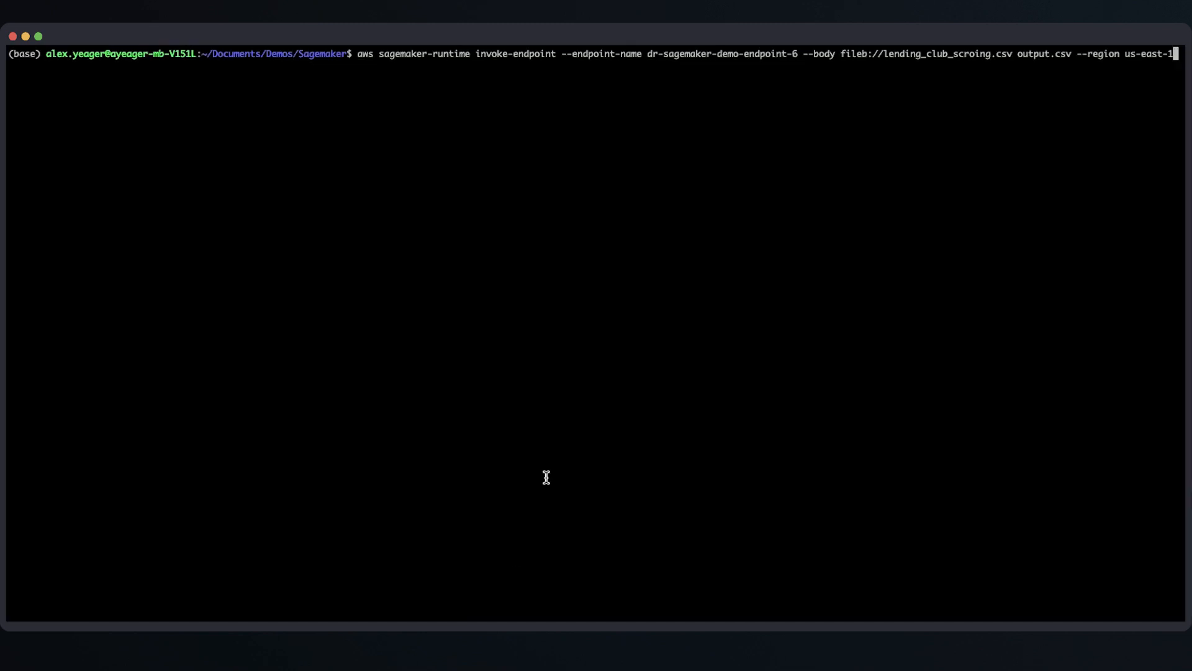
pyautogui.moveTo(443, 120)
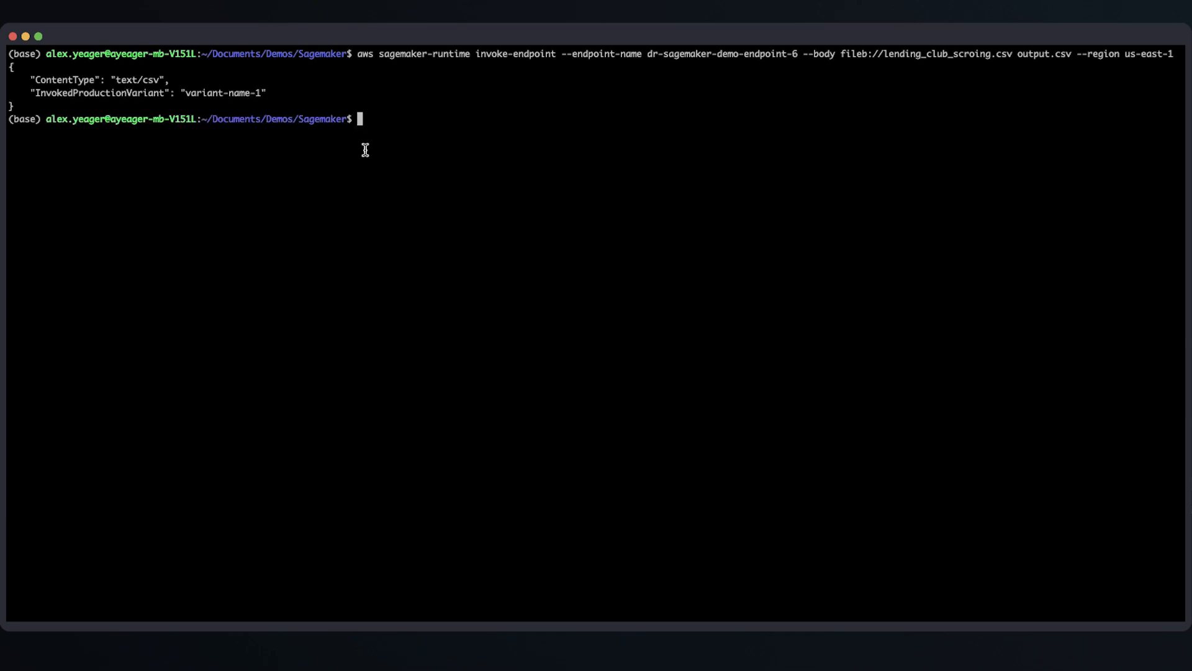
pyautogui.moveTo(581, 241)
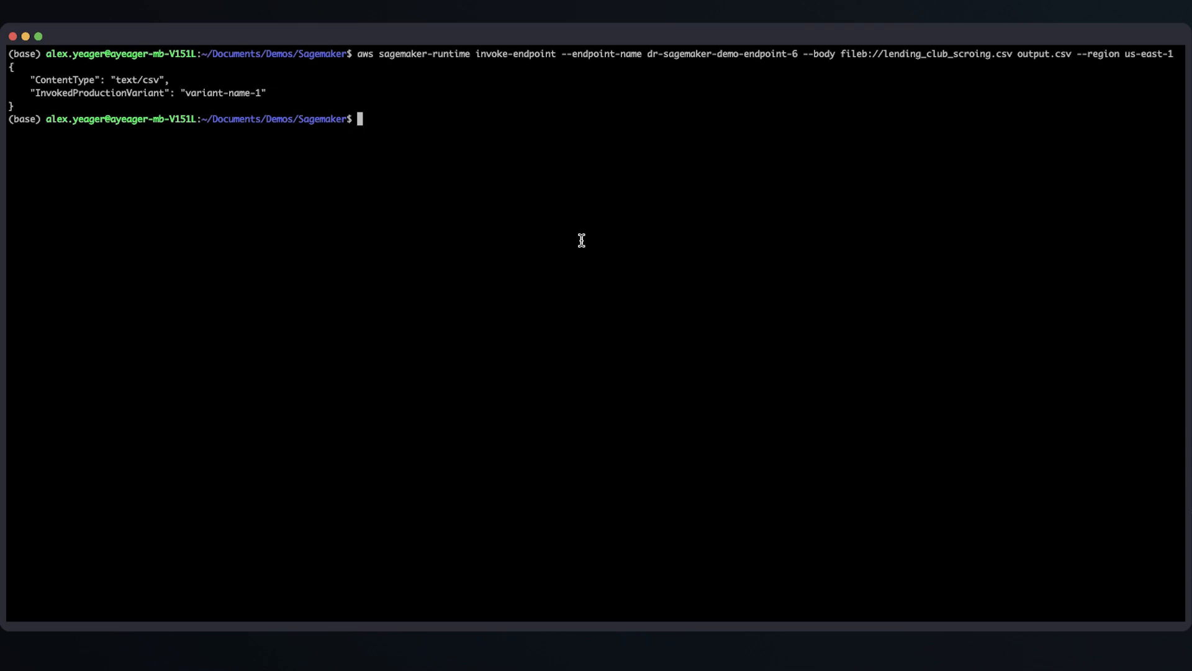
# - After the invoke-endpoint call returns text/csv, display the predictions with cat output.csv
pyautogui.write('cat output.csv')
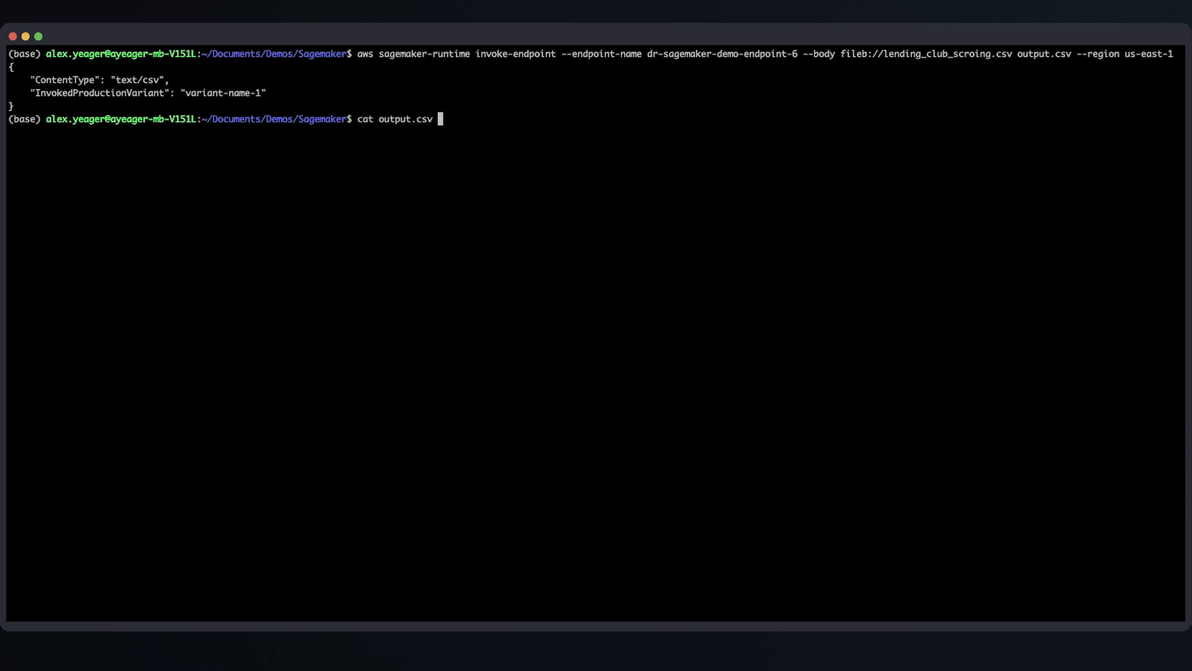